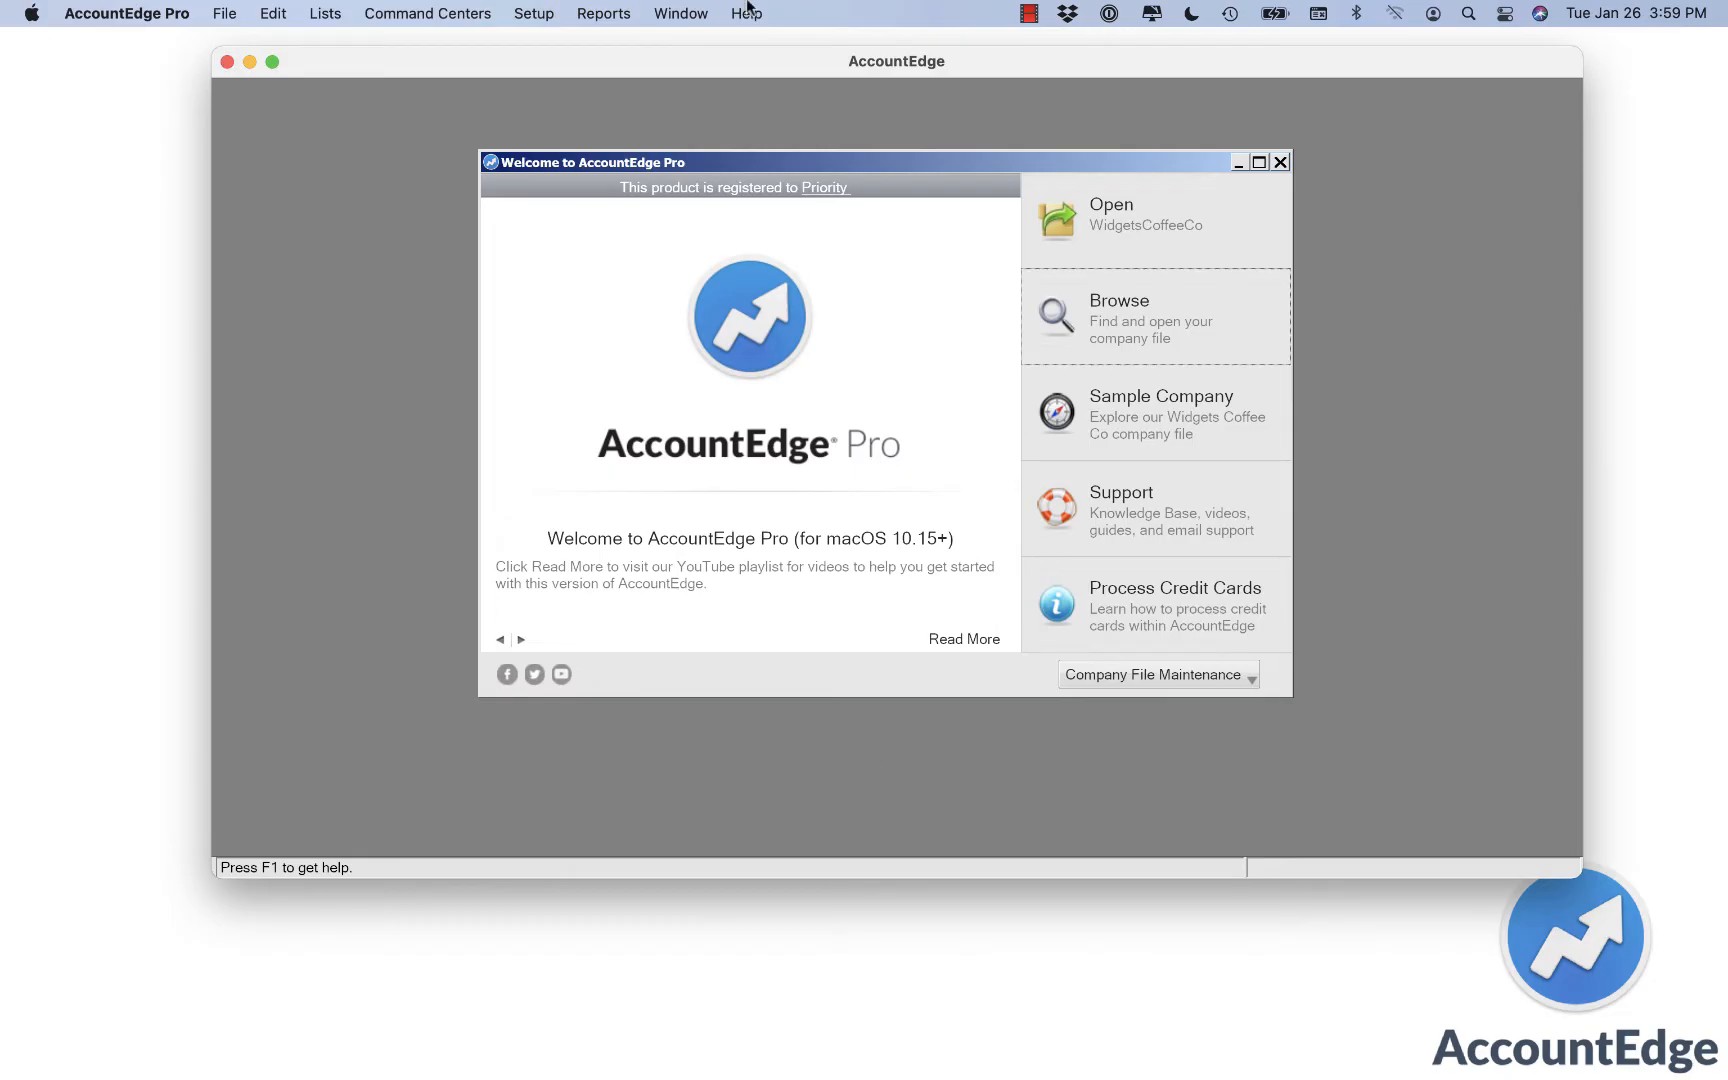
Download the AccountEdge Pro 25.0.1.2 update, accept its license, and open the installer.
click(747, 13)
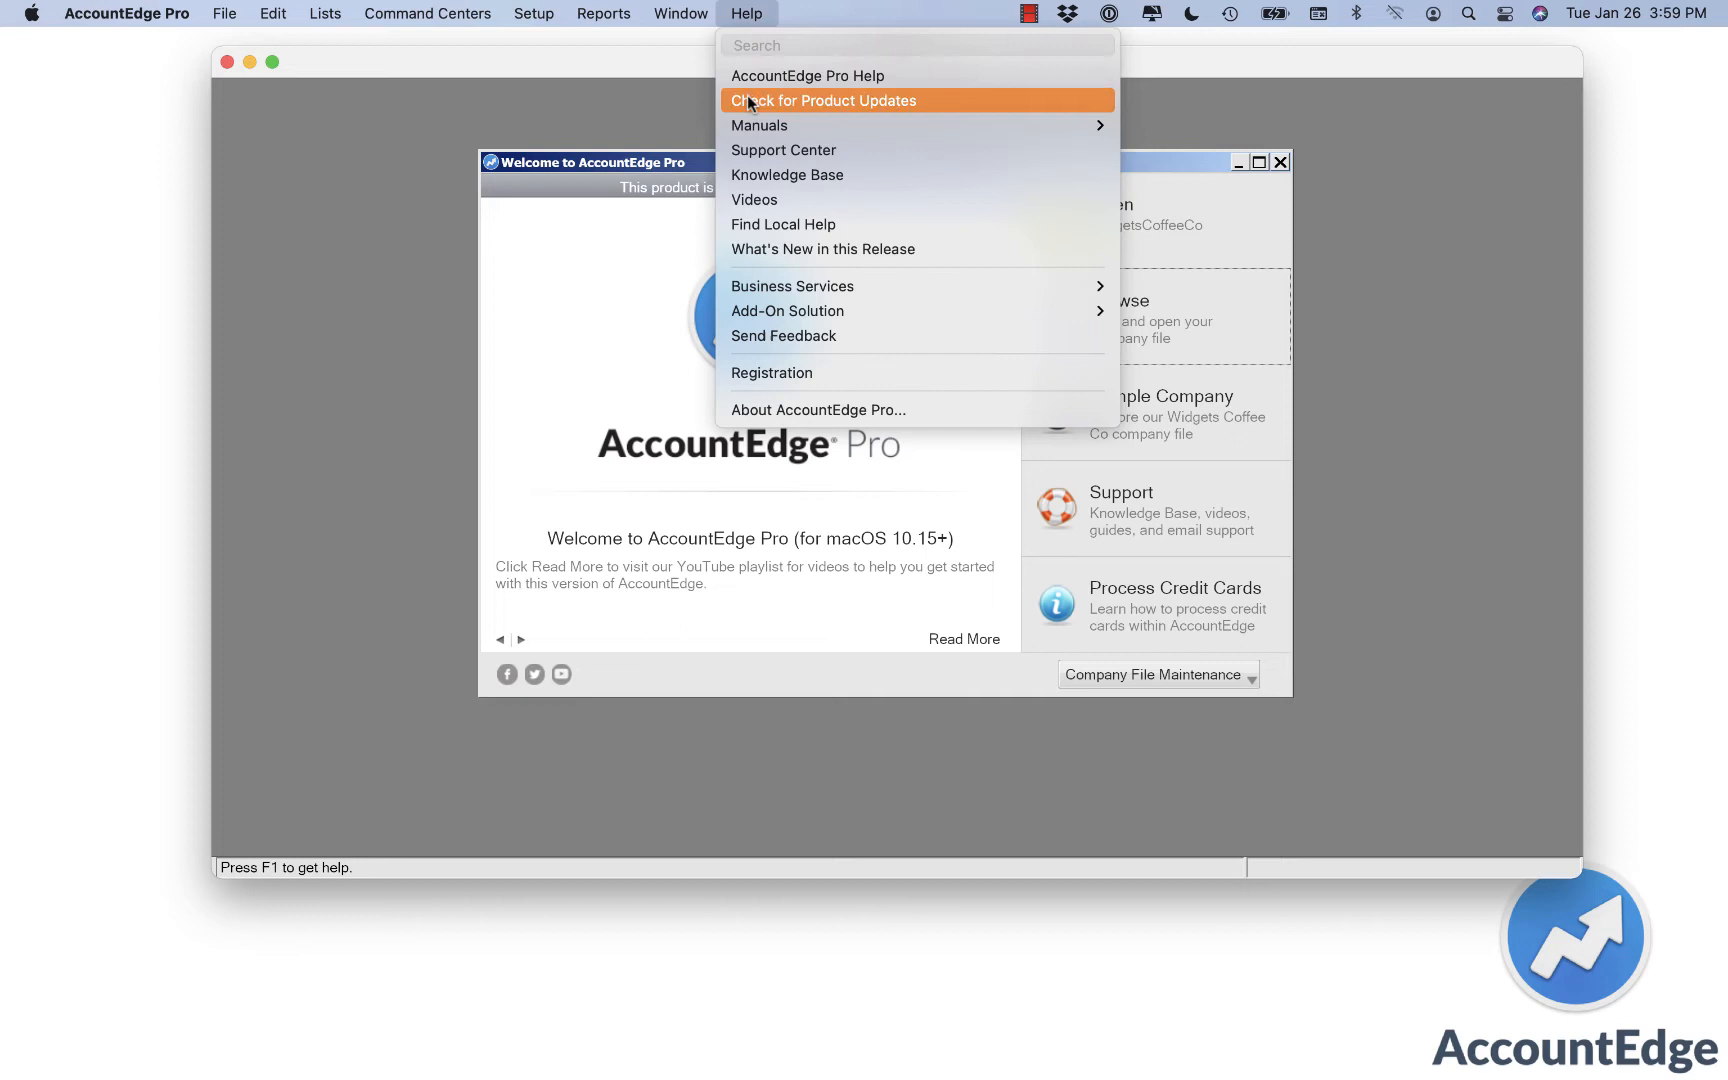
click(823, 100)
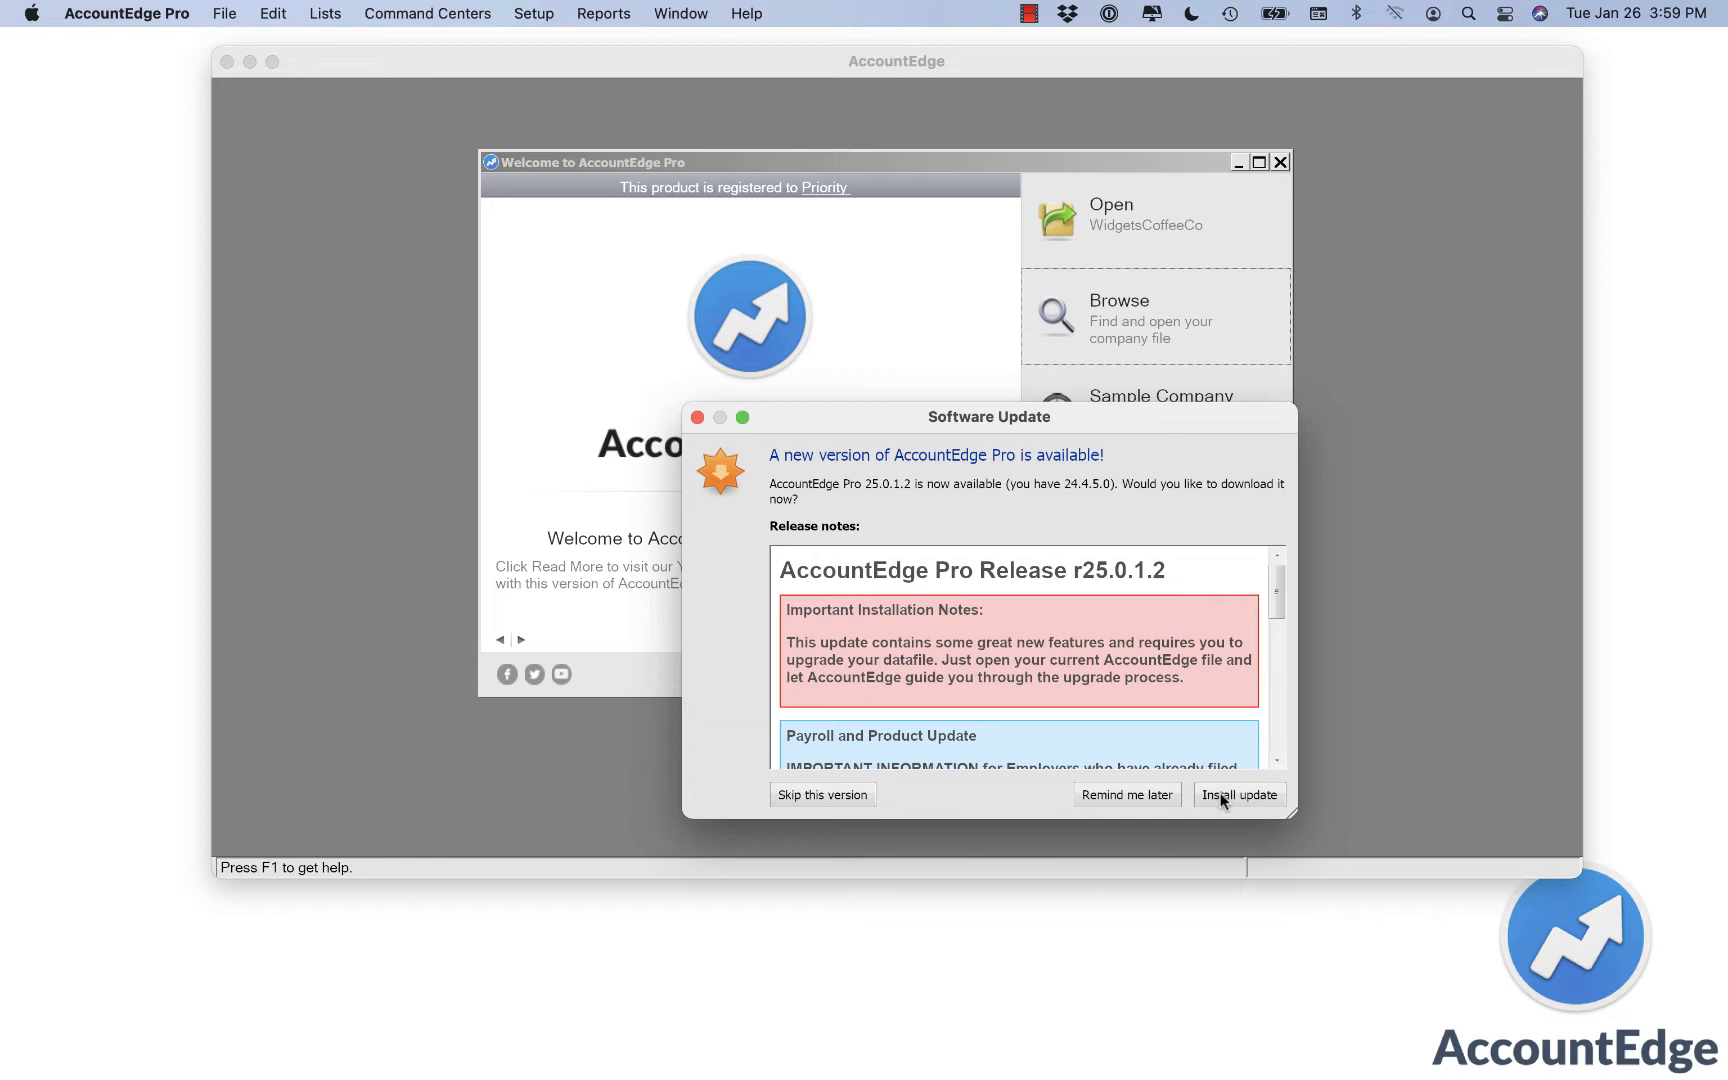
click(1239, 795)
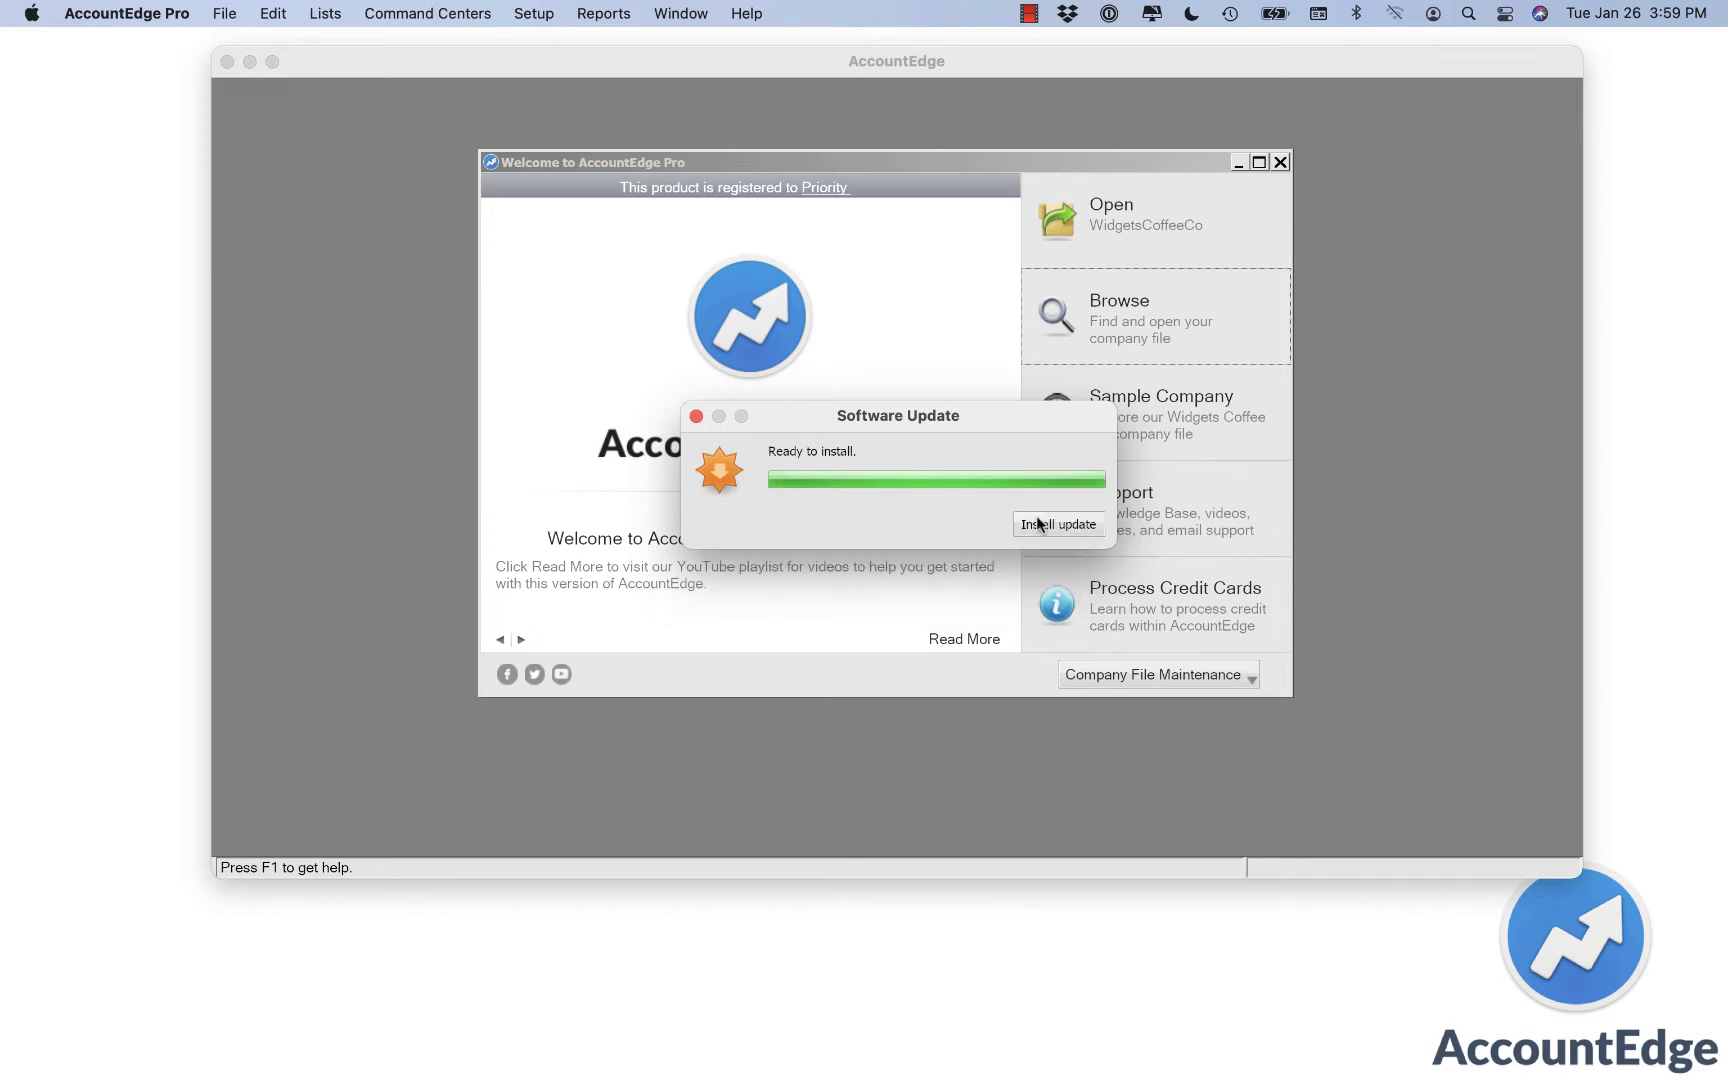
click(1058, 524)
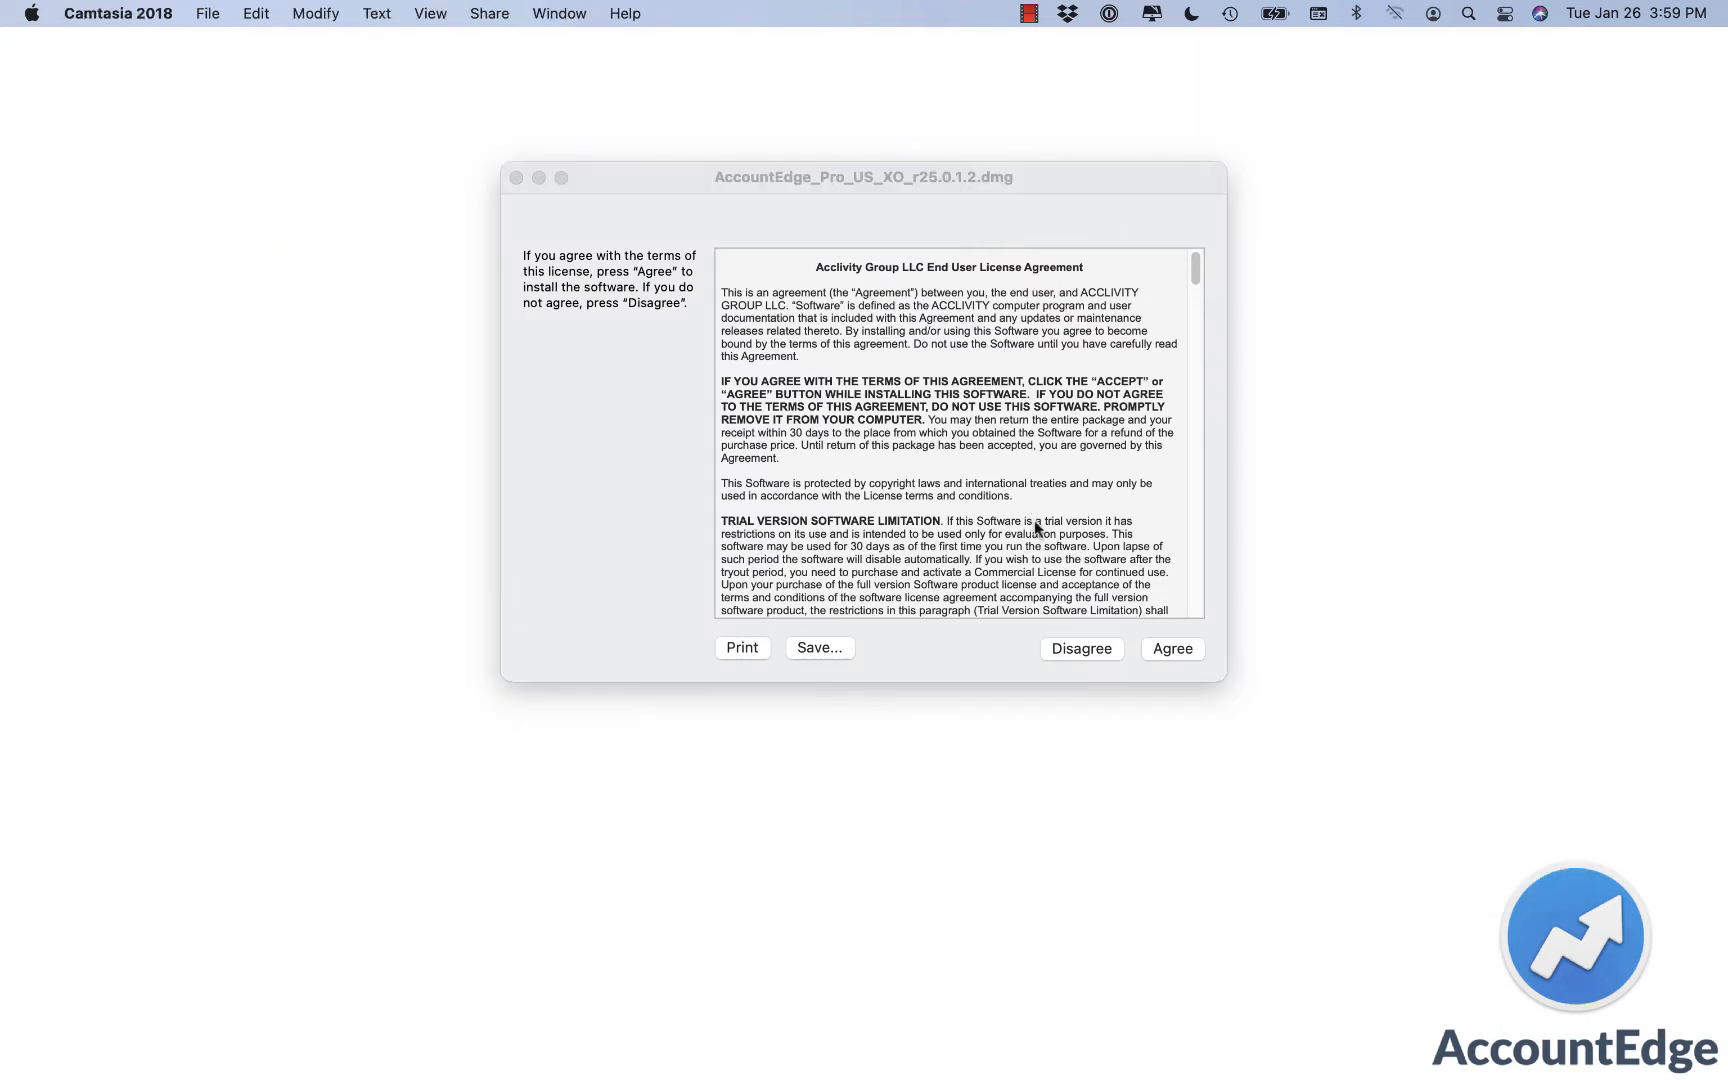
mouse_move(1137, 604)
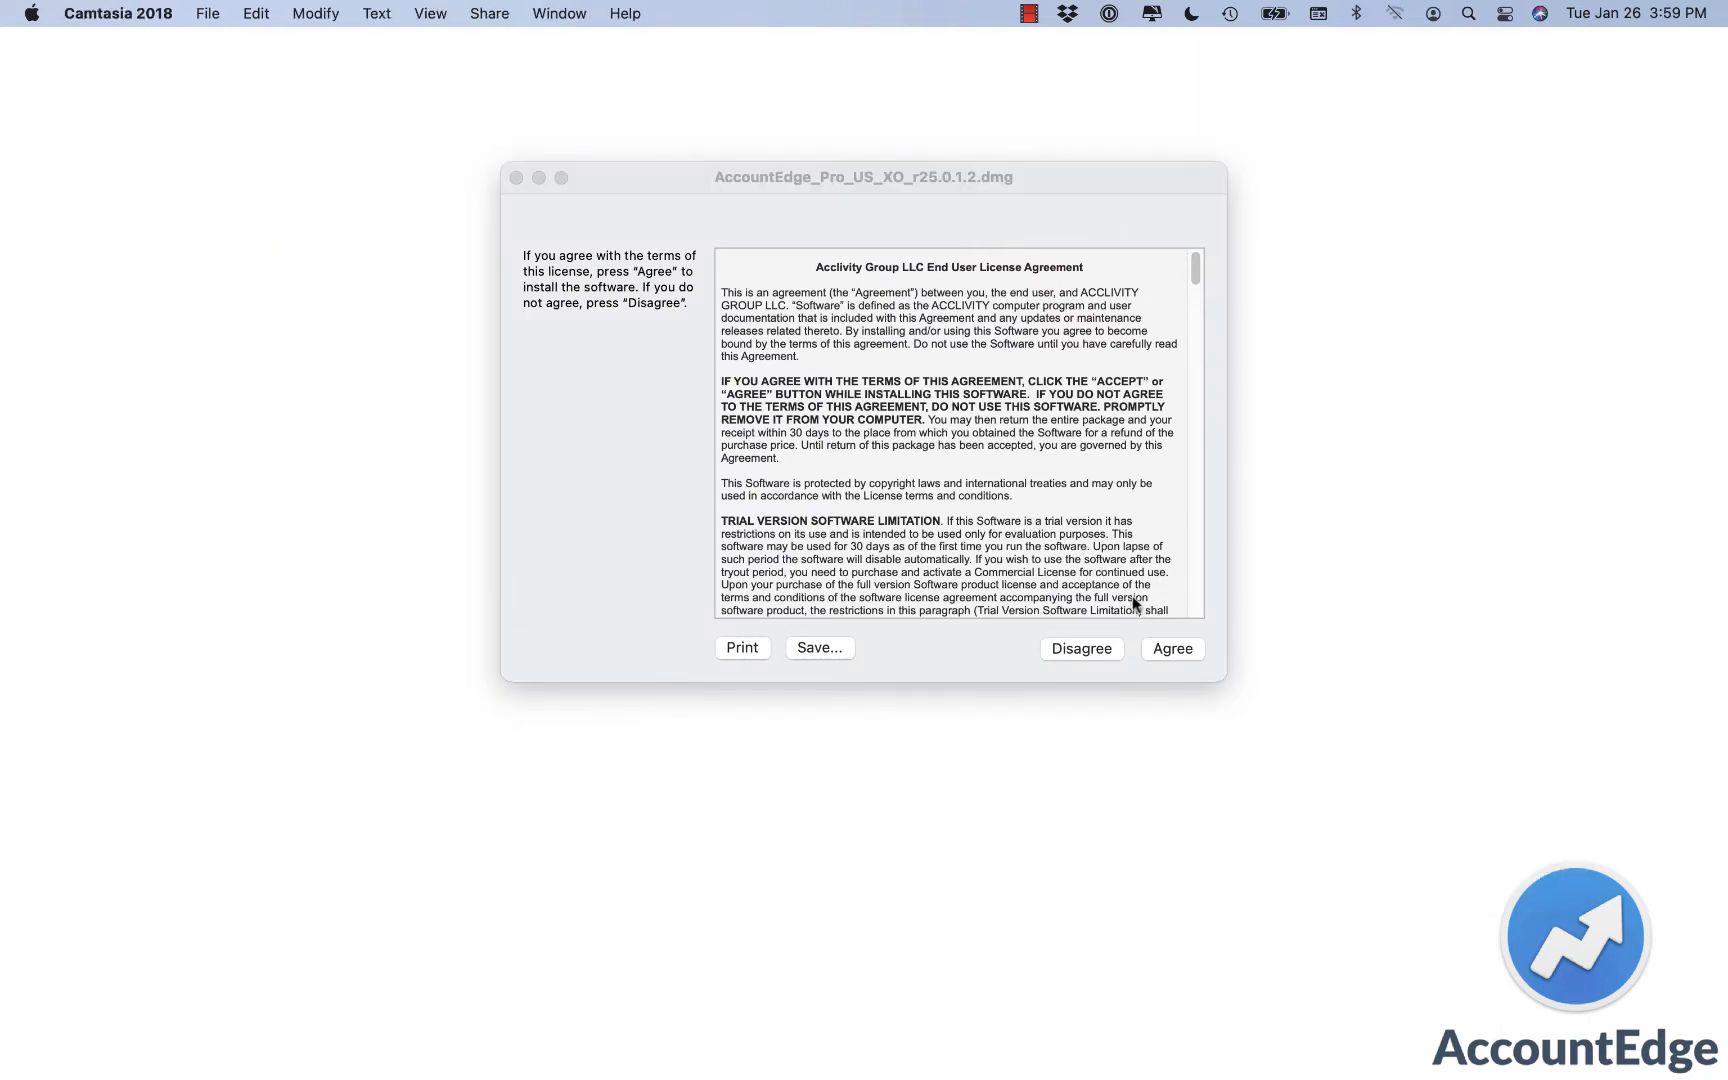
click(1173, 649)
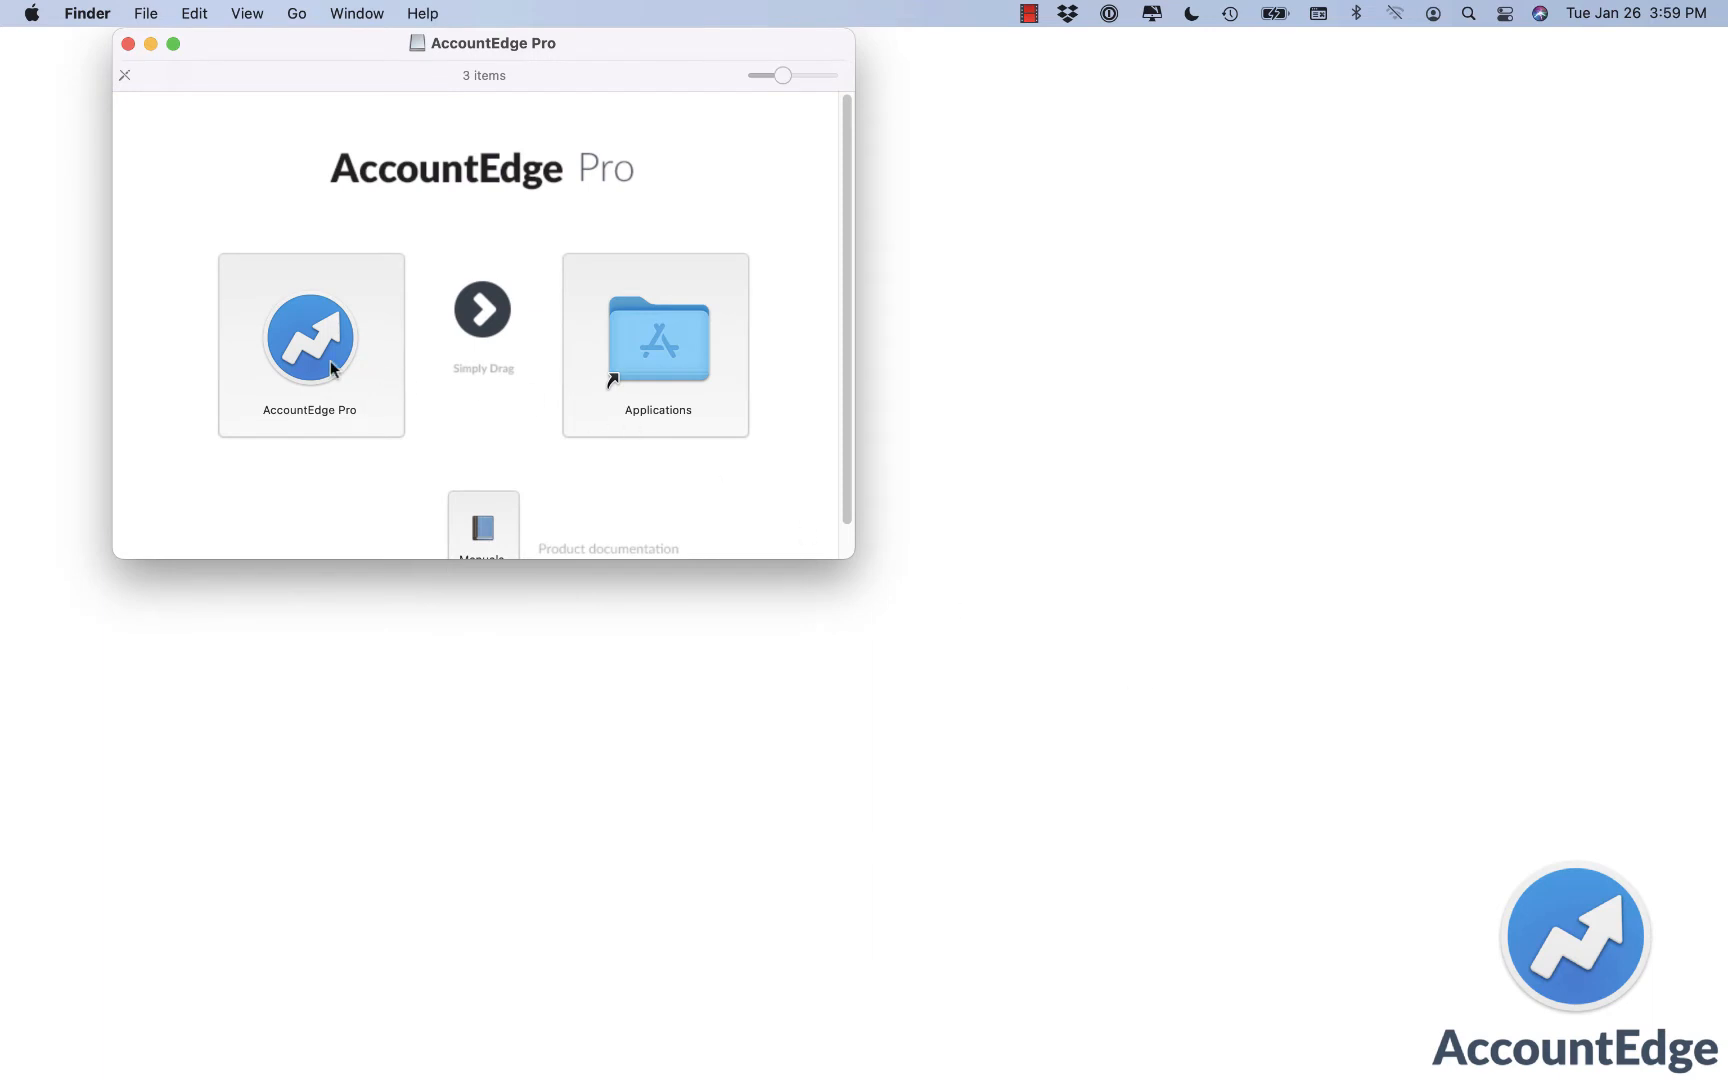
Copy the new AccountEdge Pro into Applications, replacing the older installed copy.
drag(310, 338, 650, 342)
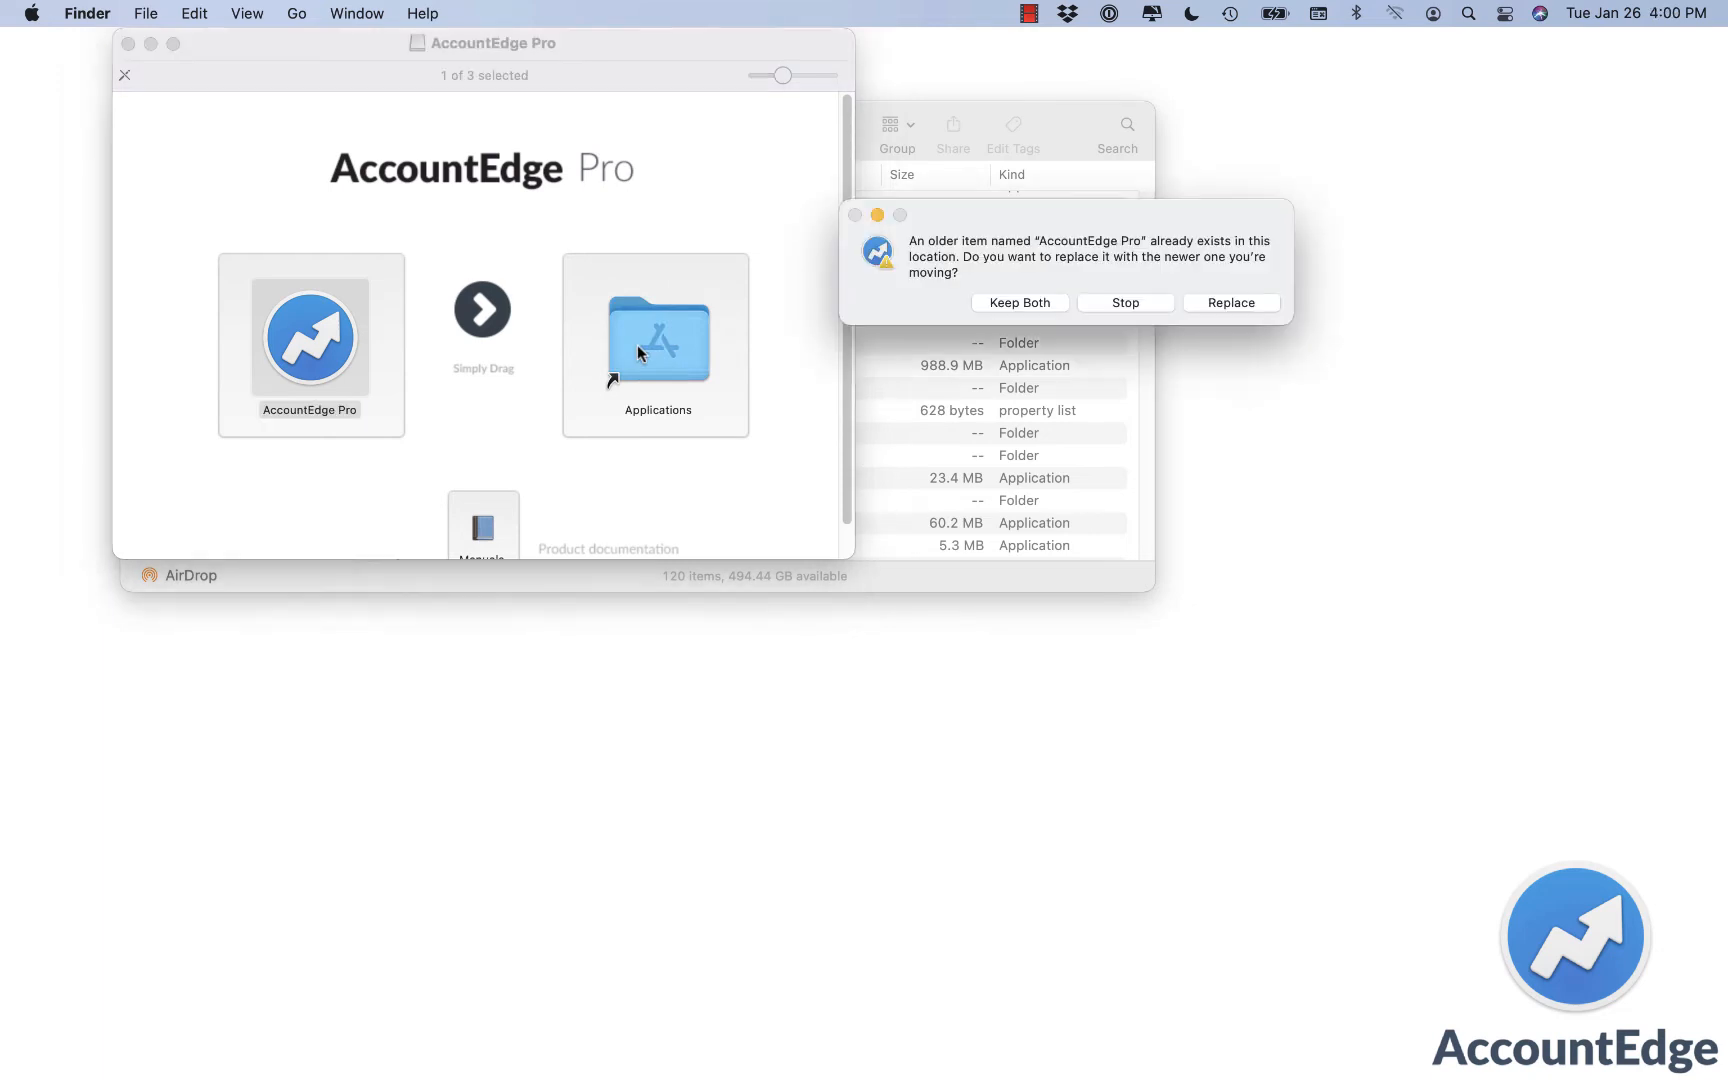
mouse_move(1190, 293)
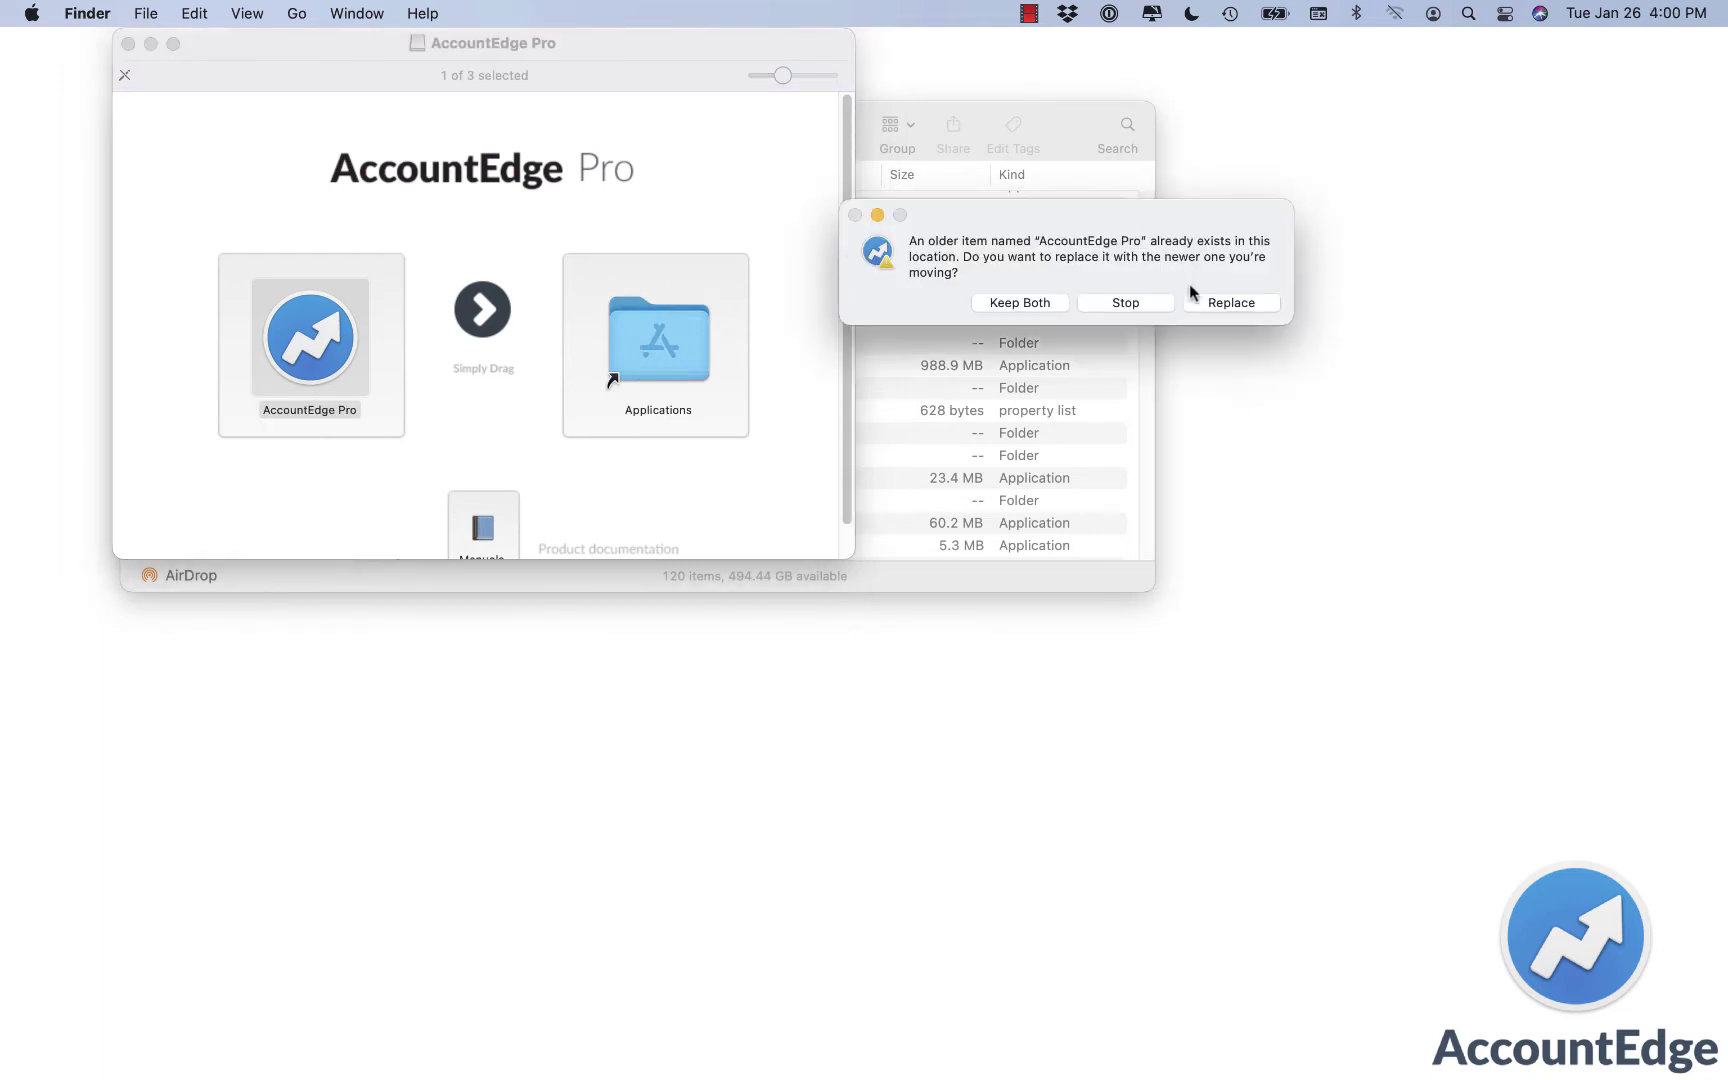
click(1232, 302)
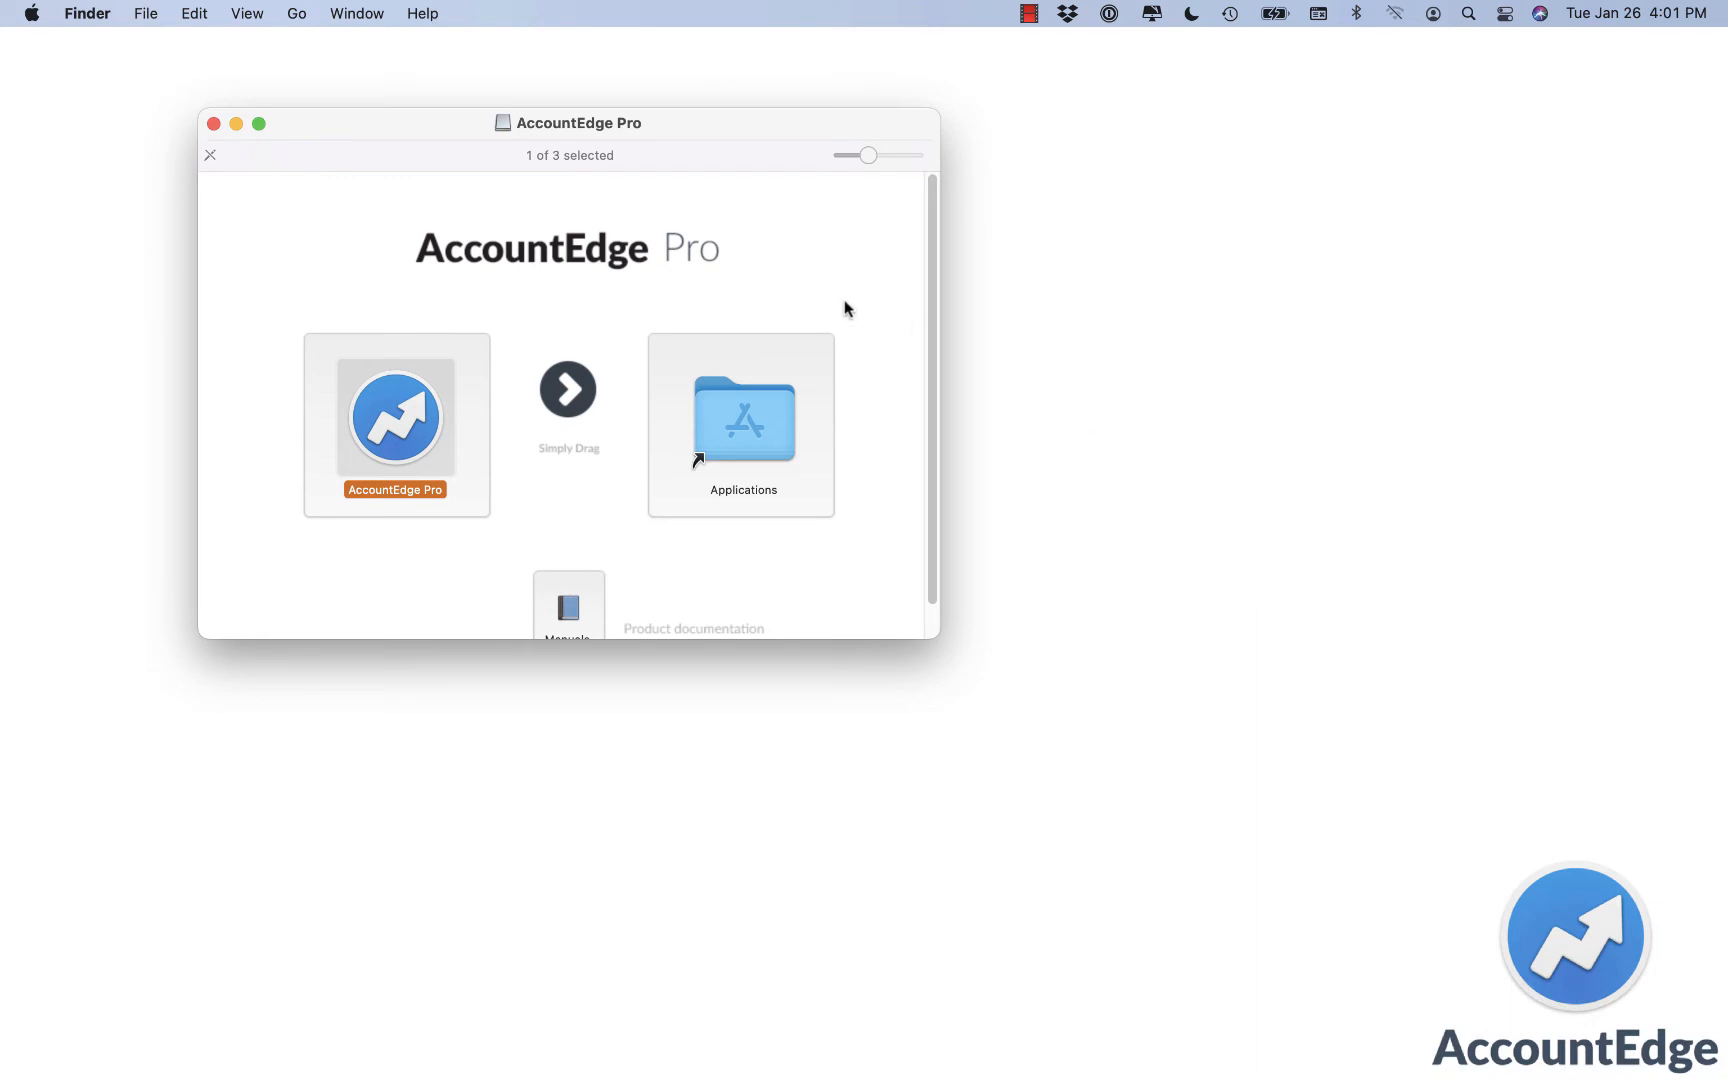
Launch the updated AccountEdge Pro and confirm build 25.0.1C in the About box.
double_click(395, 419)
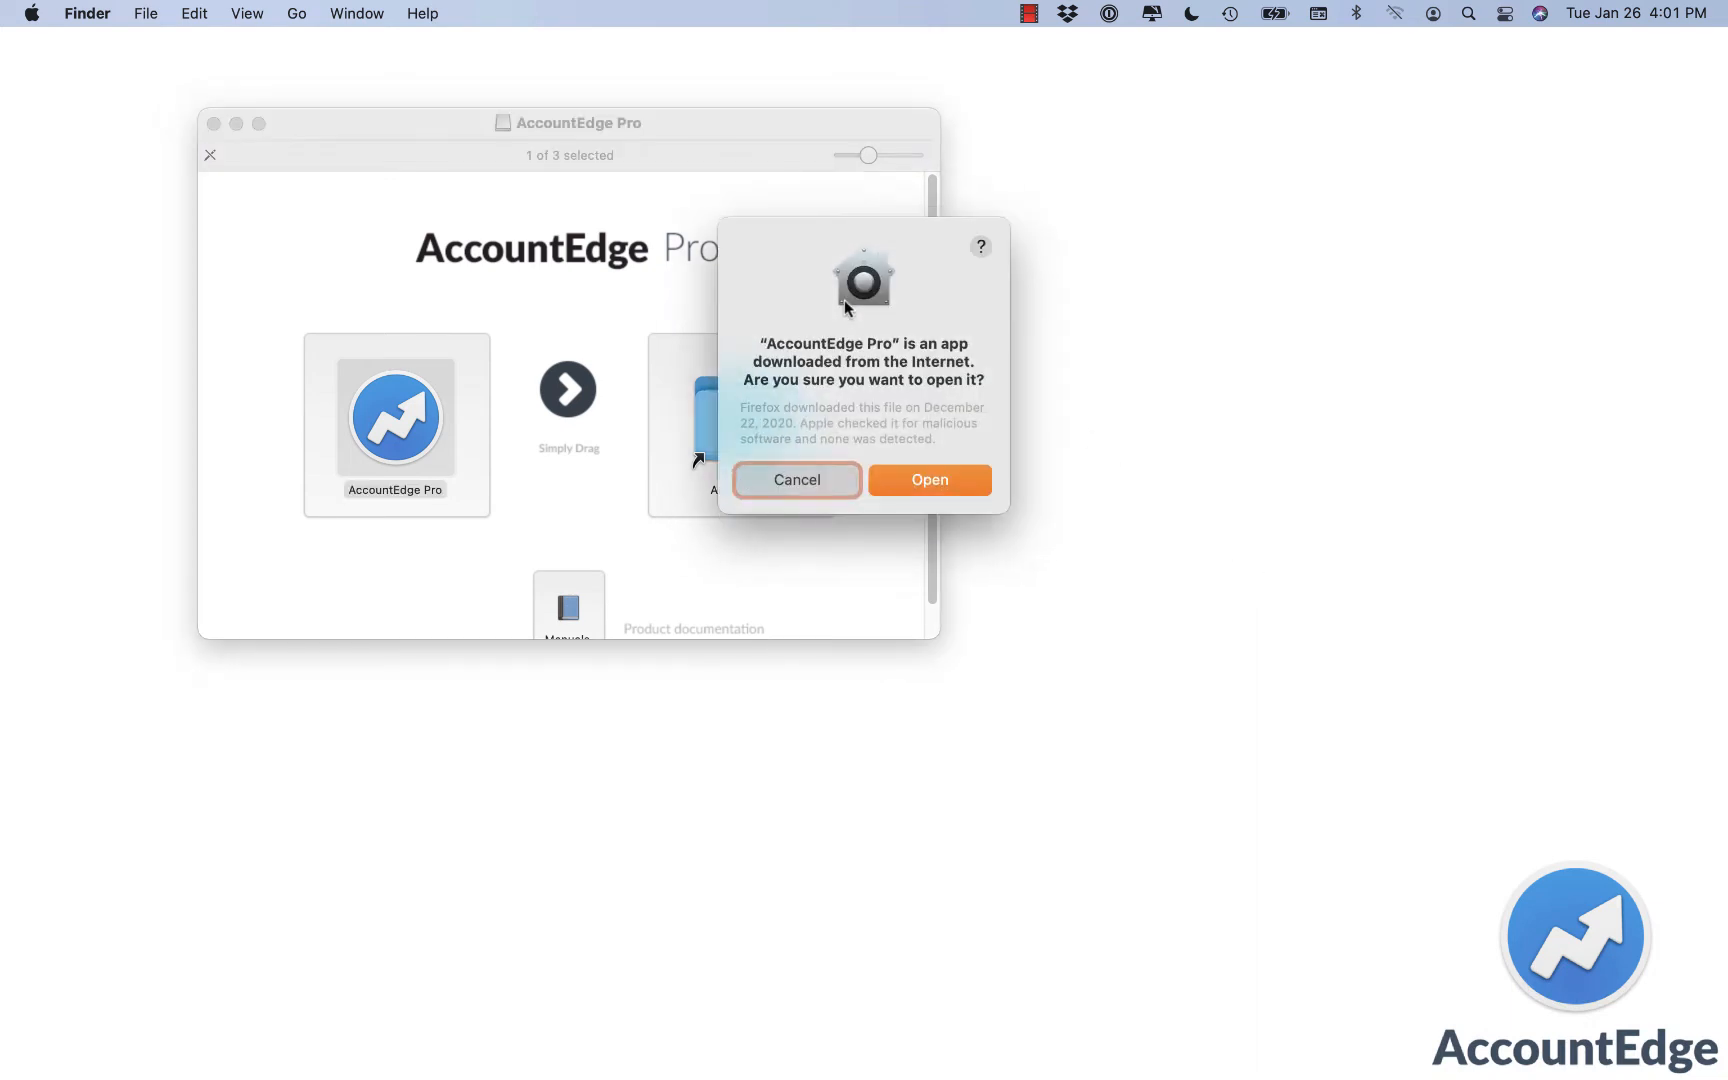
click(930, 479)
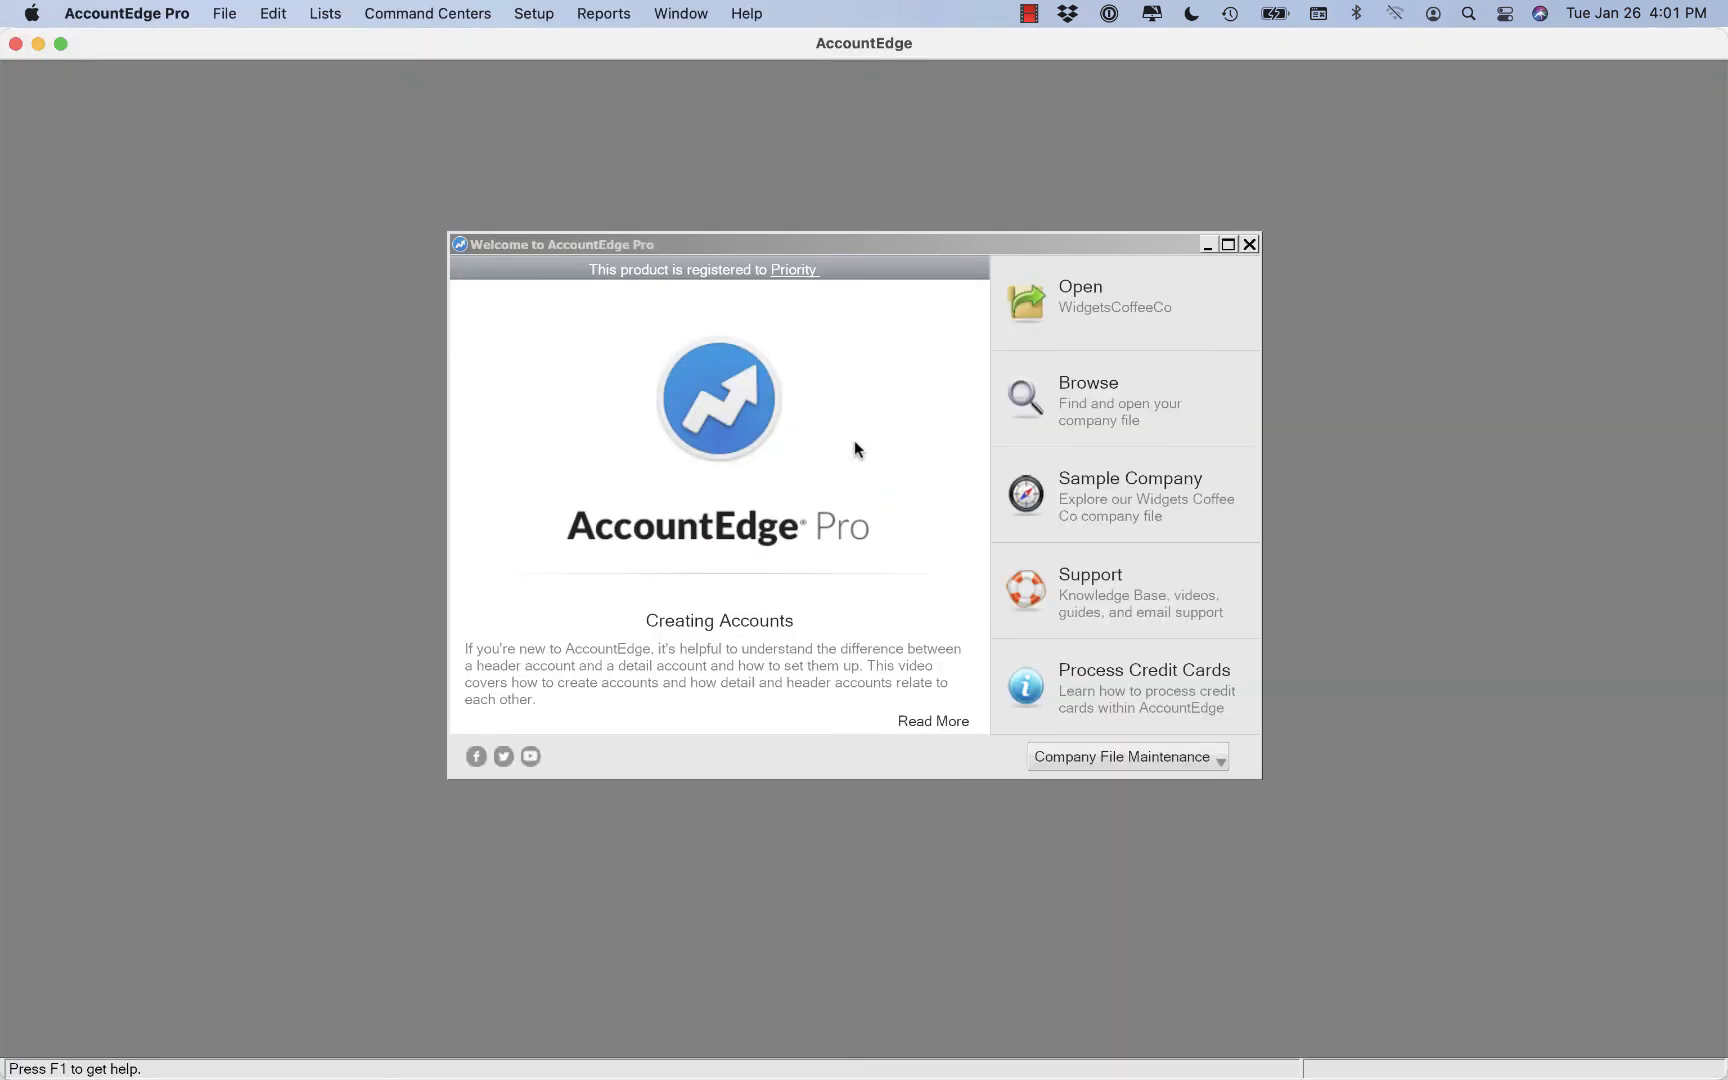
click(746, 13)
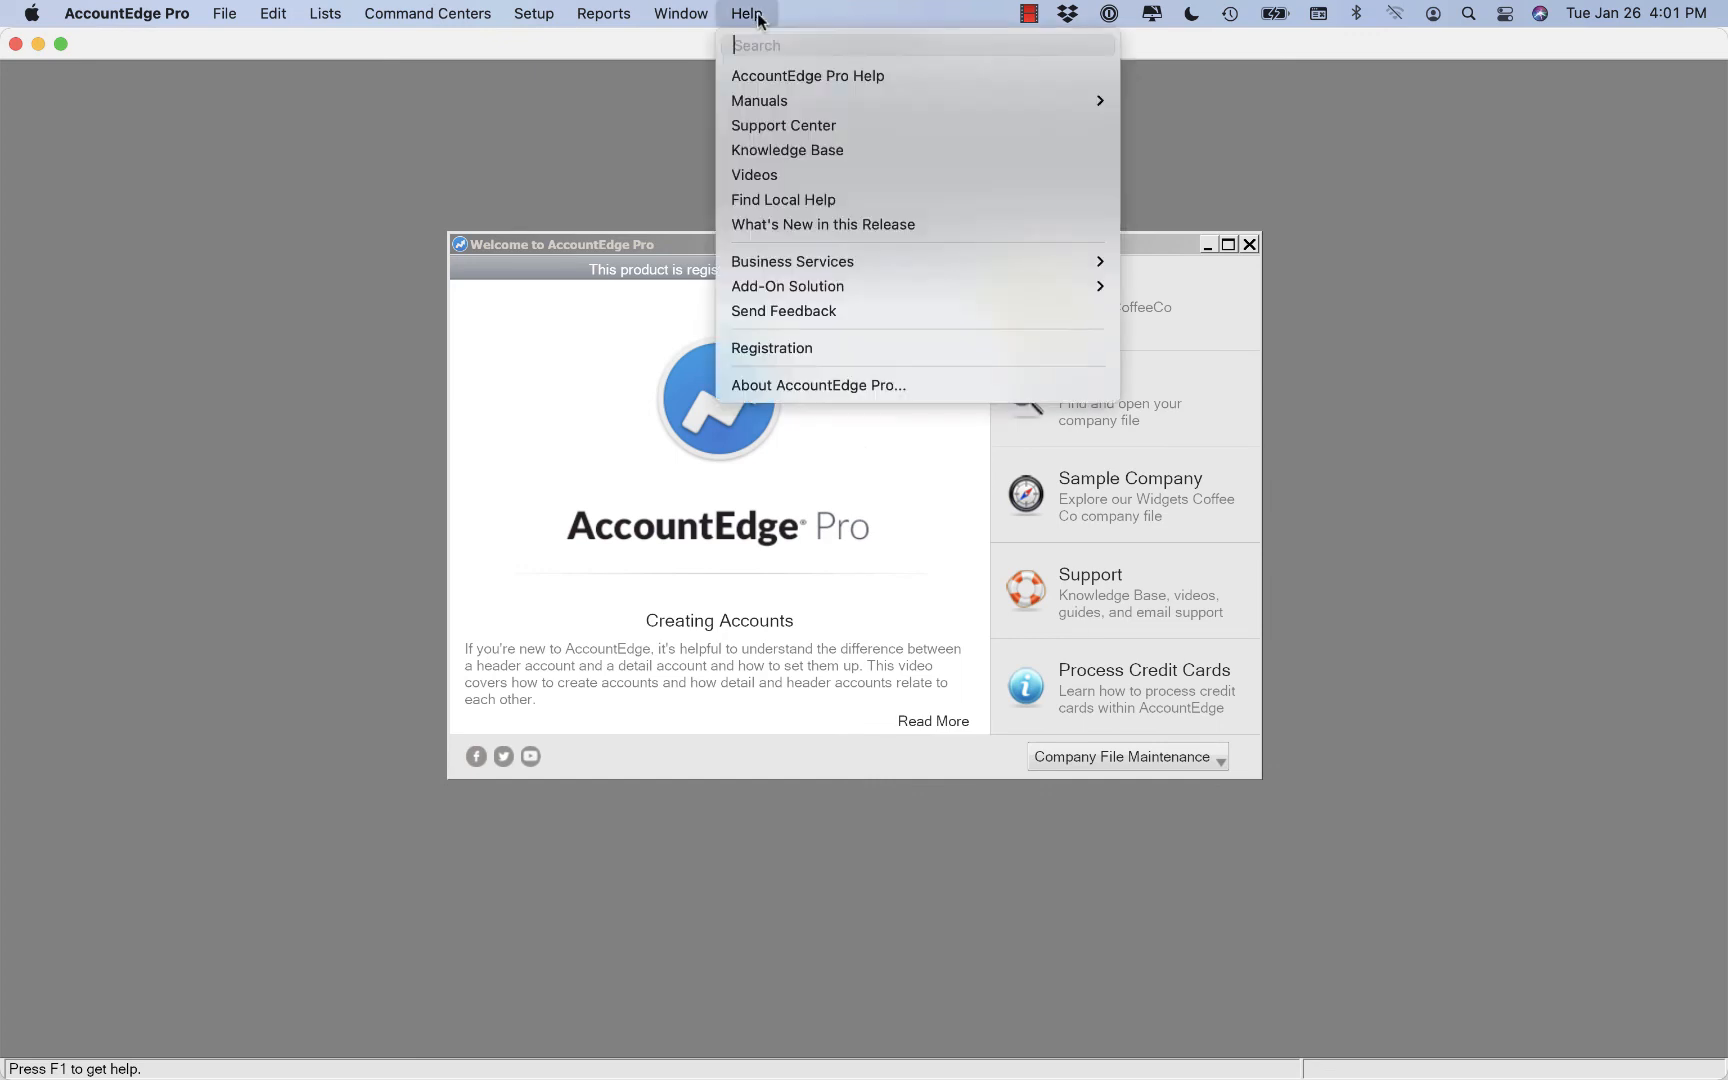
mouse_move(812, 315)
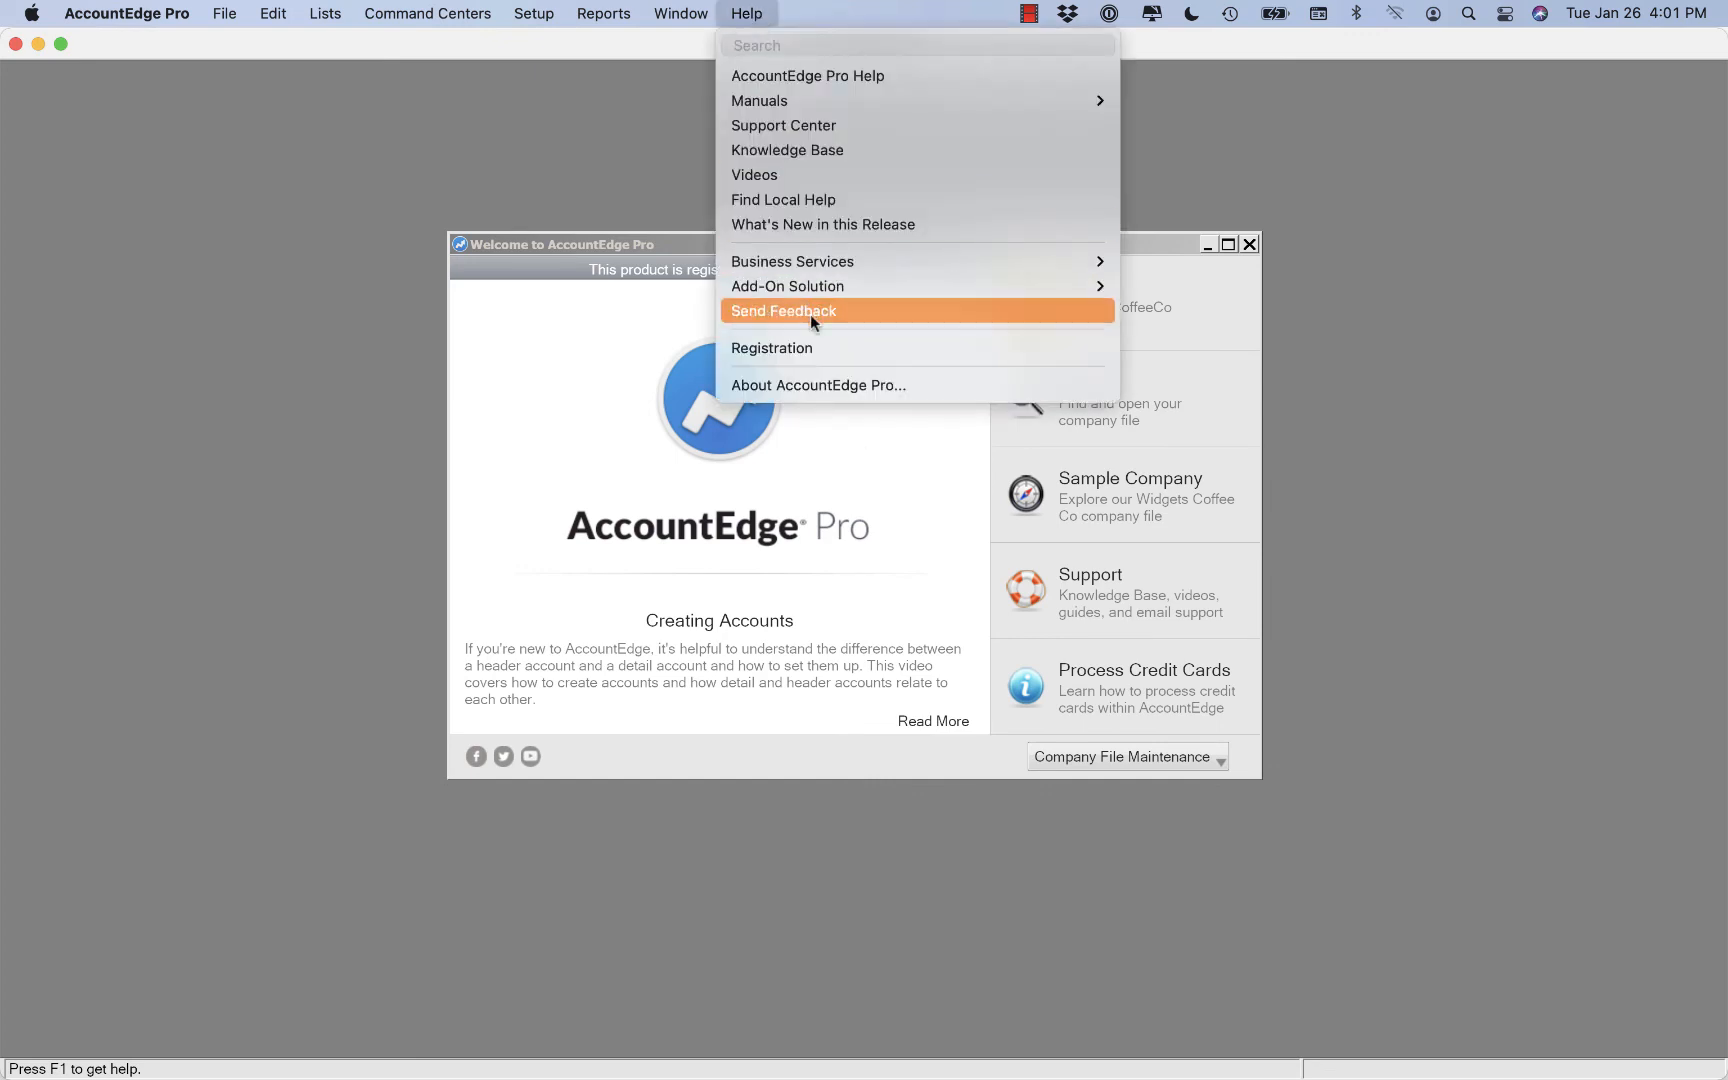
click(817, 385)
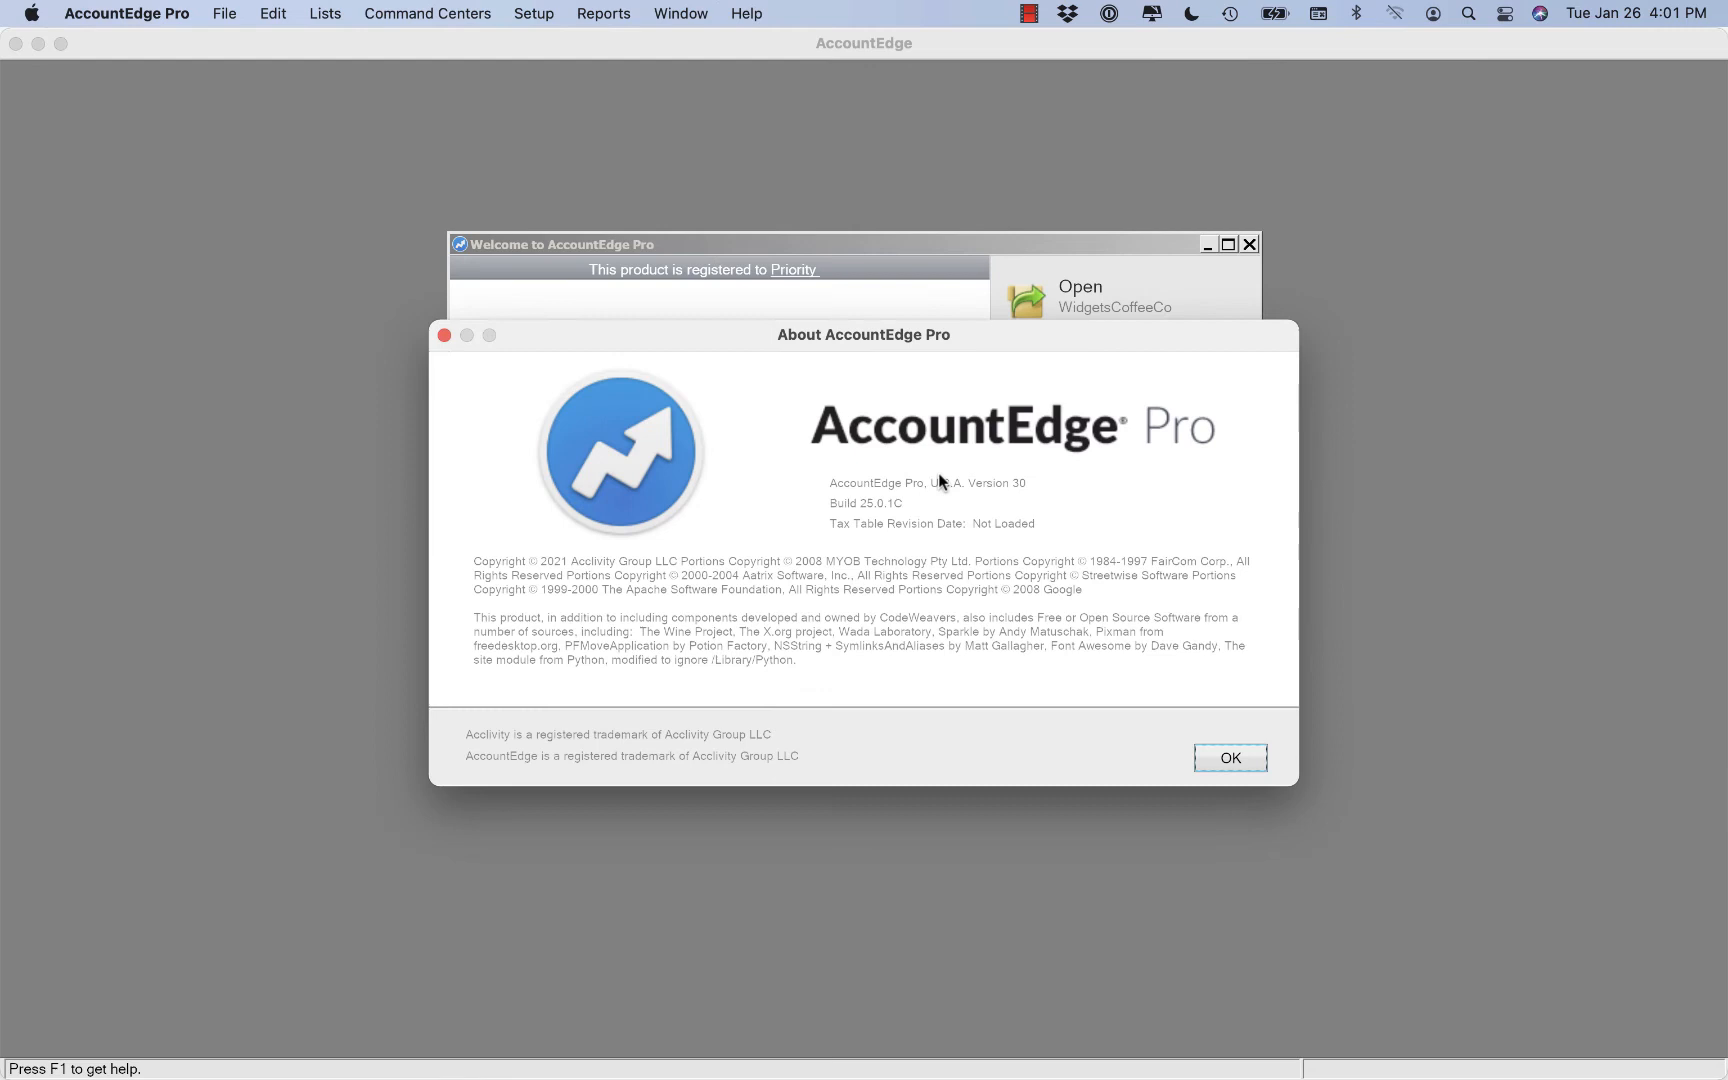
mouse_move(830, 499)
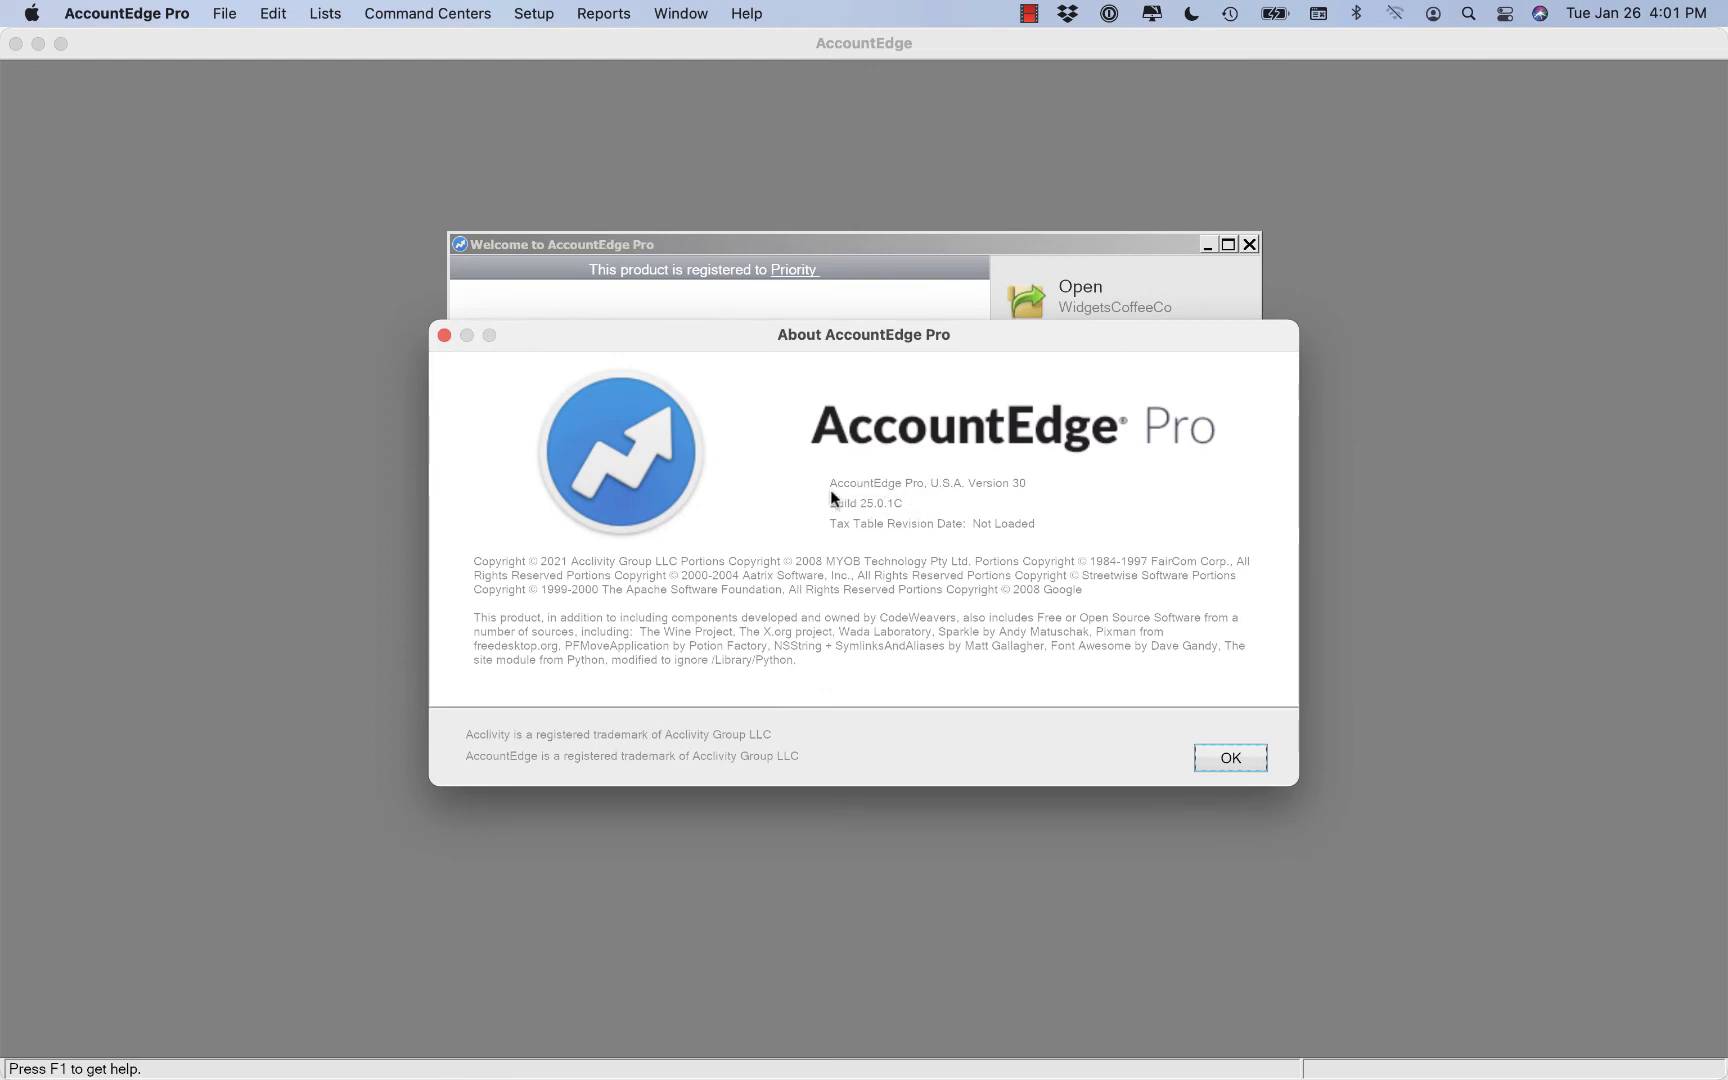
click(1230, 757)
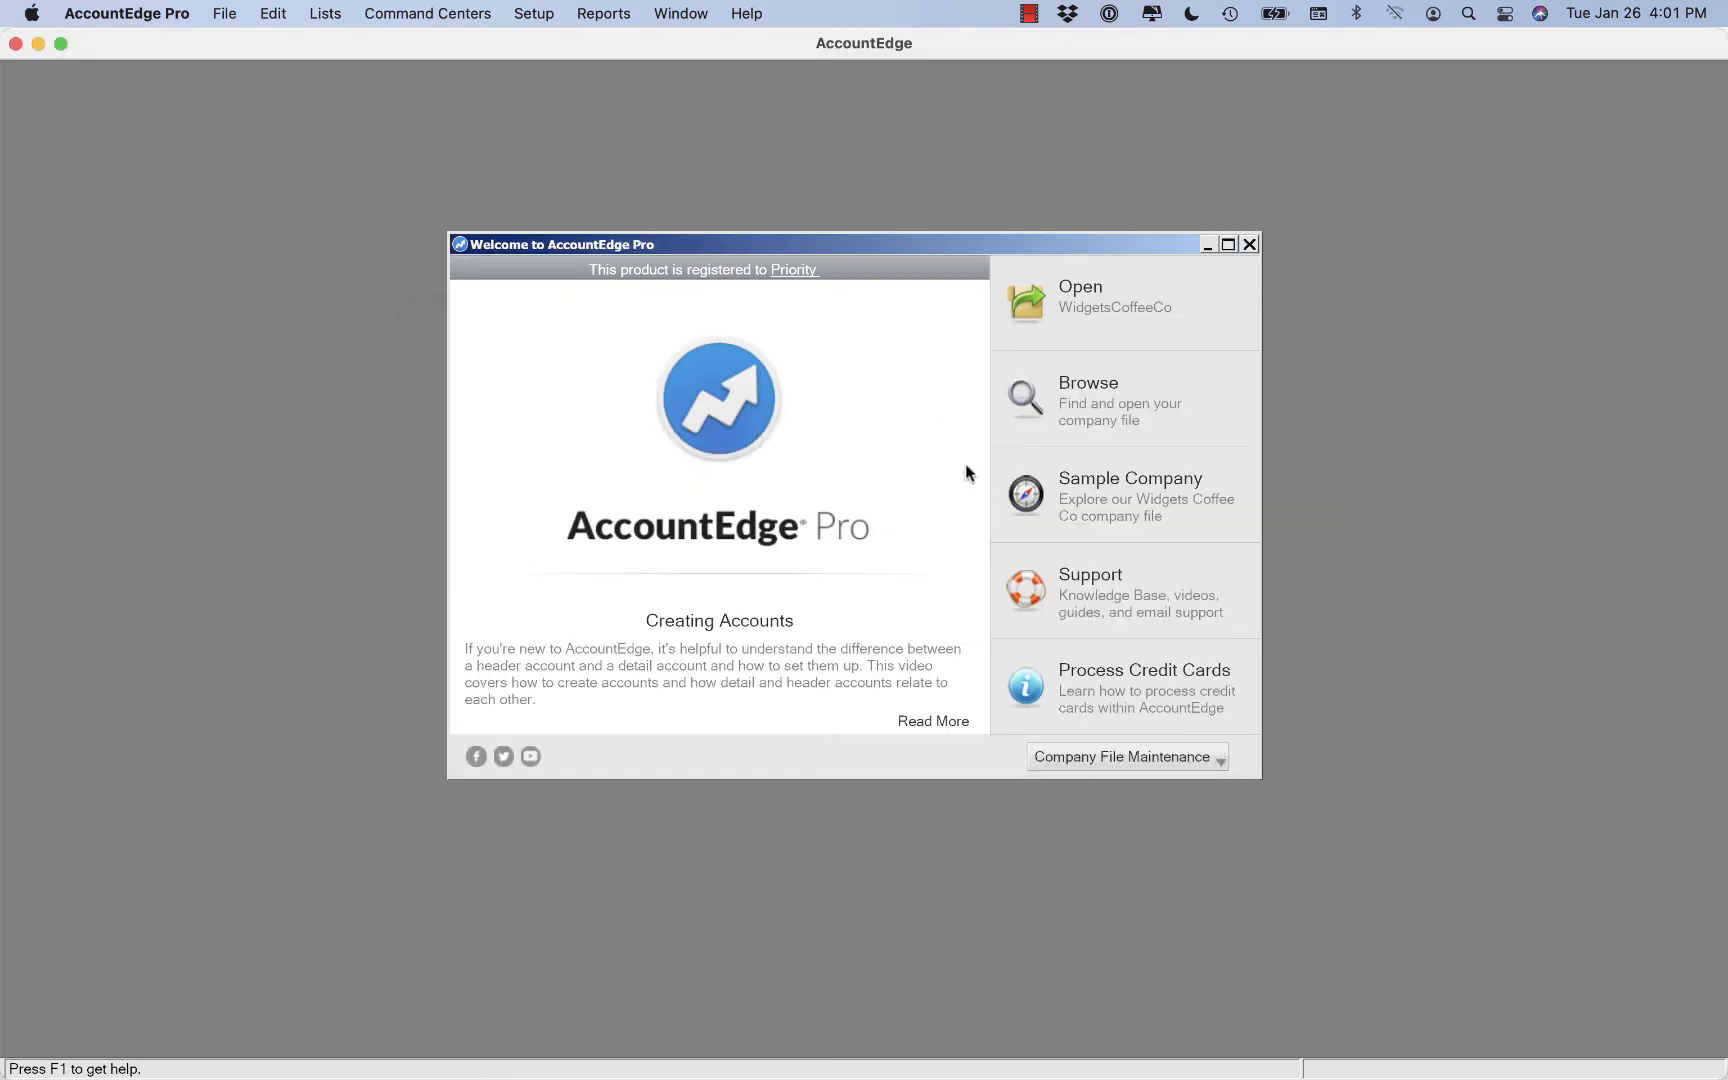
mouse_move(921, 378)
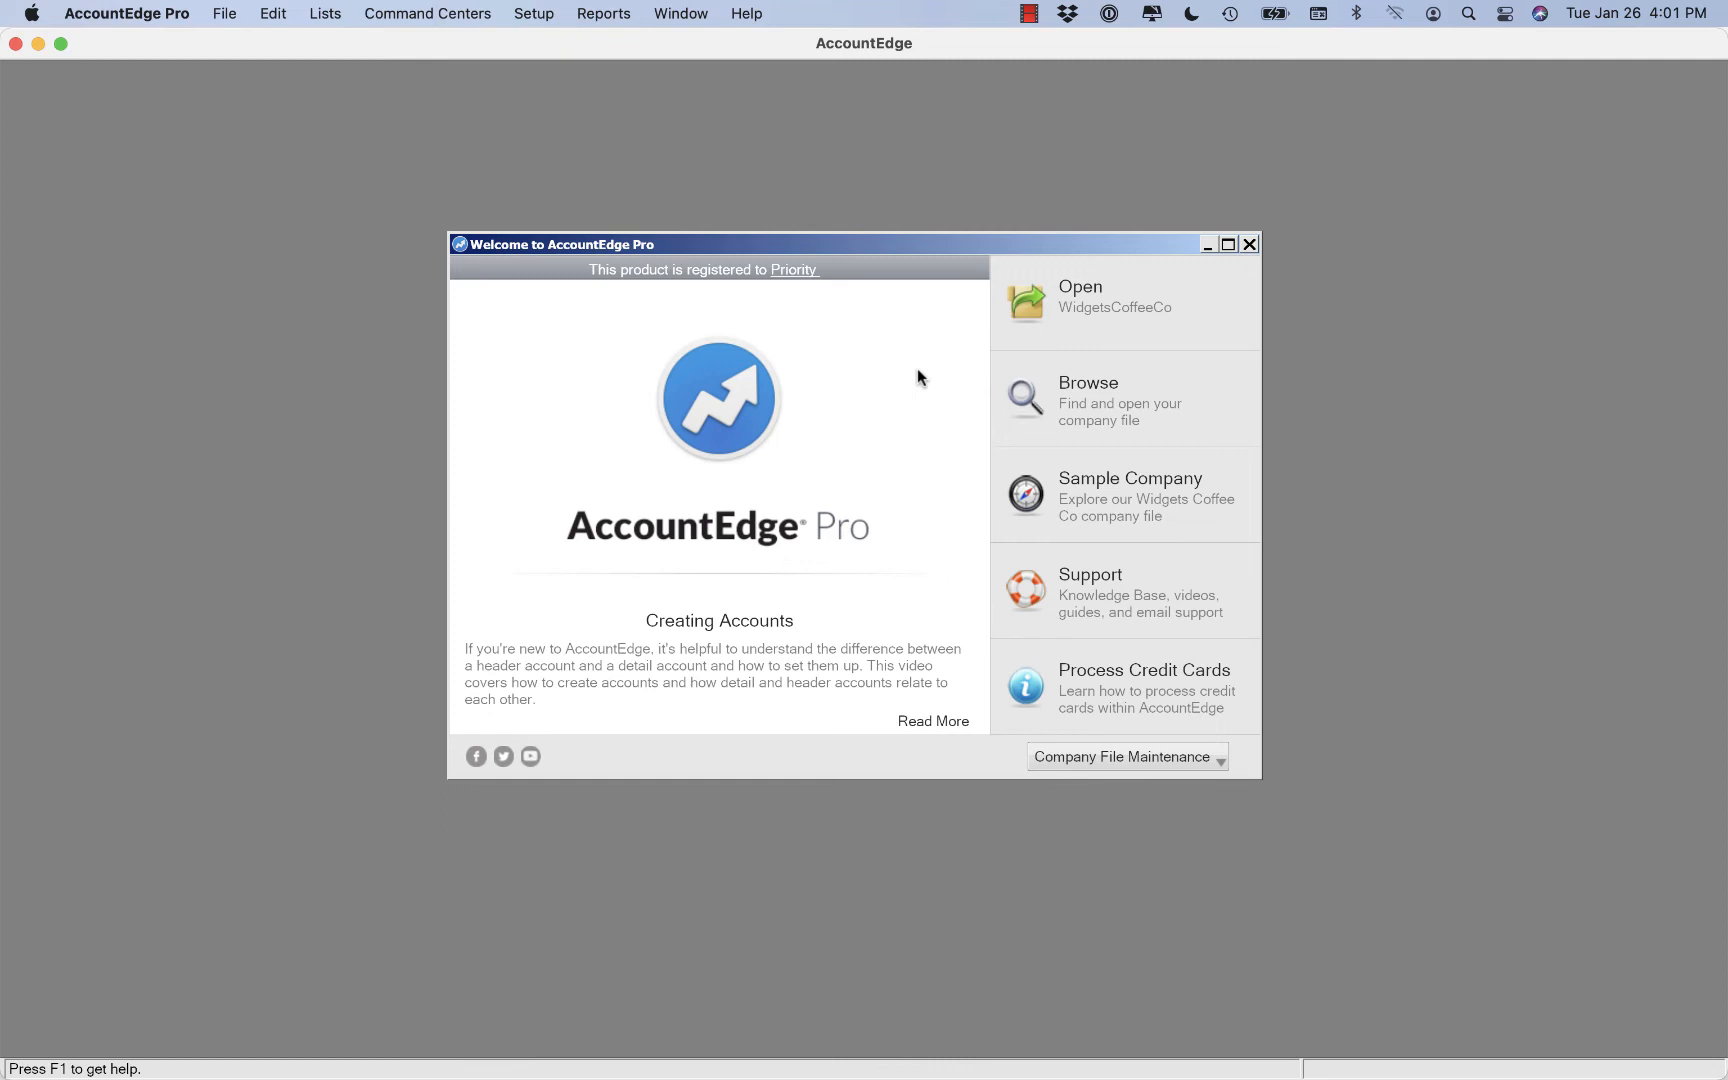
mouse_move(1129, 770)
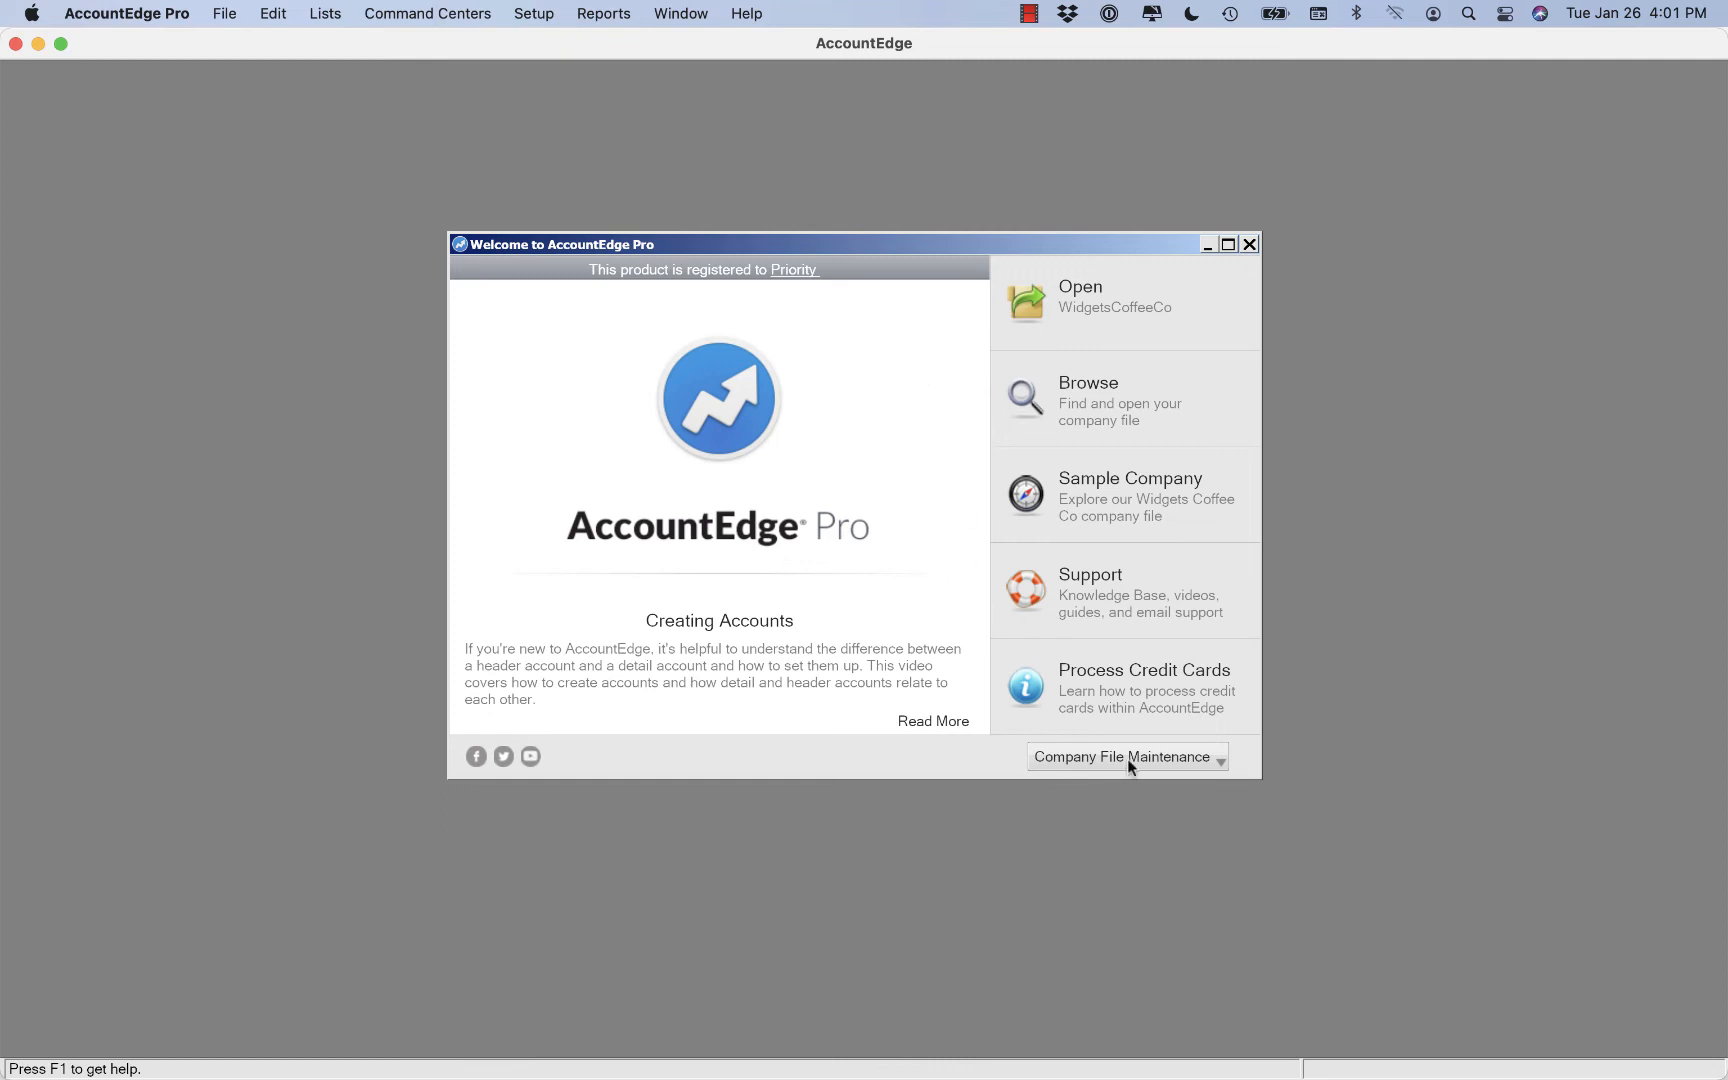
Start the company file Upgrade Assistant and browse other folder locations for the file.
click(1127, 756)
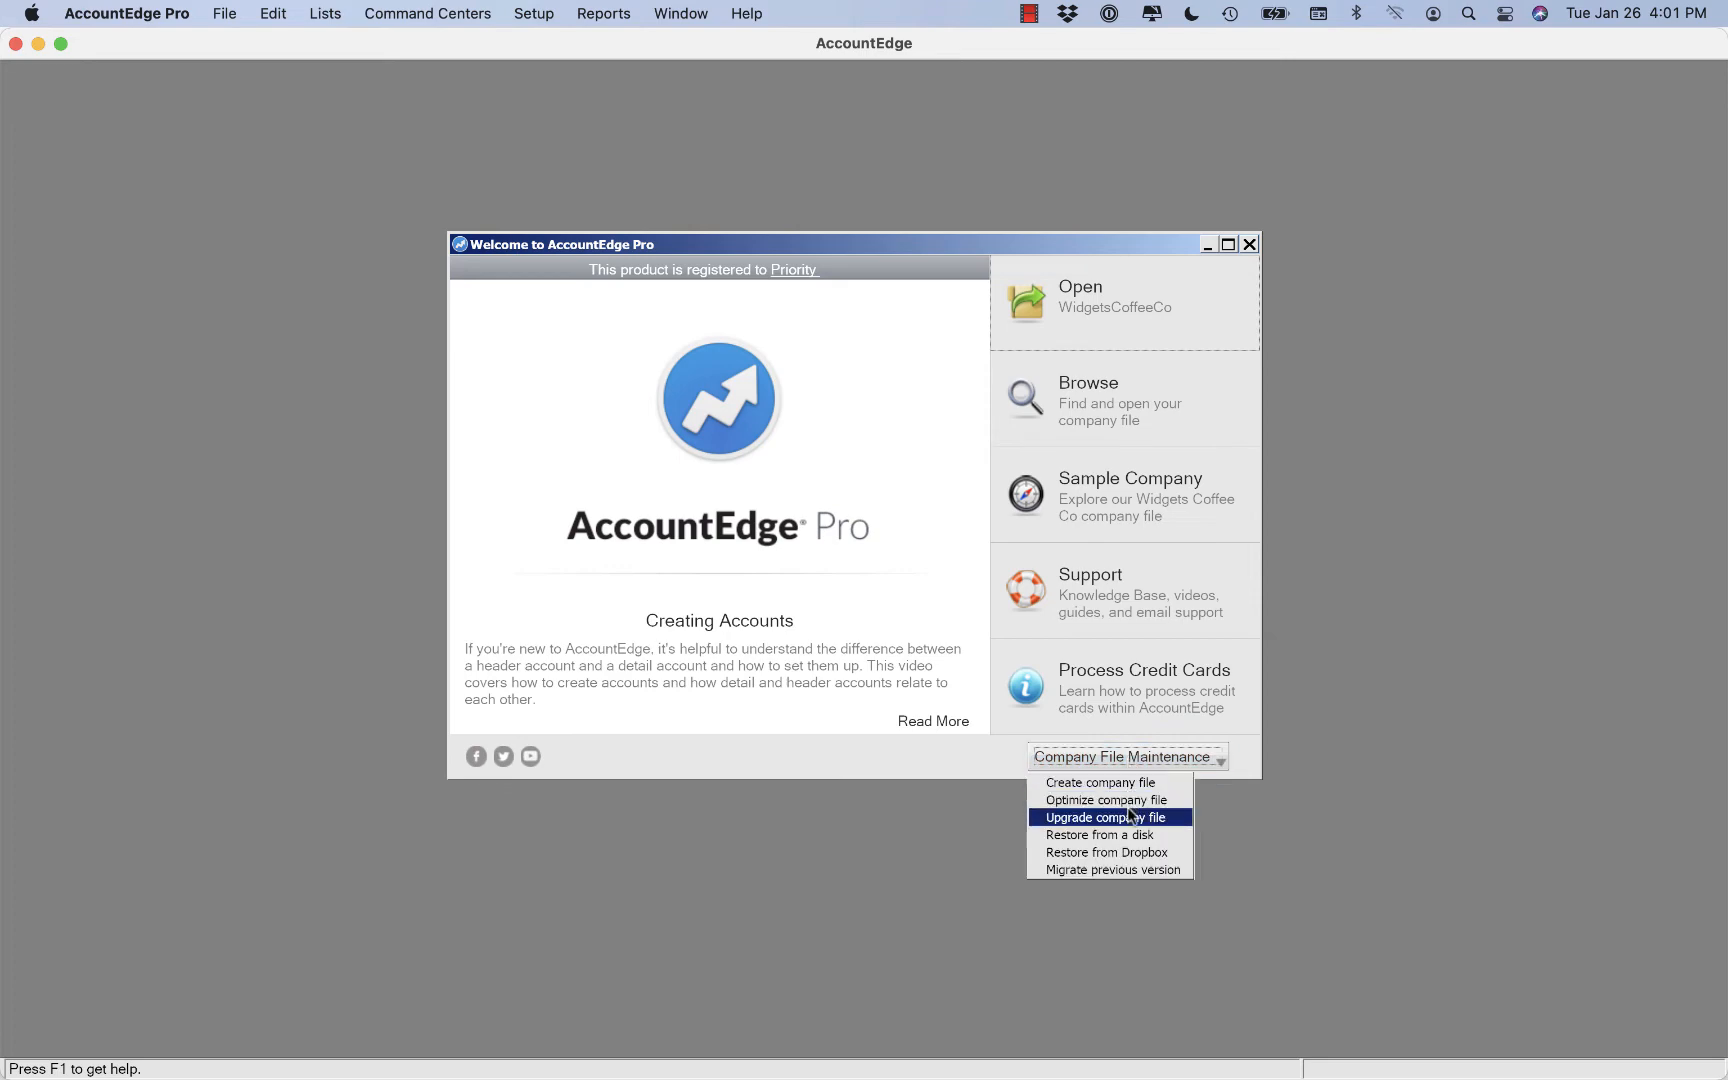
click(1108, 817)
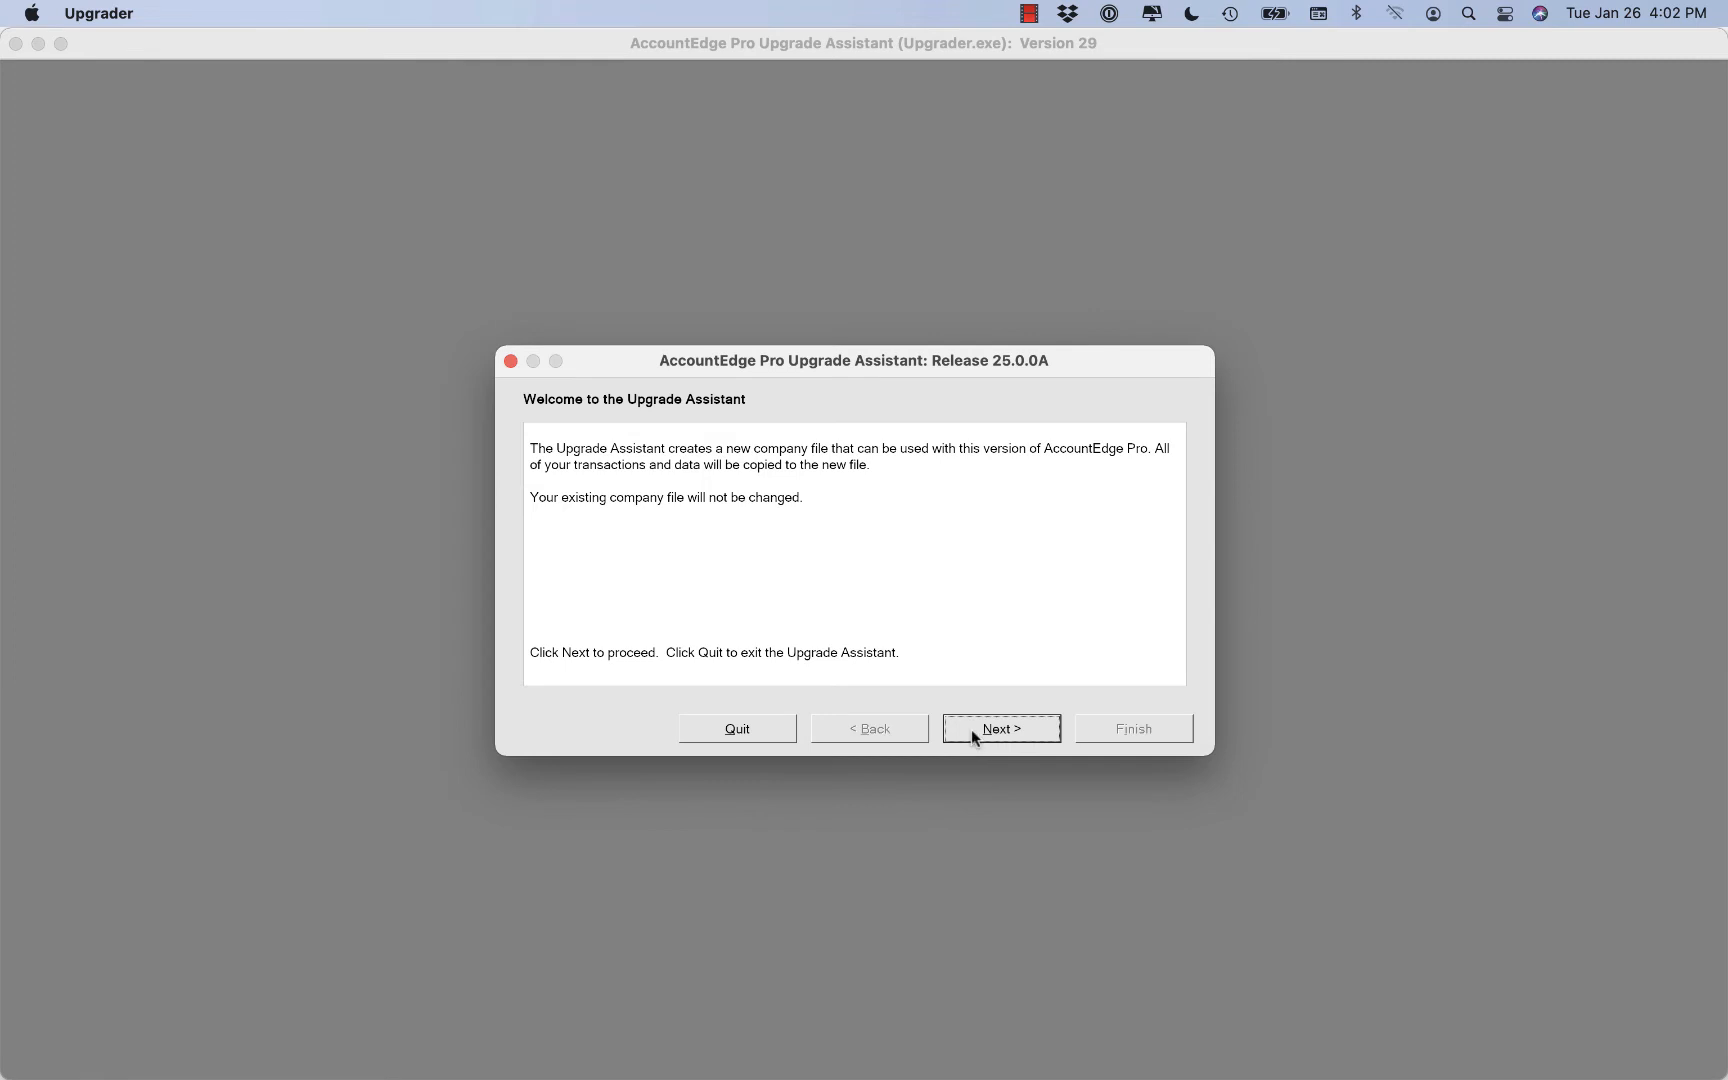
click(1001, 728)
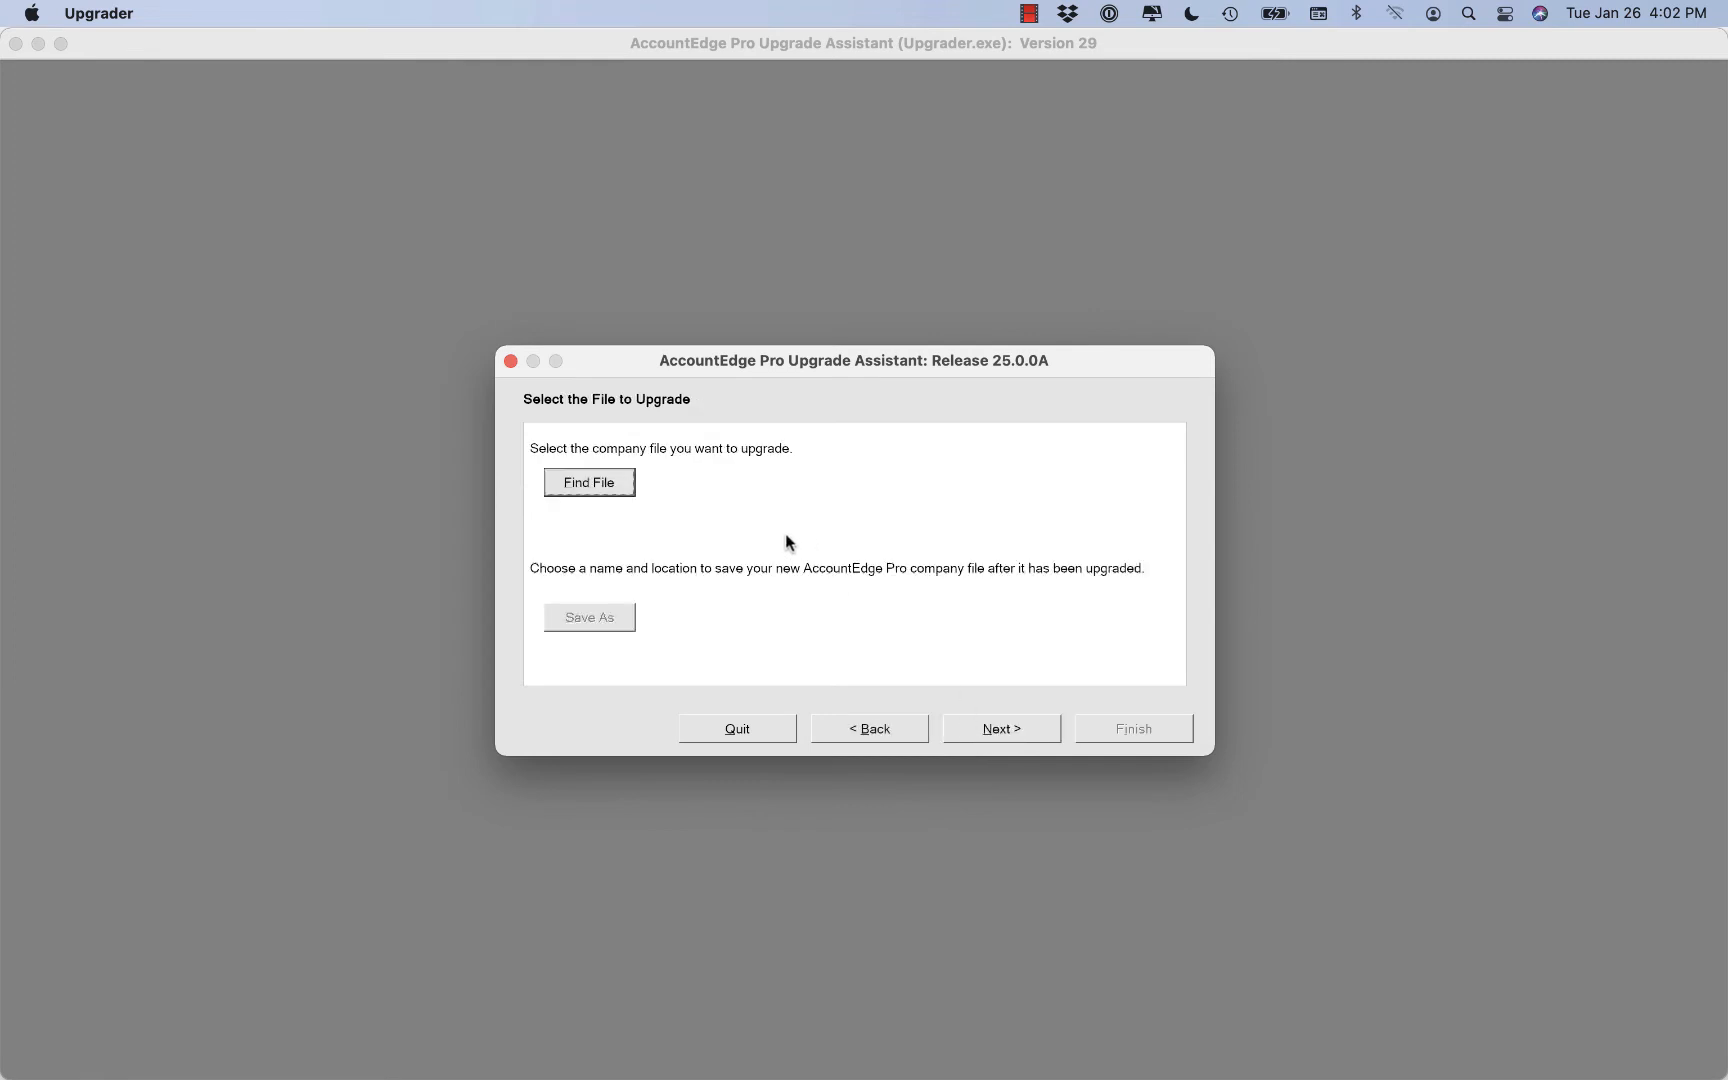
click(589, 482)
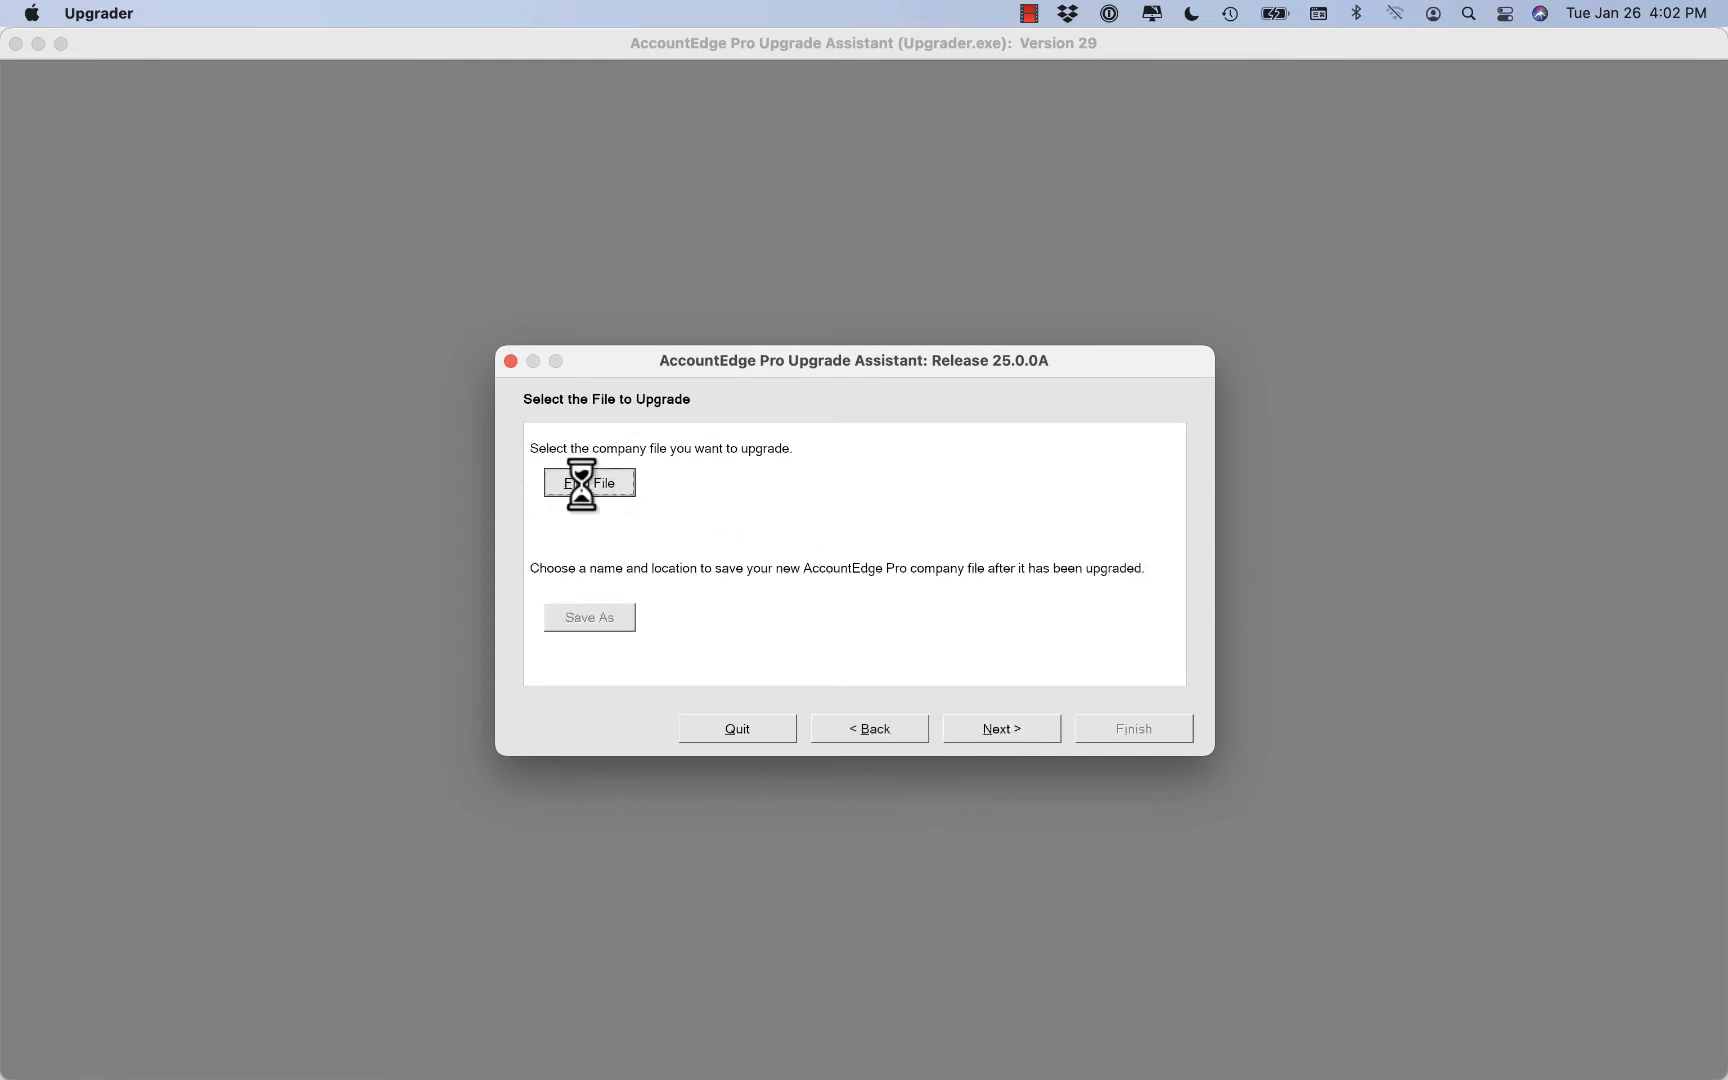
click(589, 483)
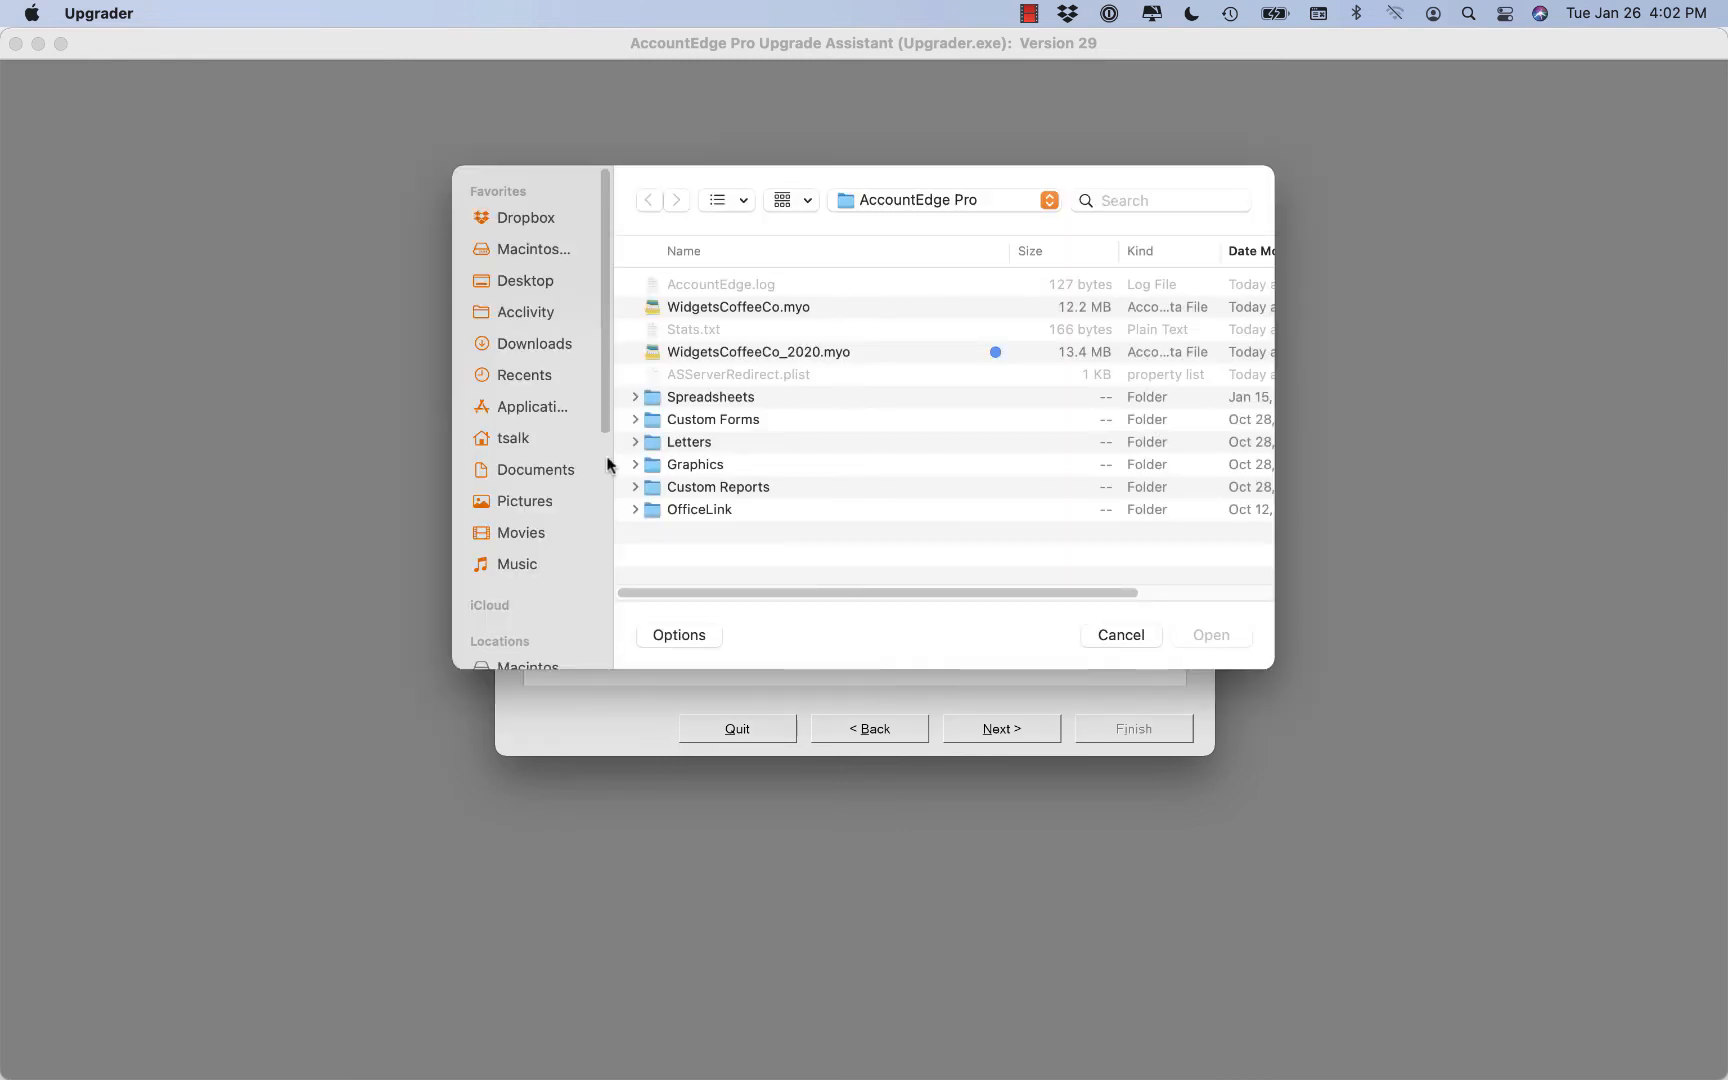
click(943, 200)
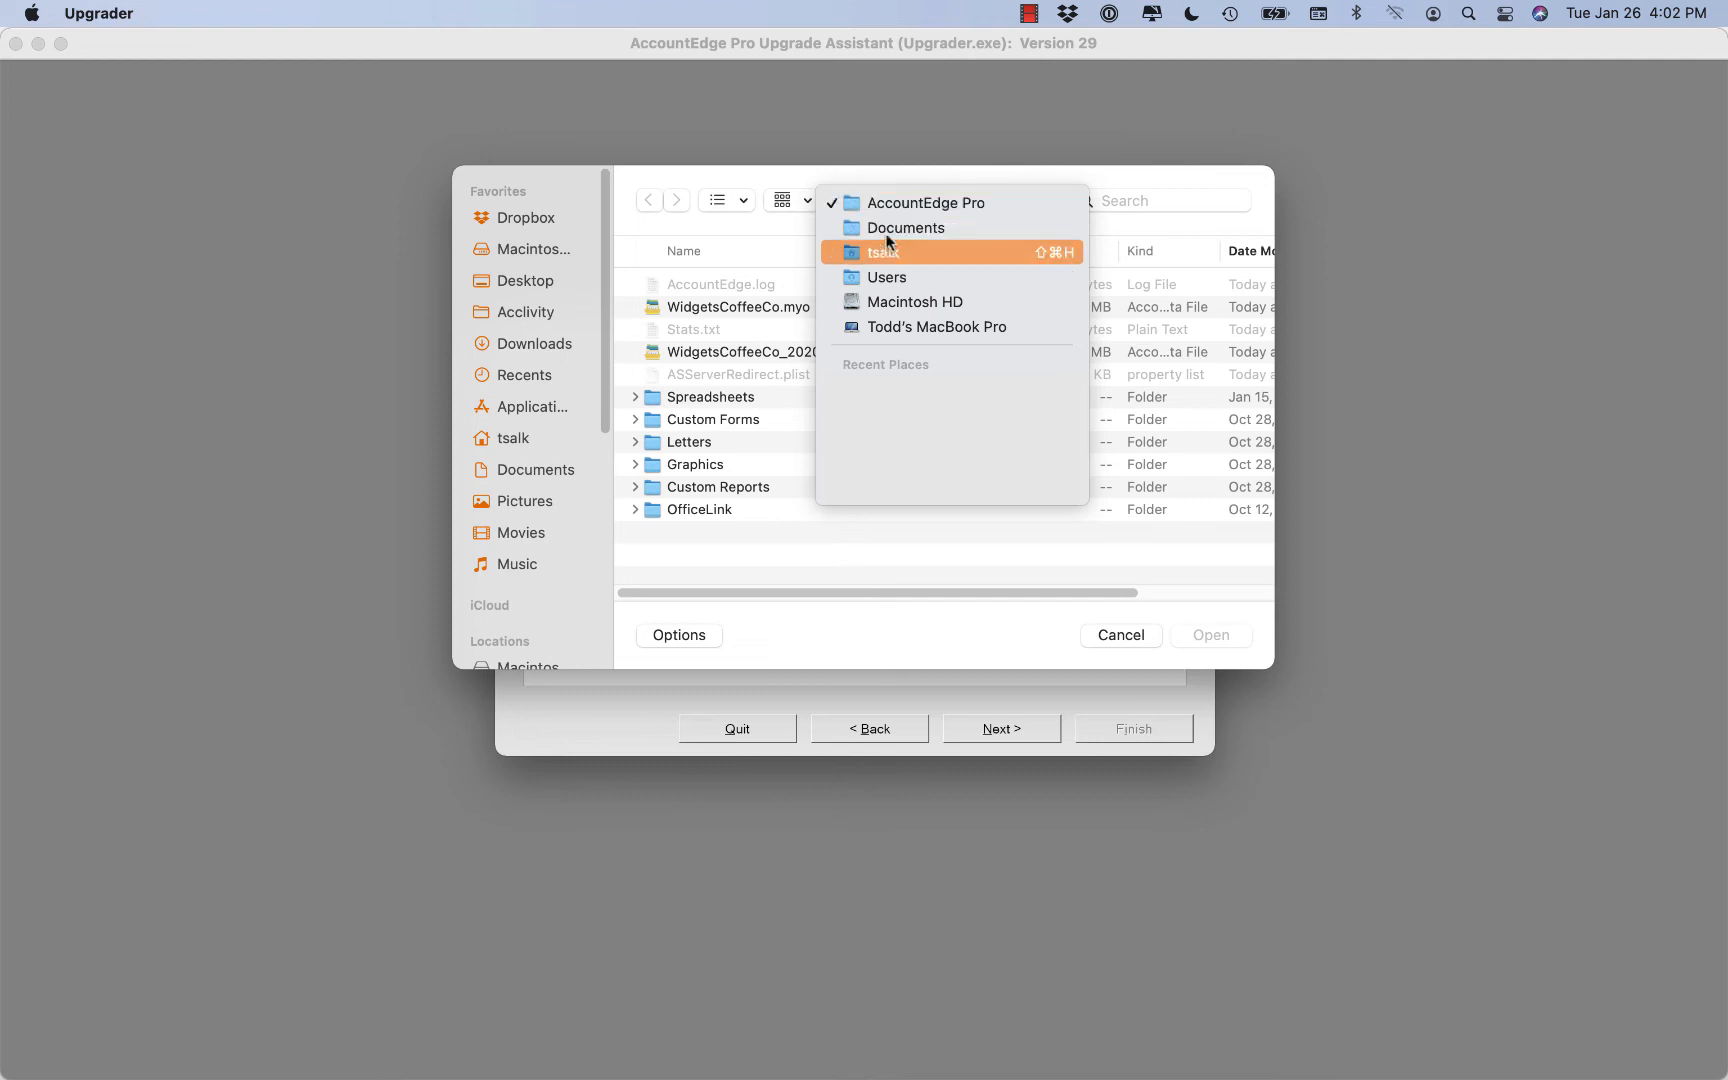
Choose WidgetsCoffeeCo_2020.myo as the company file to upgrade.
click(925, 202)
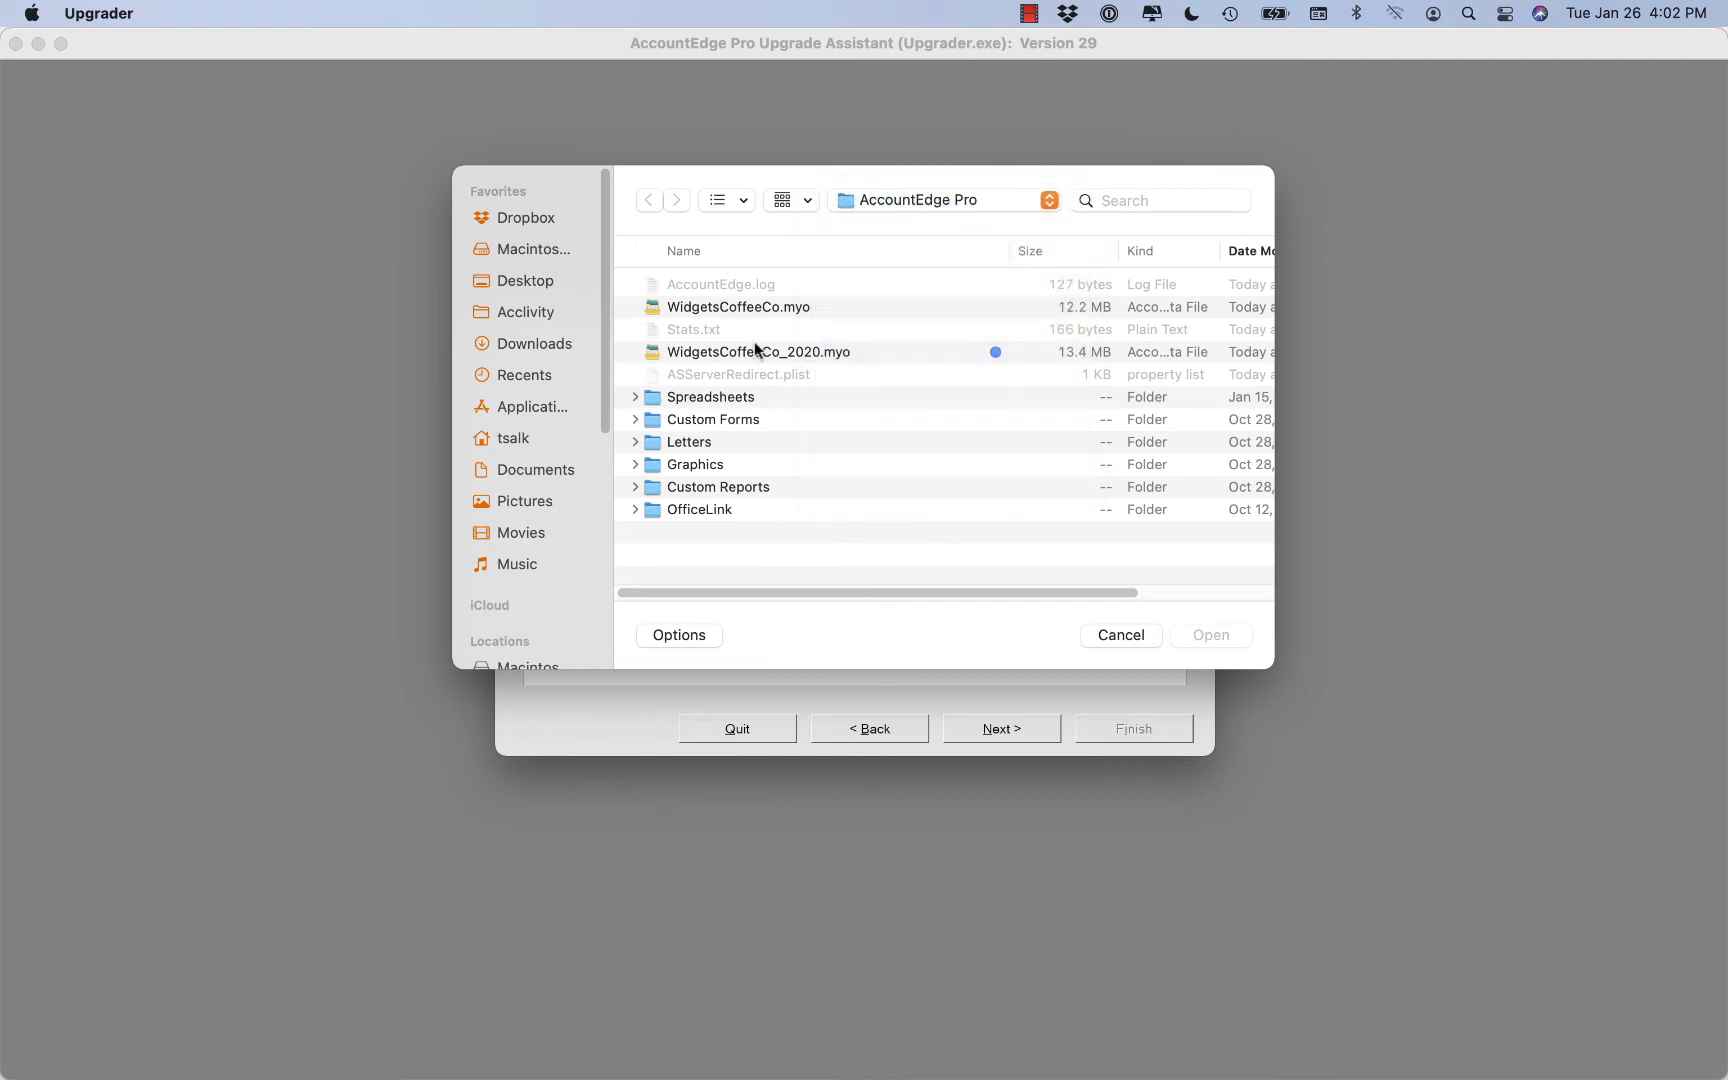
click(798, 352)
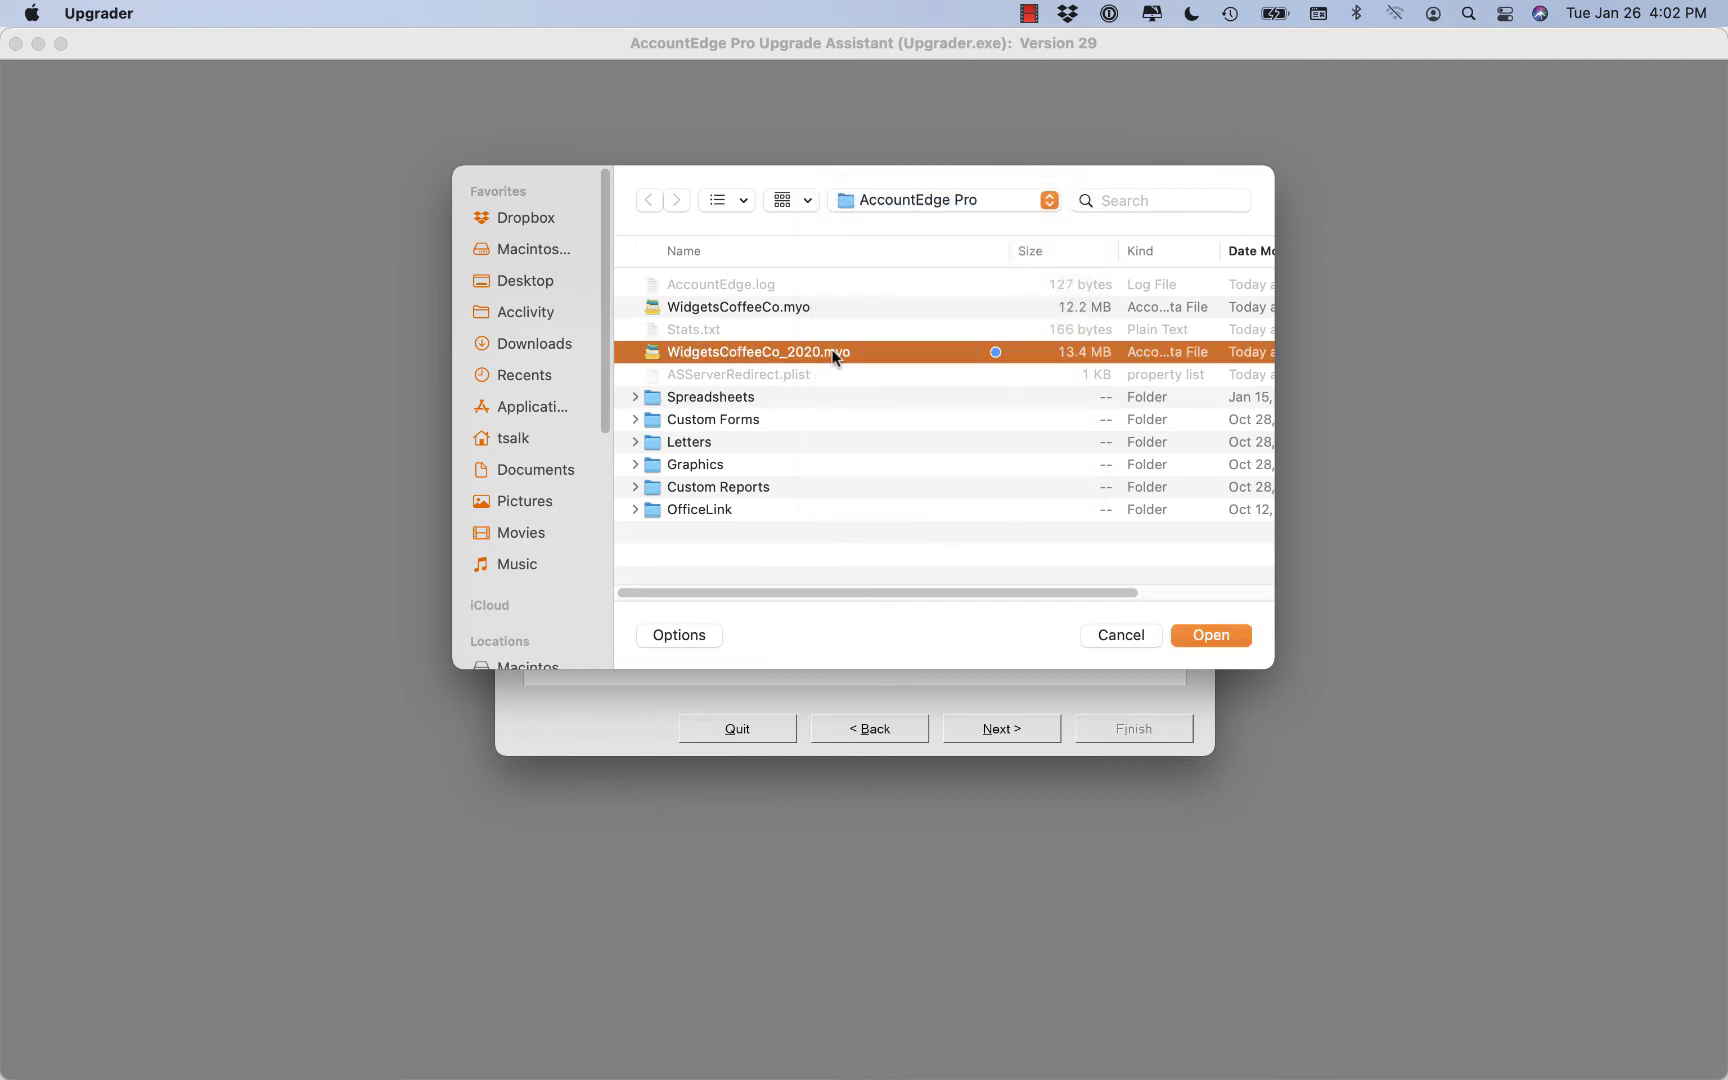
click(1210, 635)
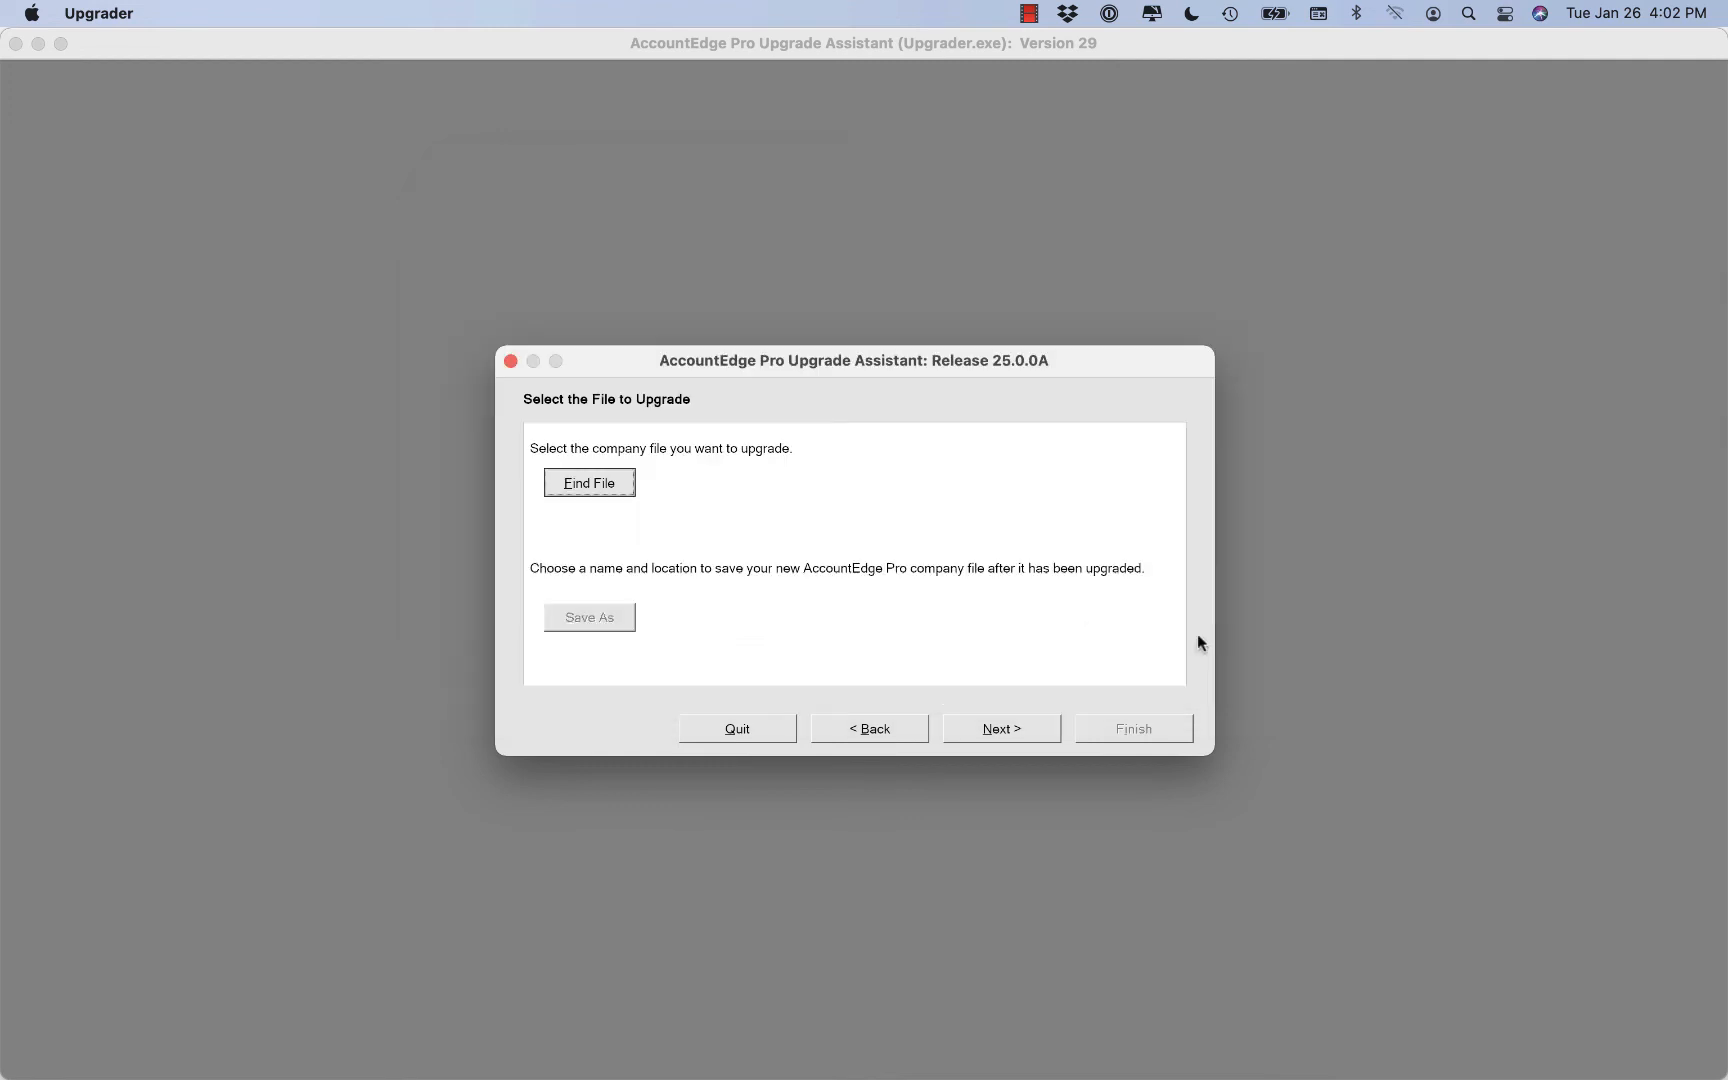
Save the upgraded file as WidgetsCoffeeCo2021.myo.
click(589, 617)
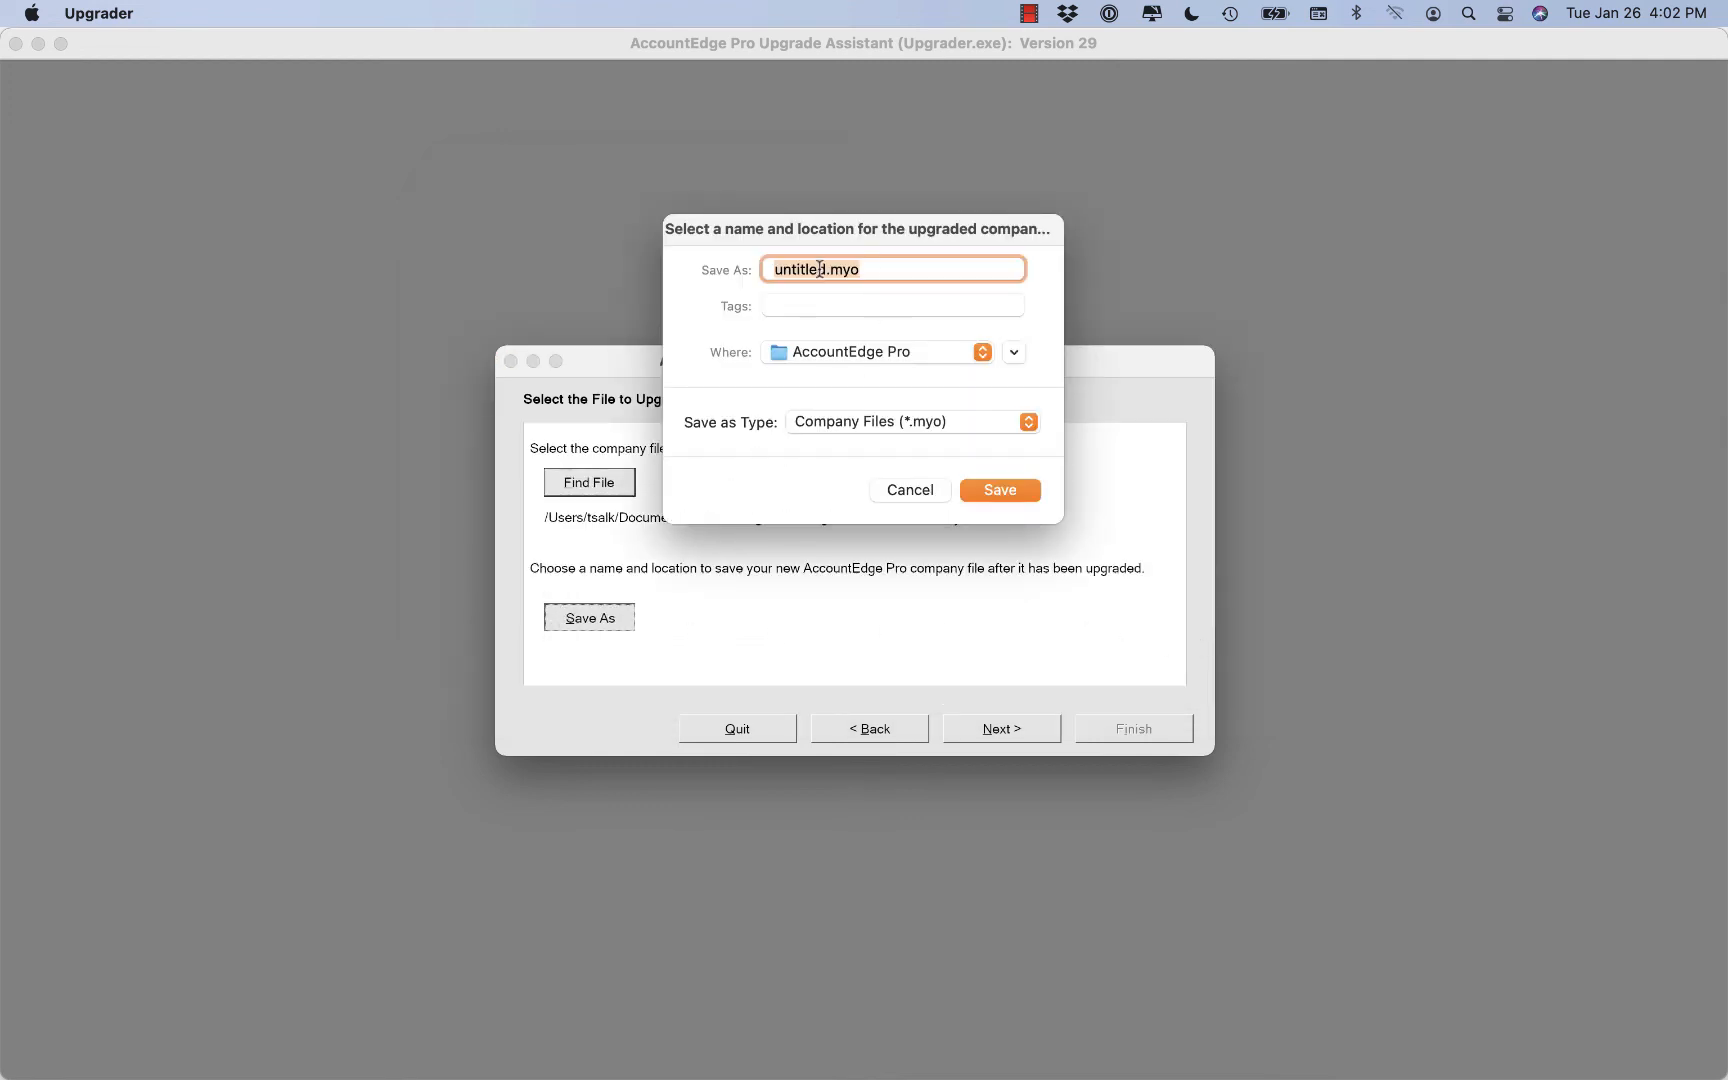
text(Widget)
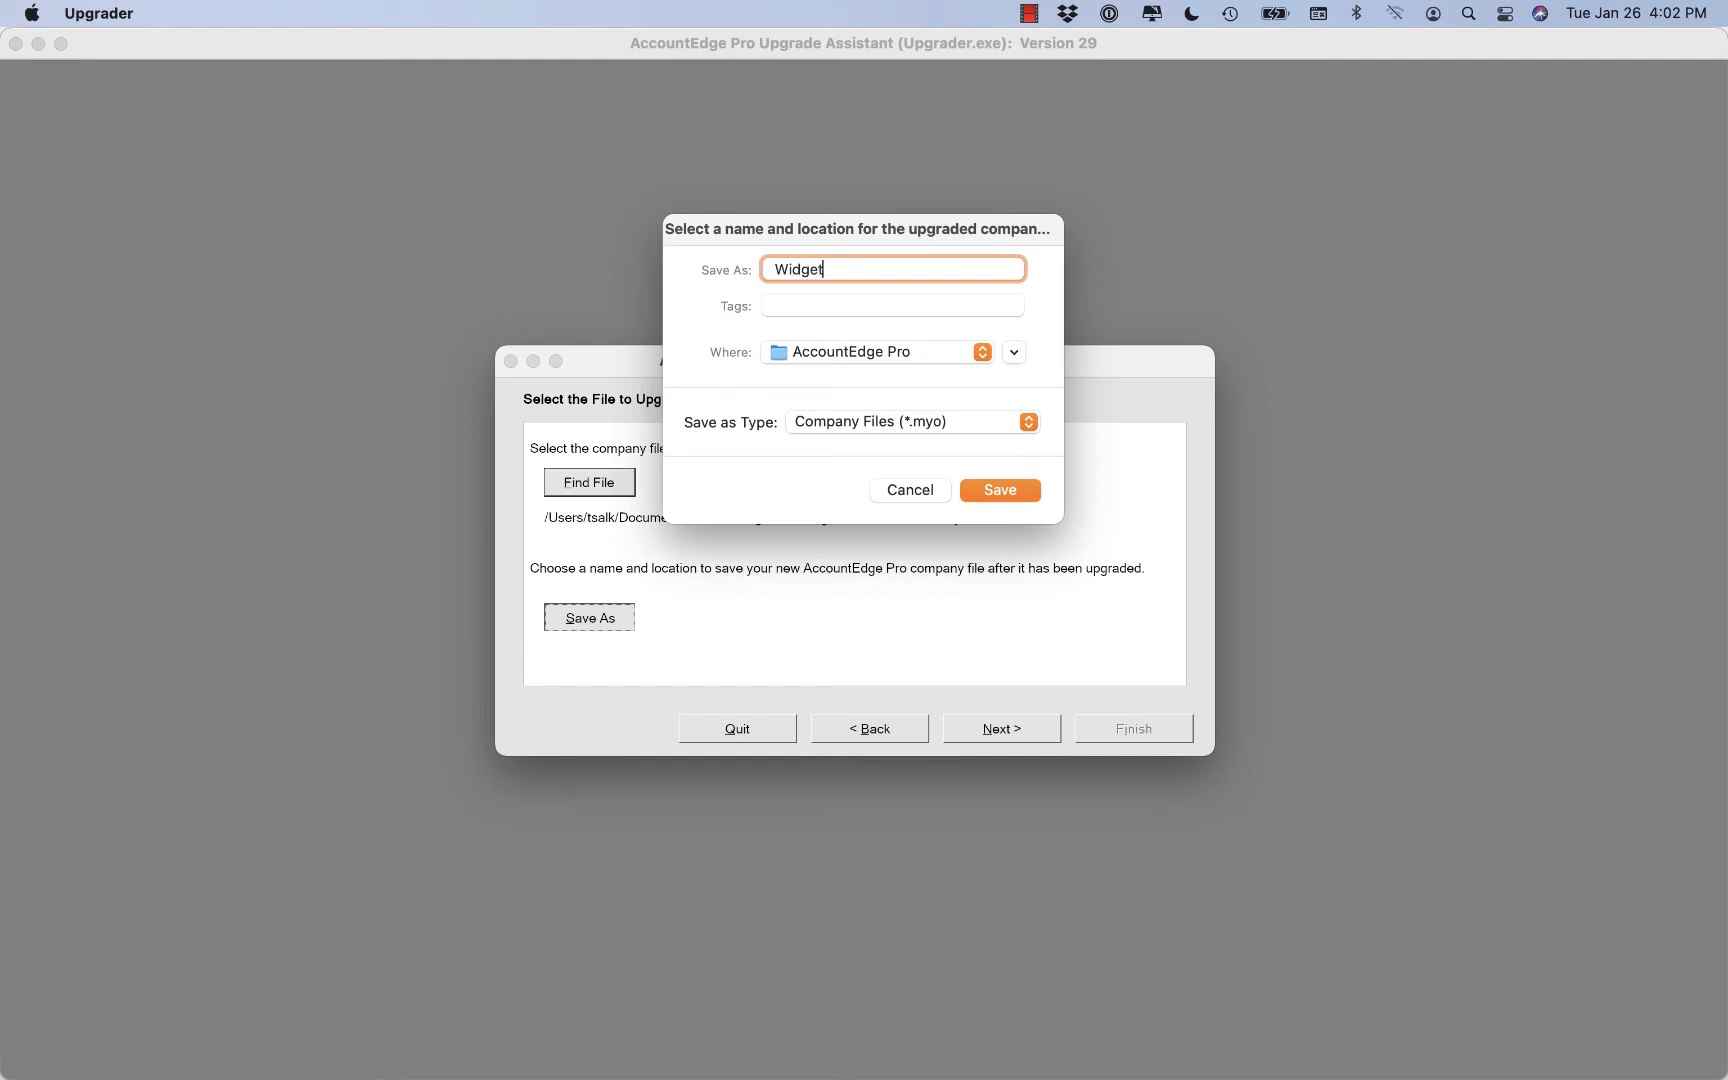
text(sCoffee)
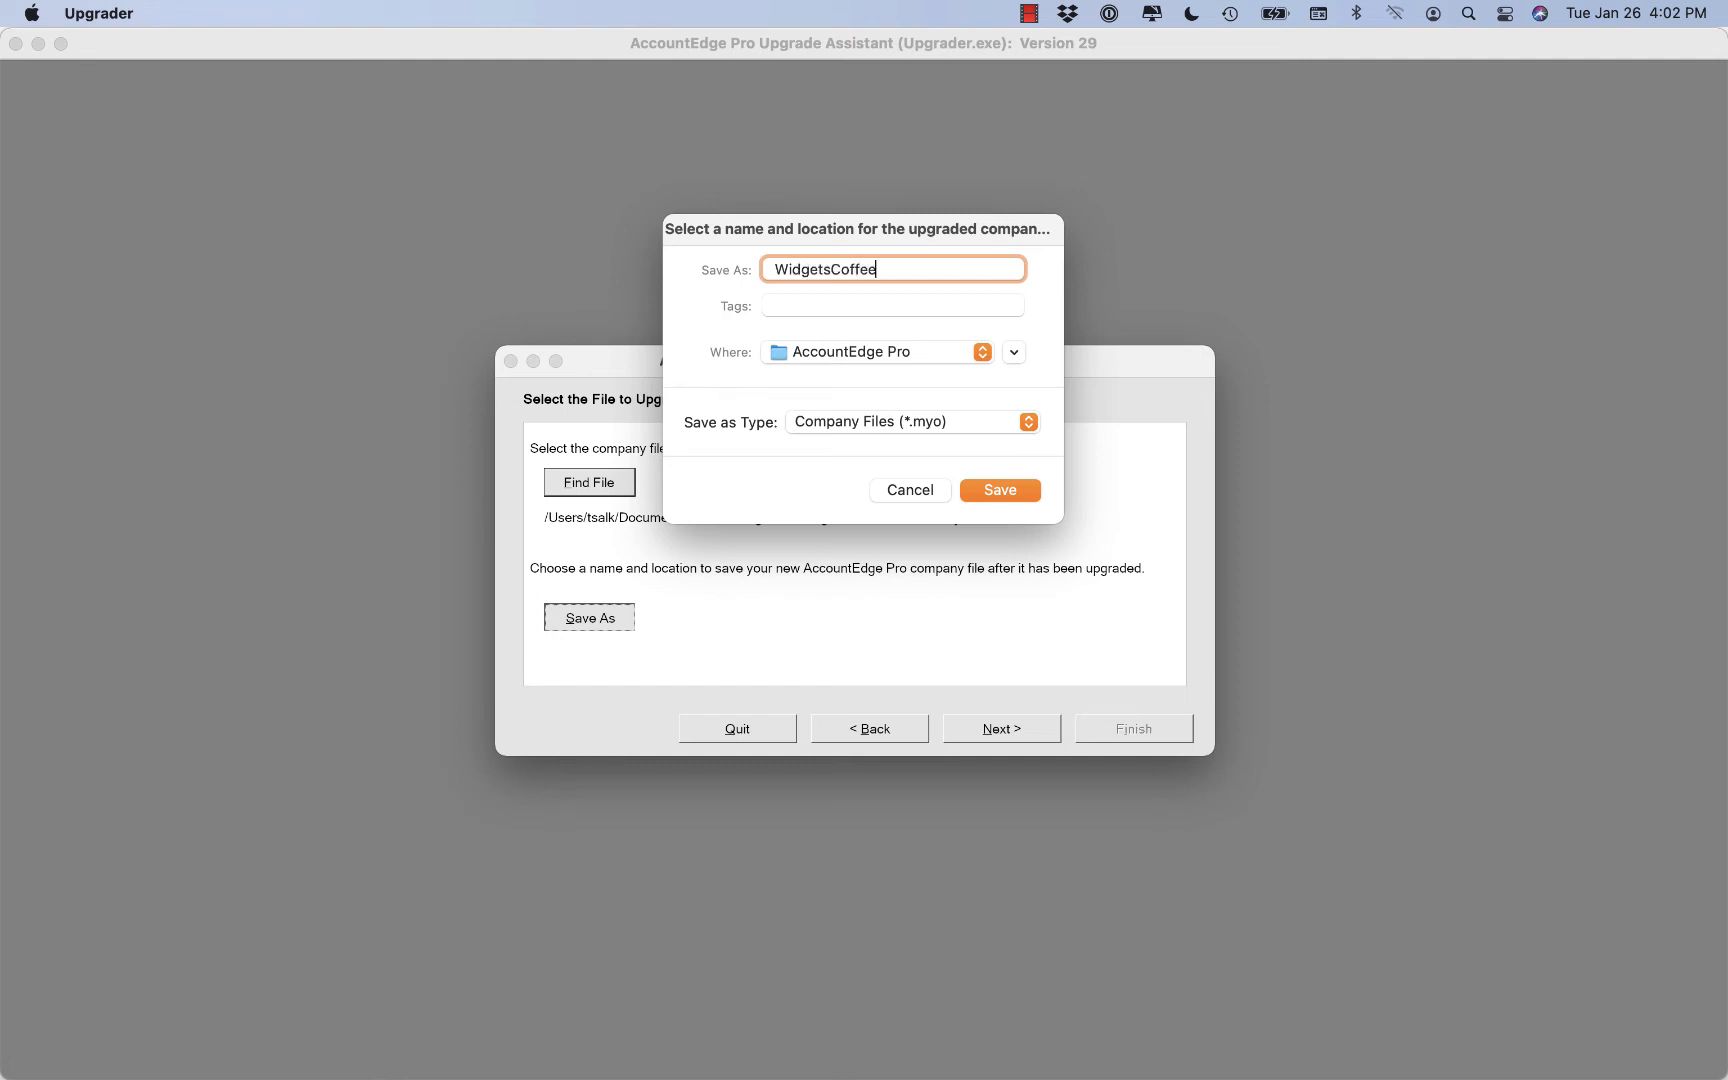
text(Co2021)
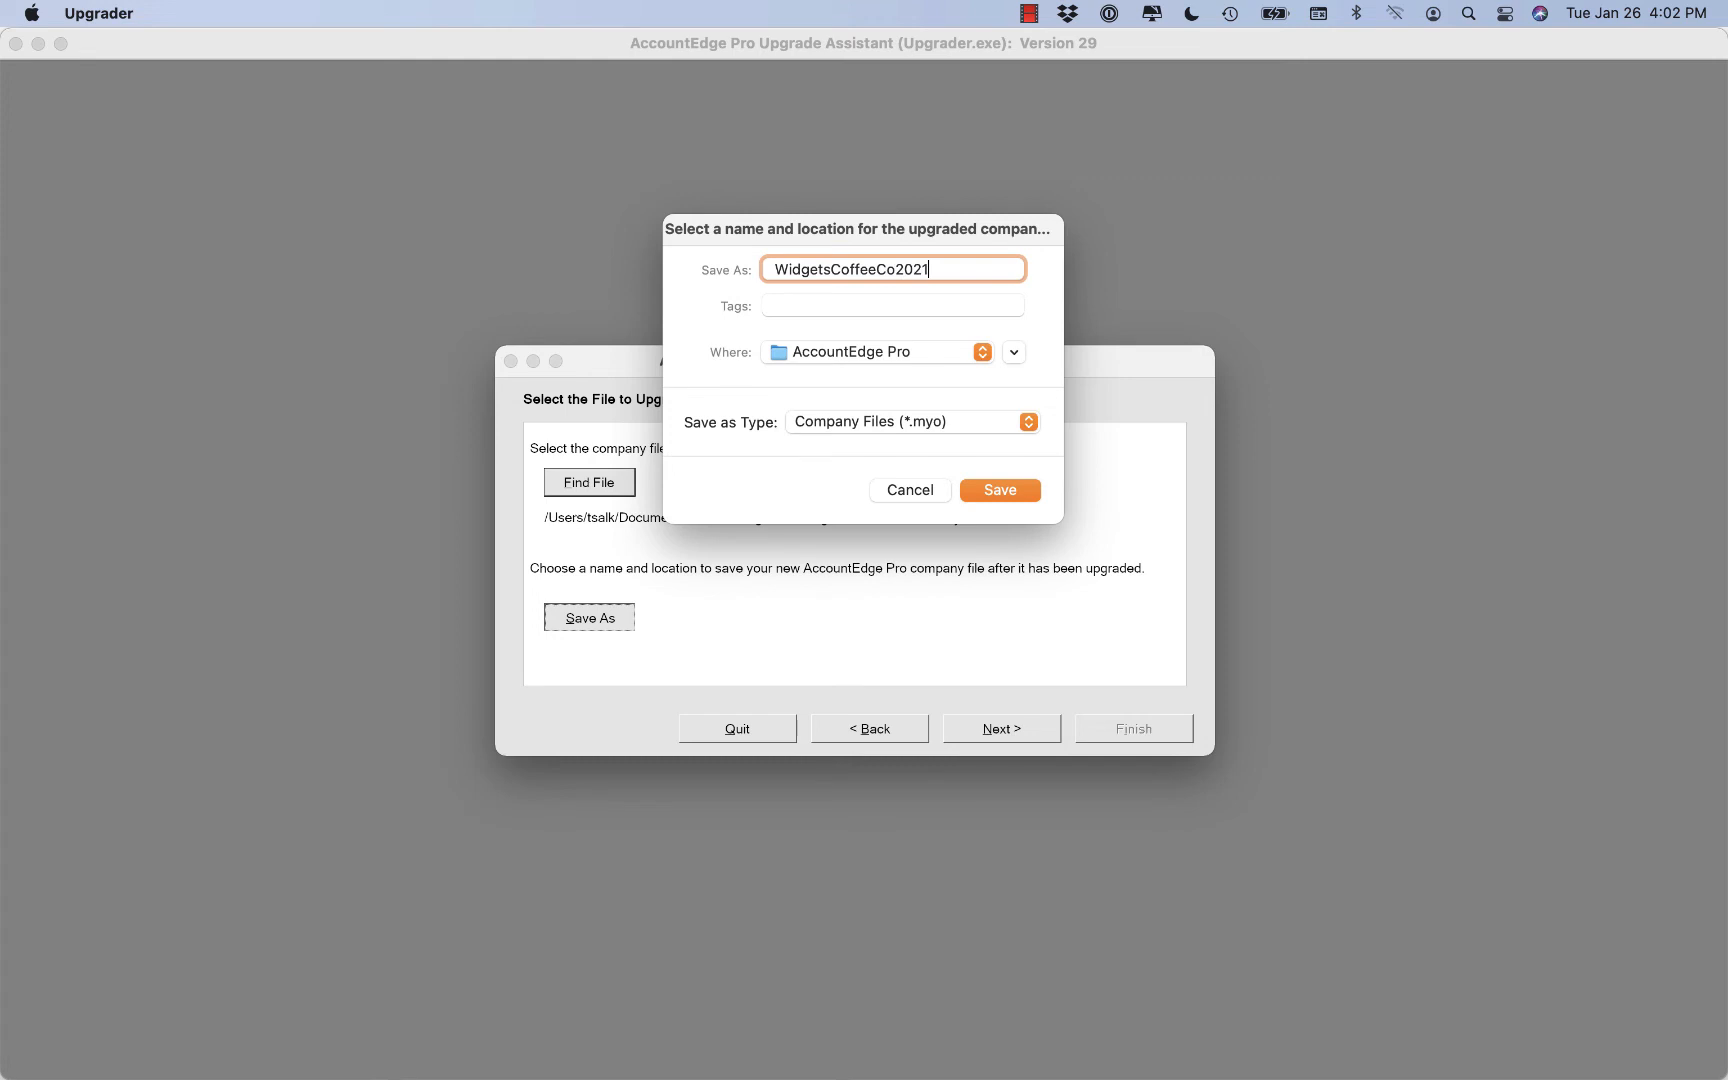
click(1000, 490)
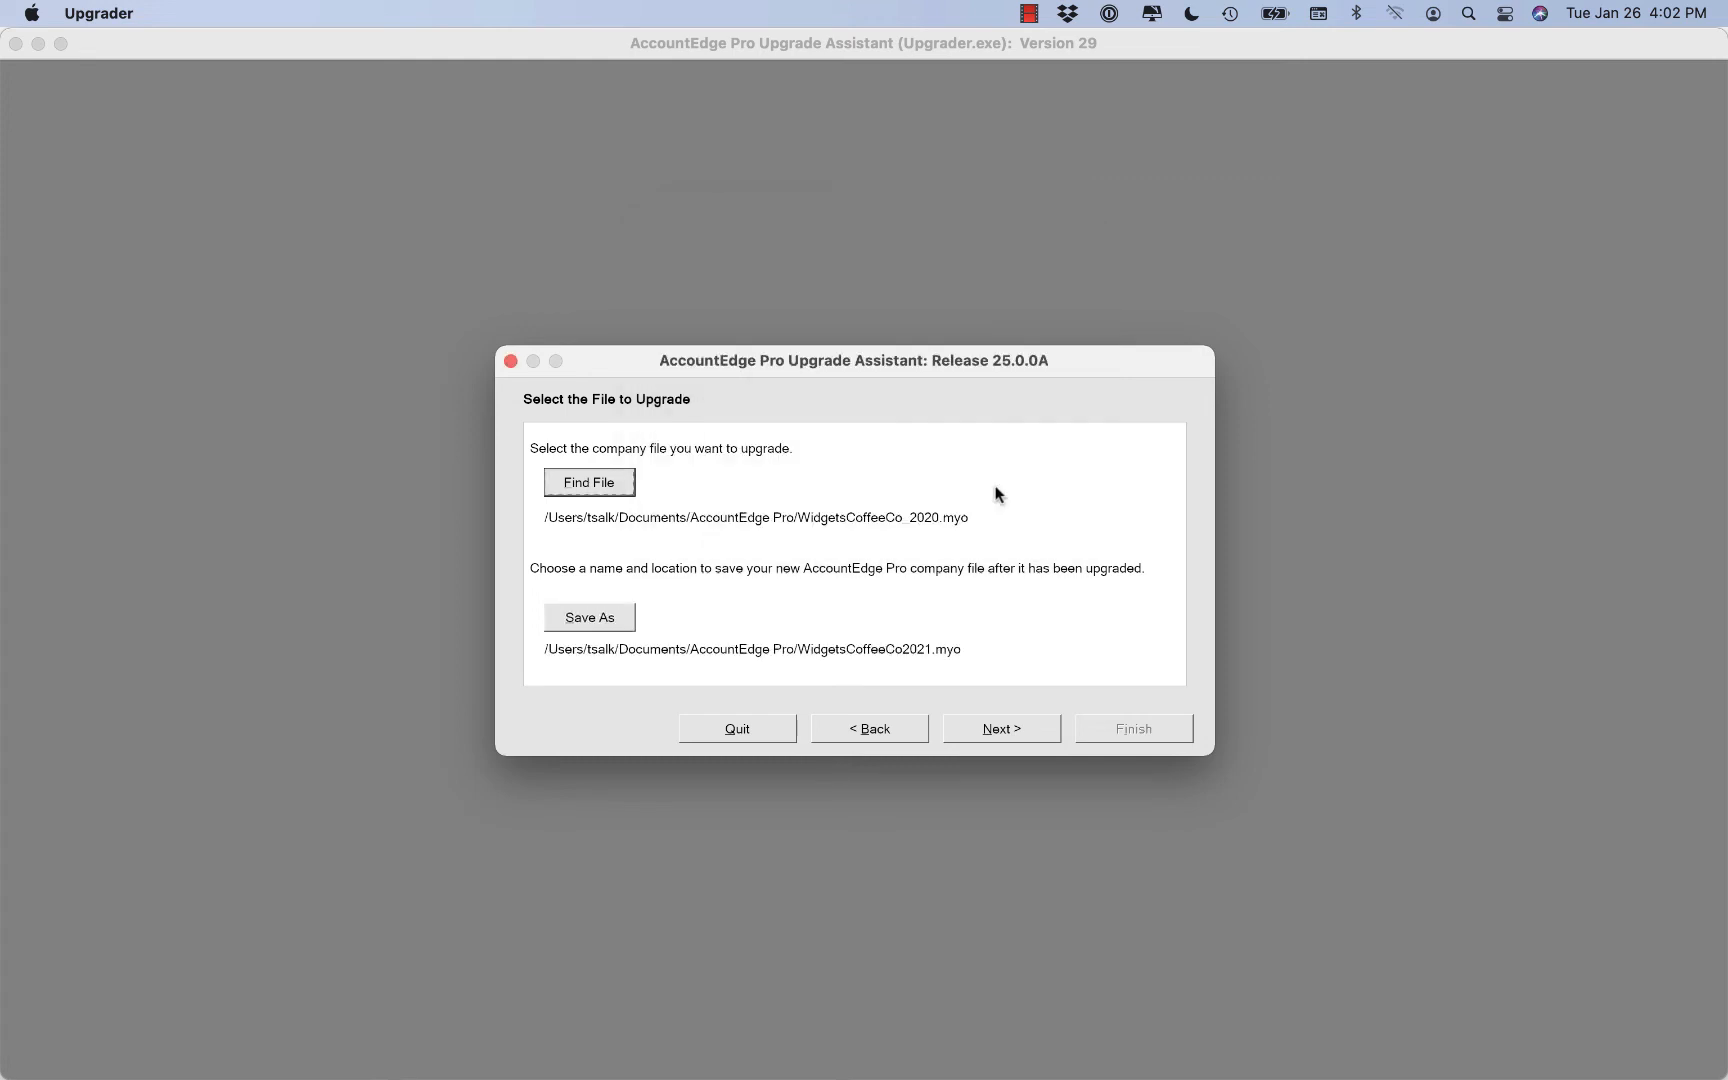
mouse_move(870, 667)
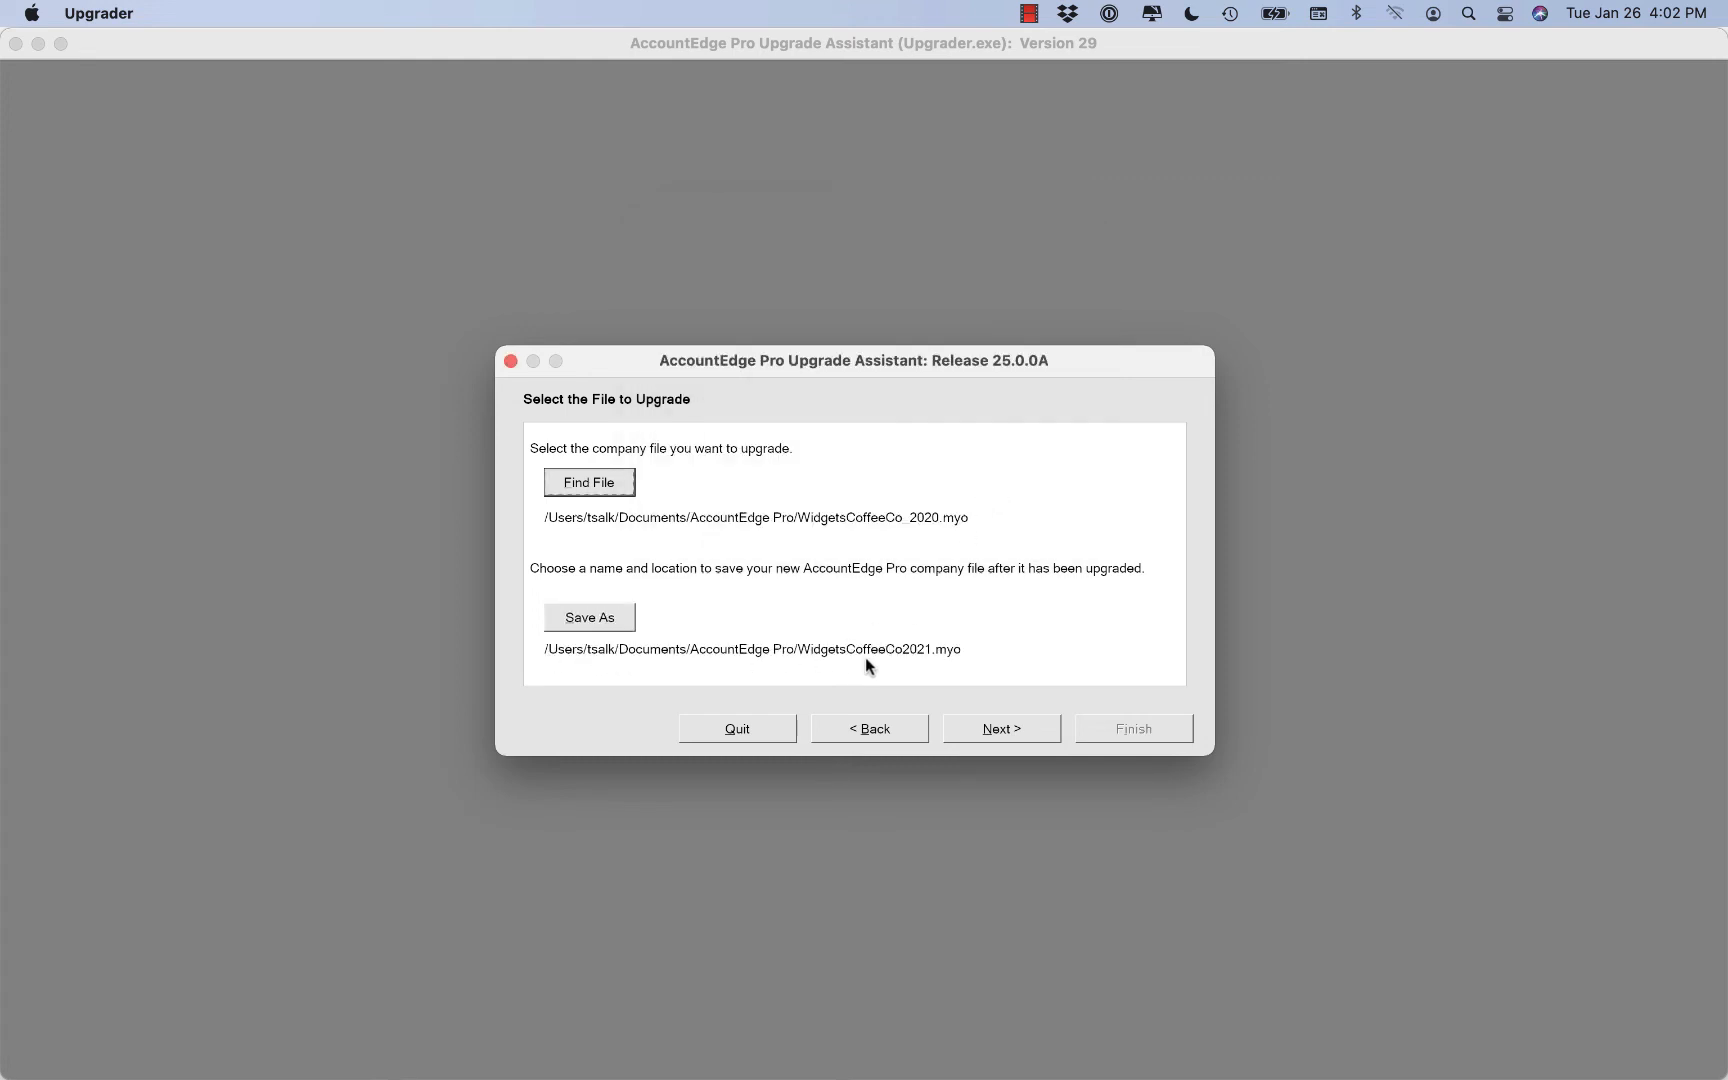
Run the upgrade to WidgetsCoffeeCo2021.myo, then begin upgrading another file.
click(1001, 728)
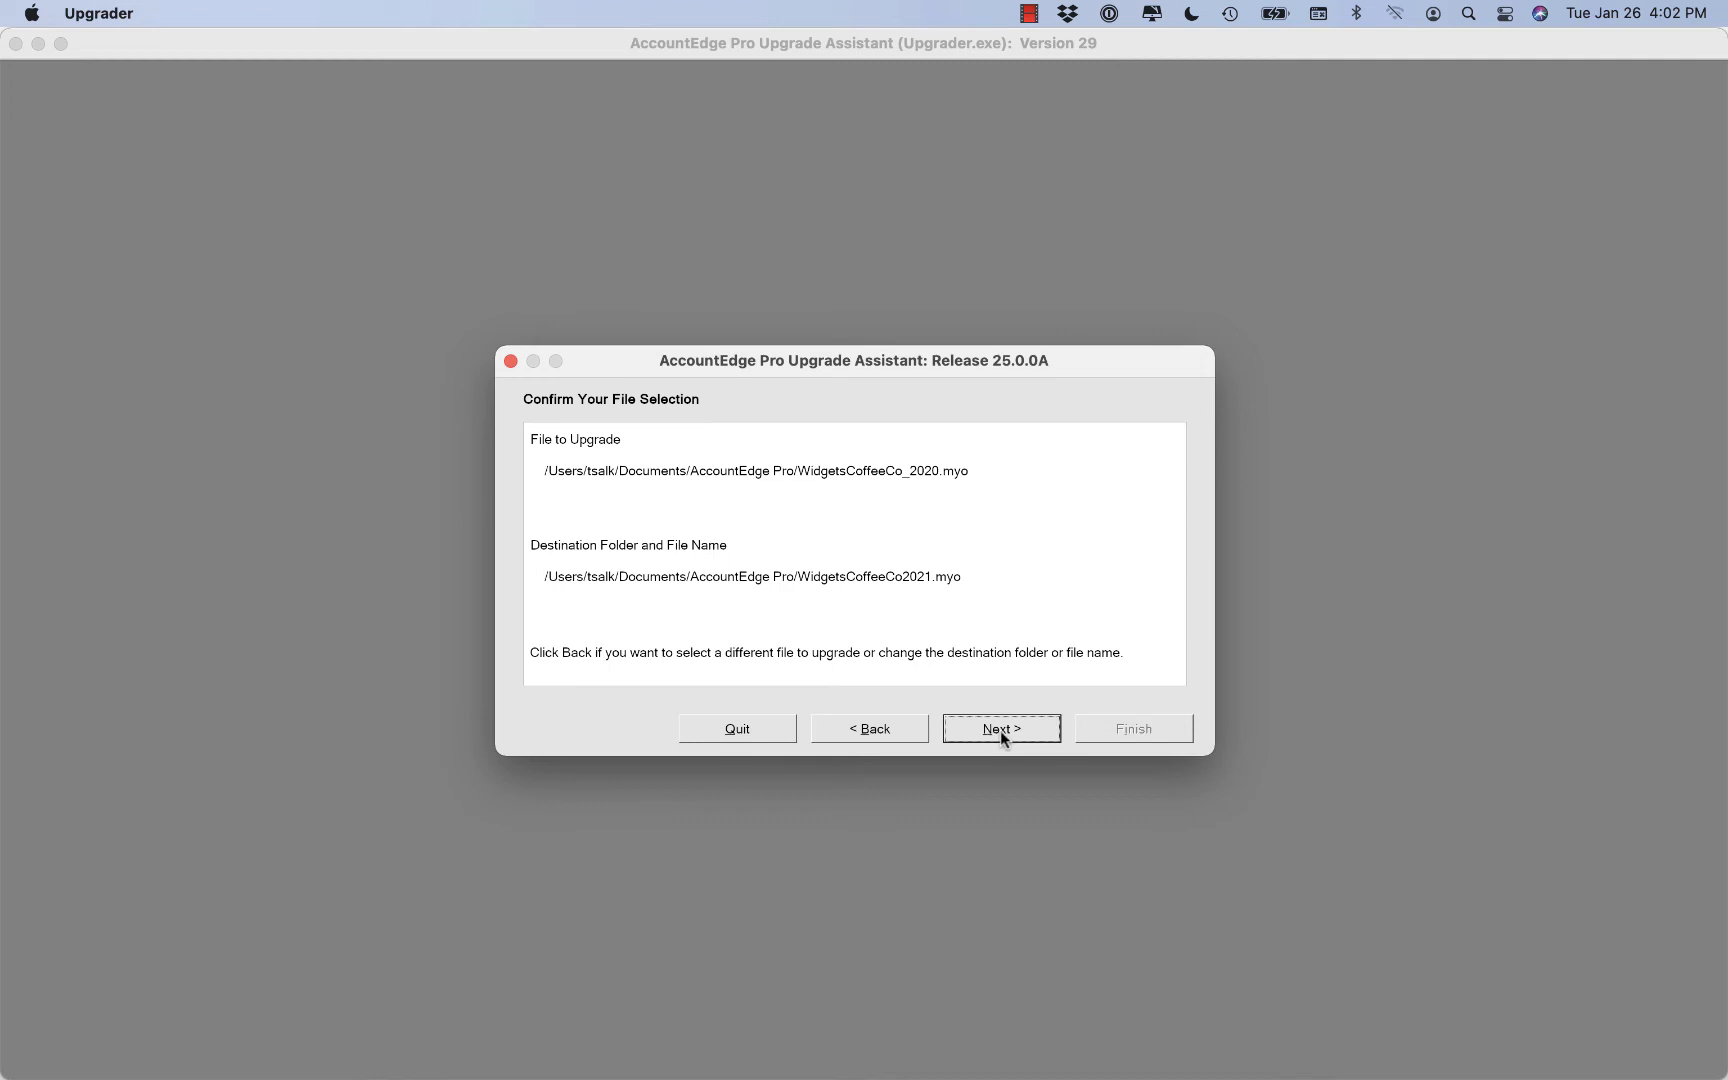
click(1001, 728)
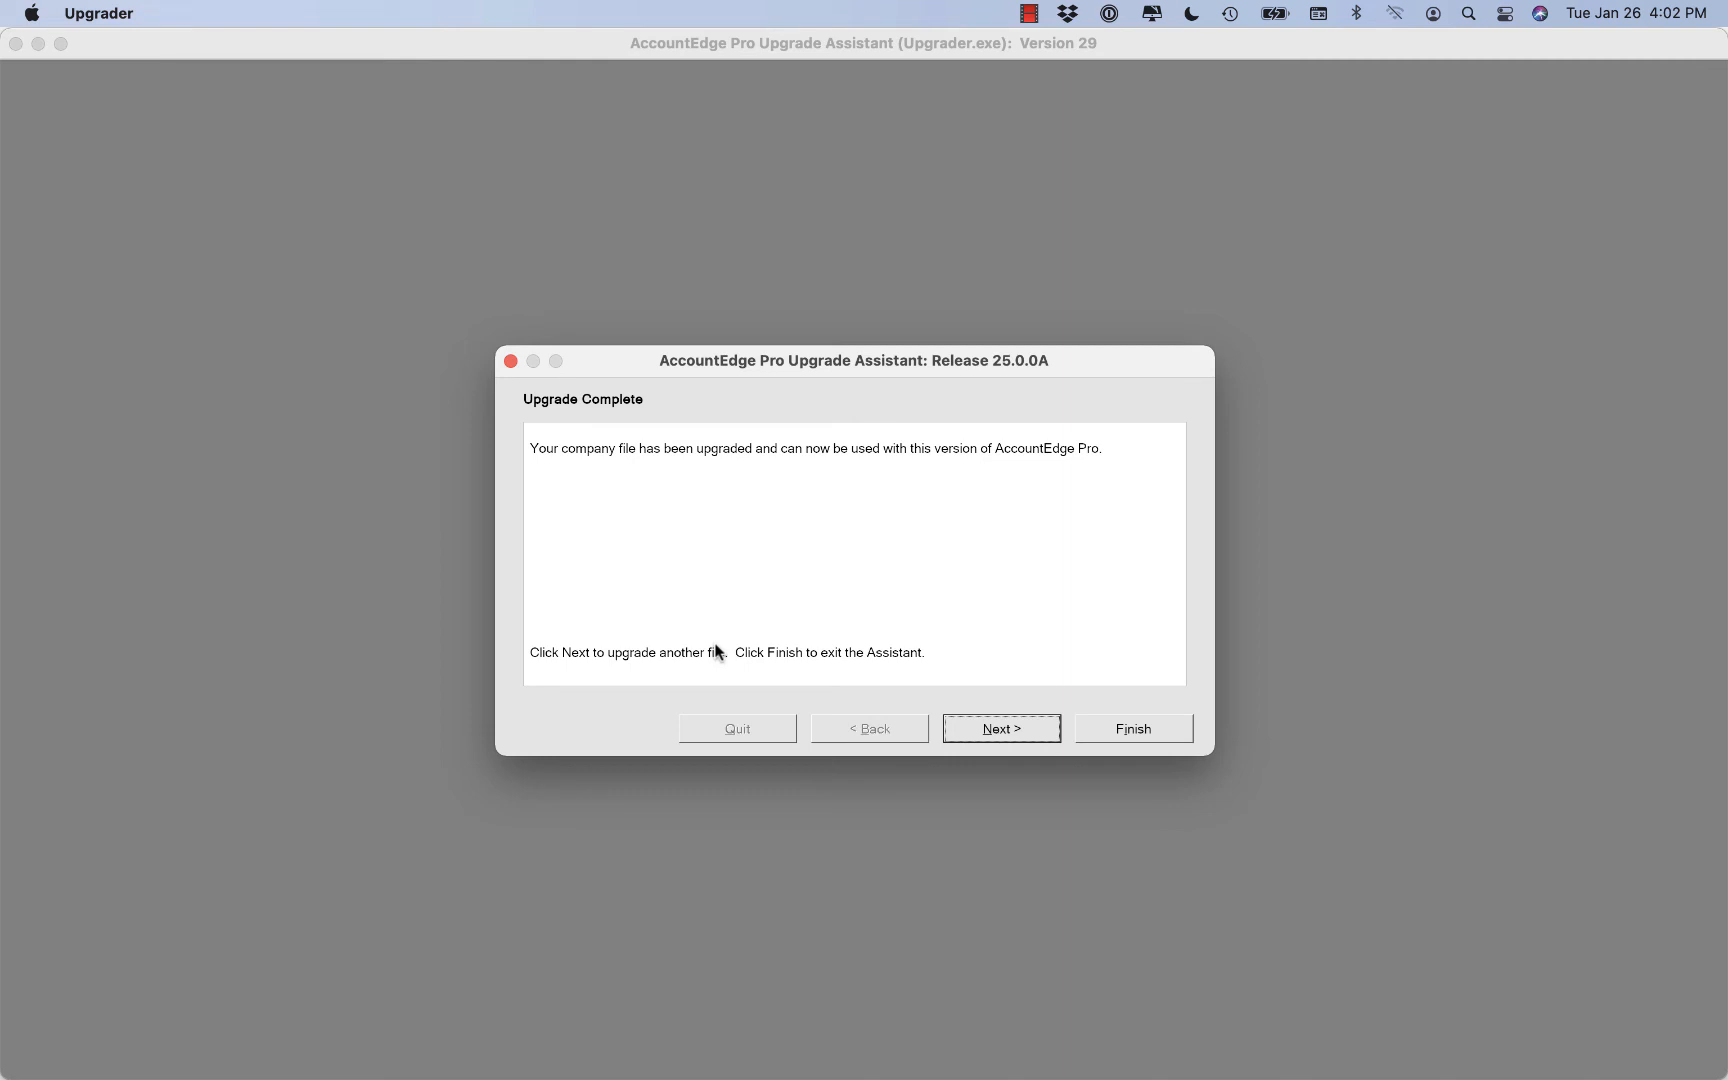
mouse_move(801, 568)
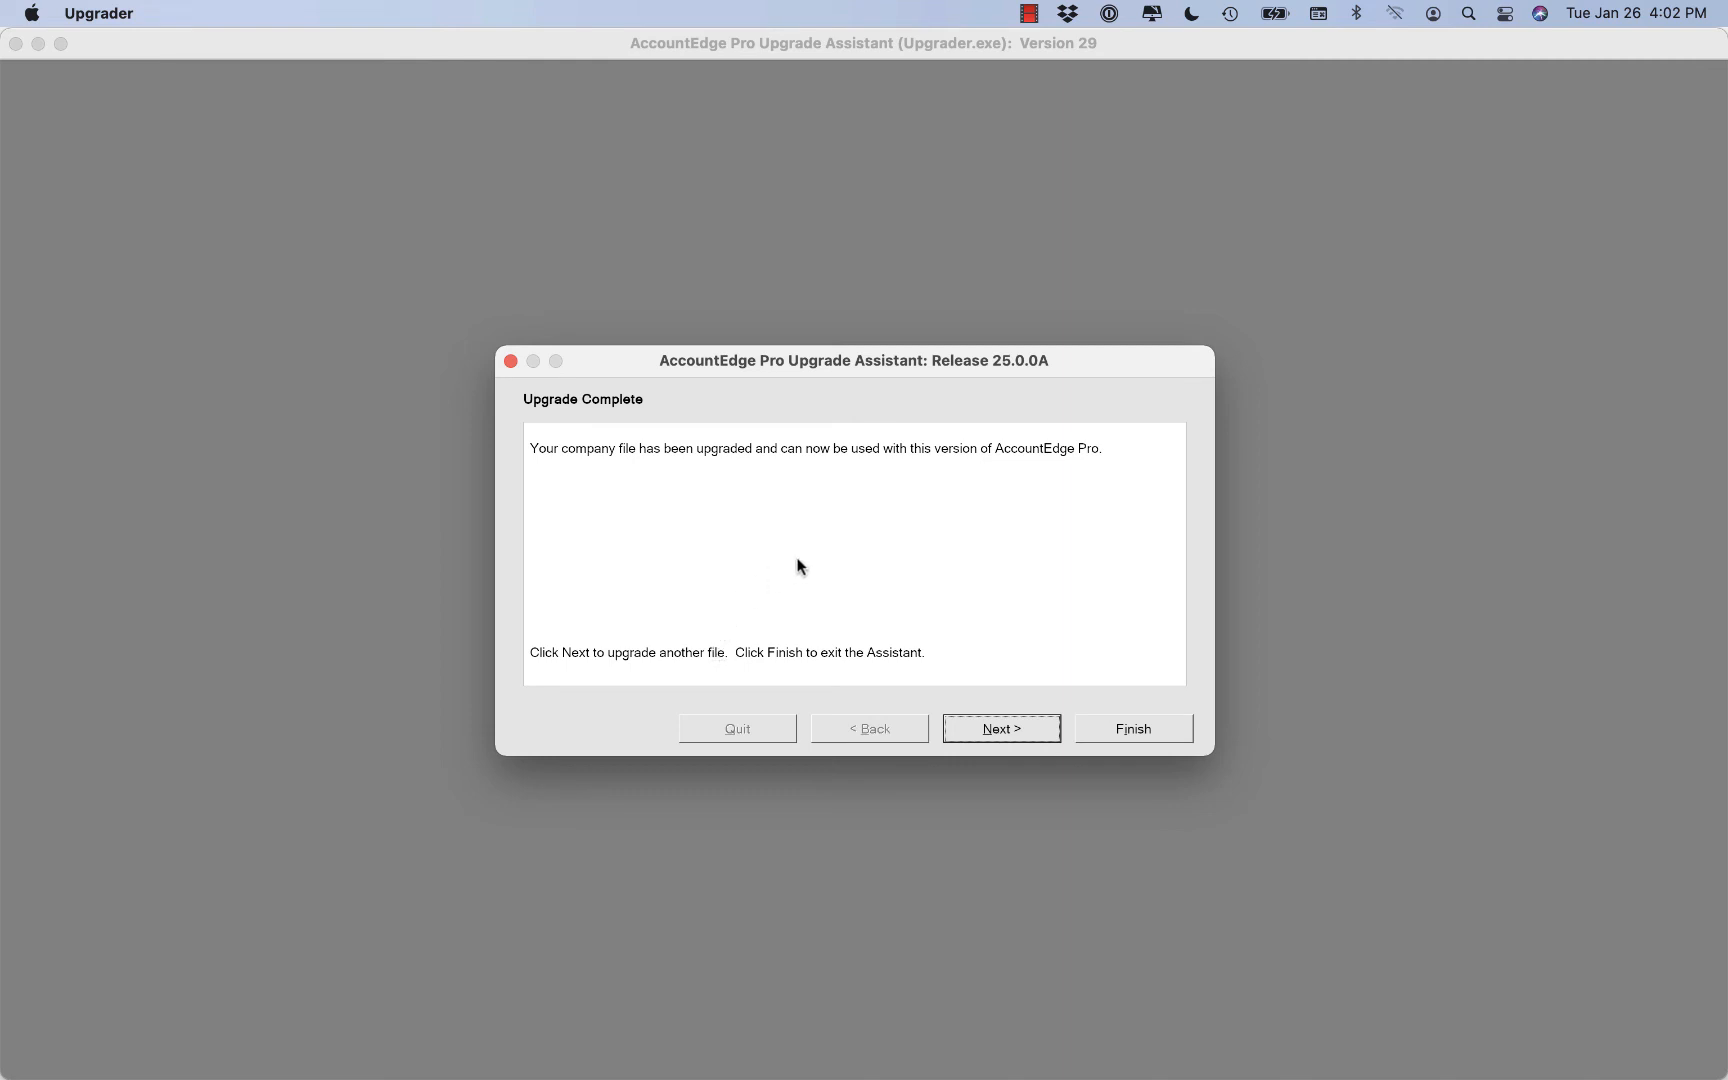
click(1001, 728)
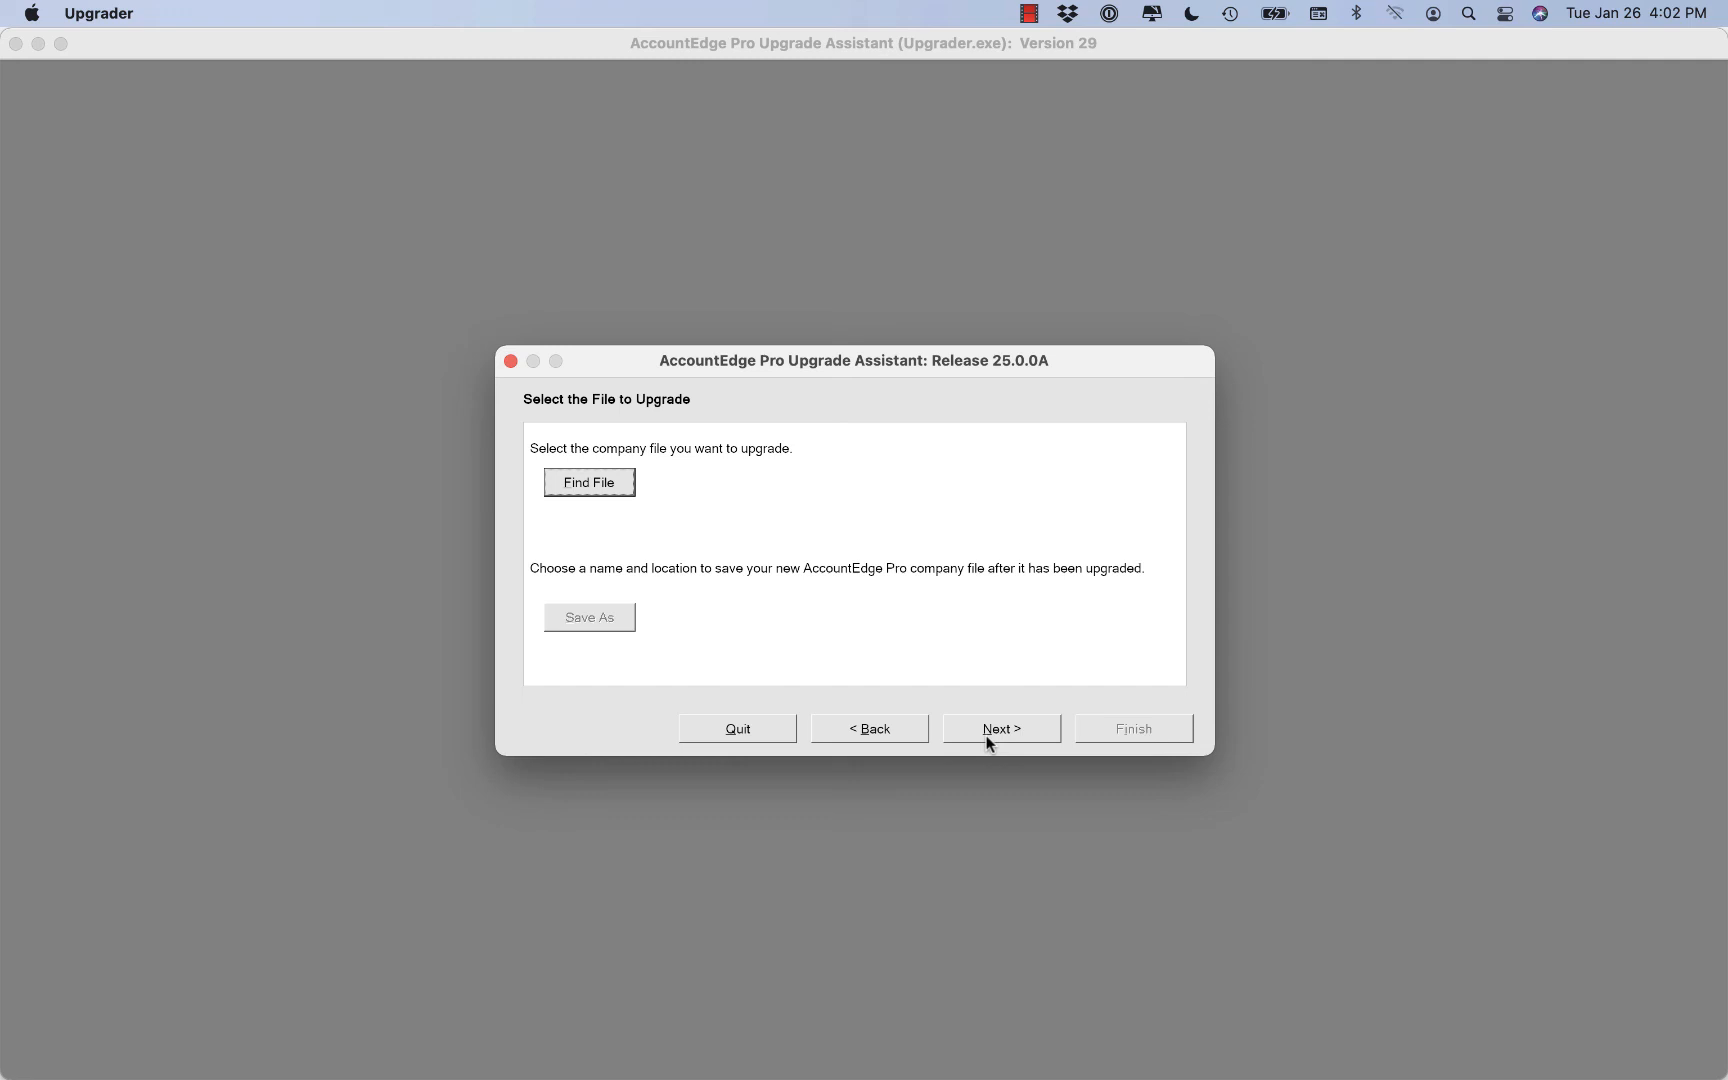
mouse_move(971, 694)
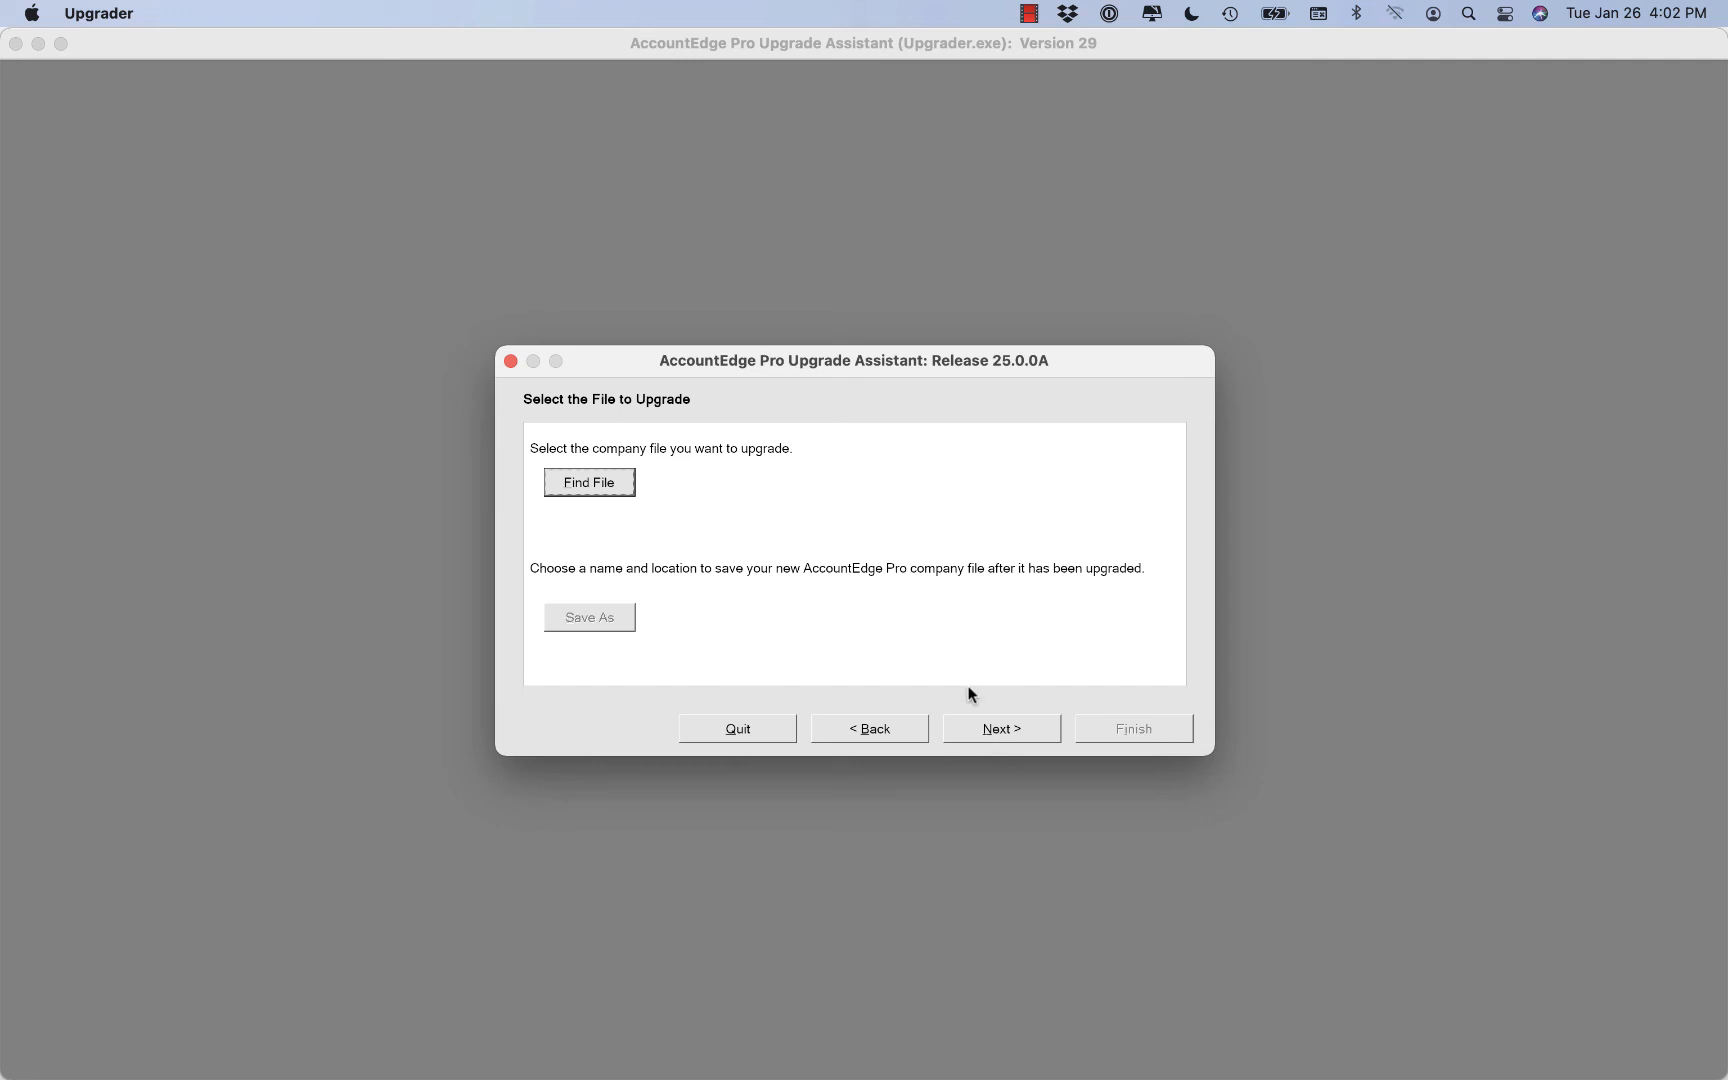
Browse for and select WidgetsCoffeeCo.myo as the next company file.
click(589, 482)
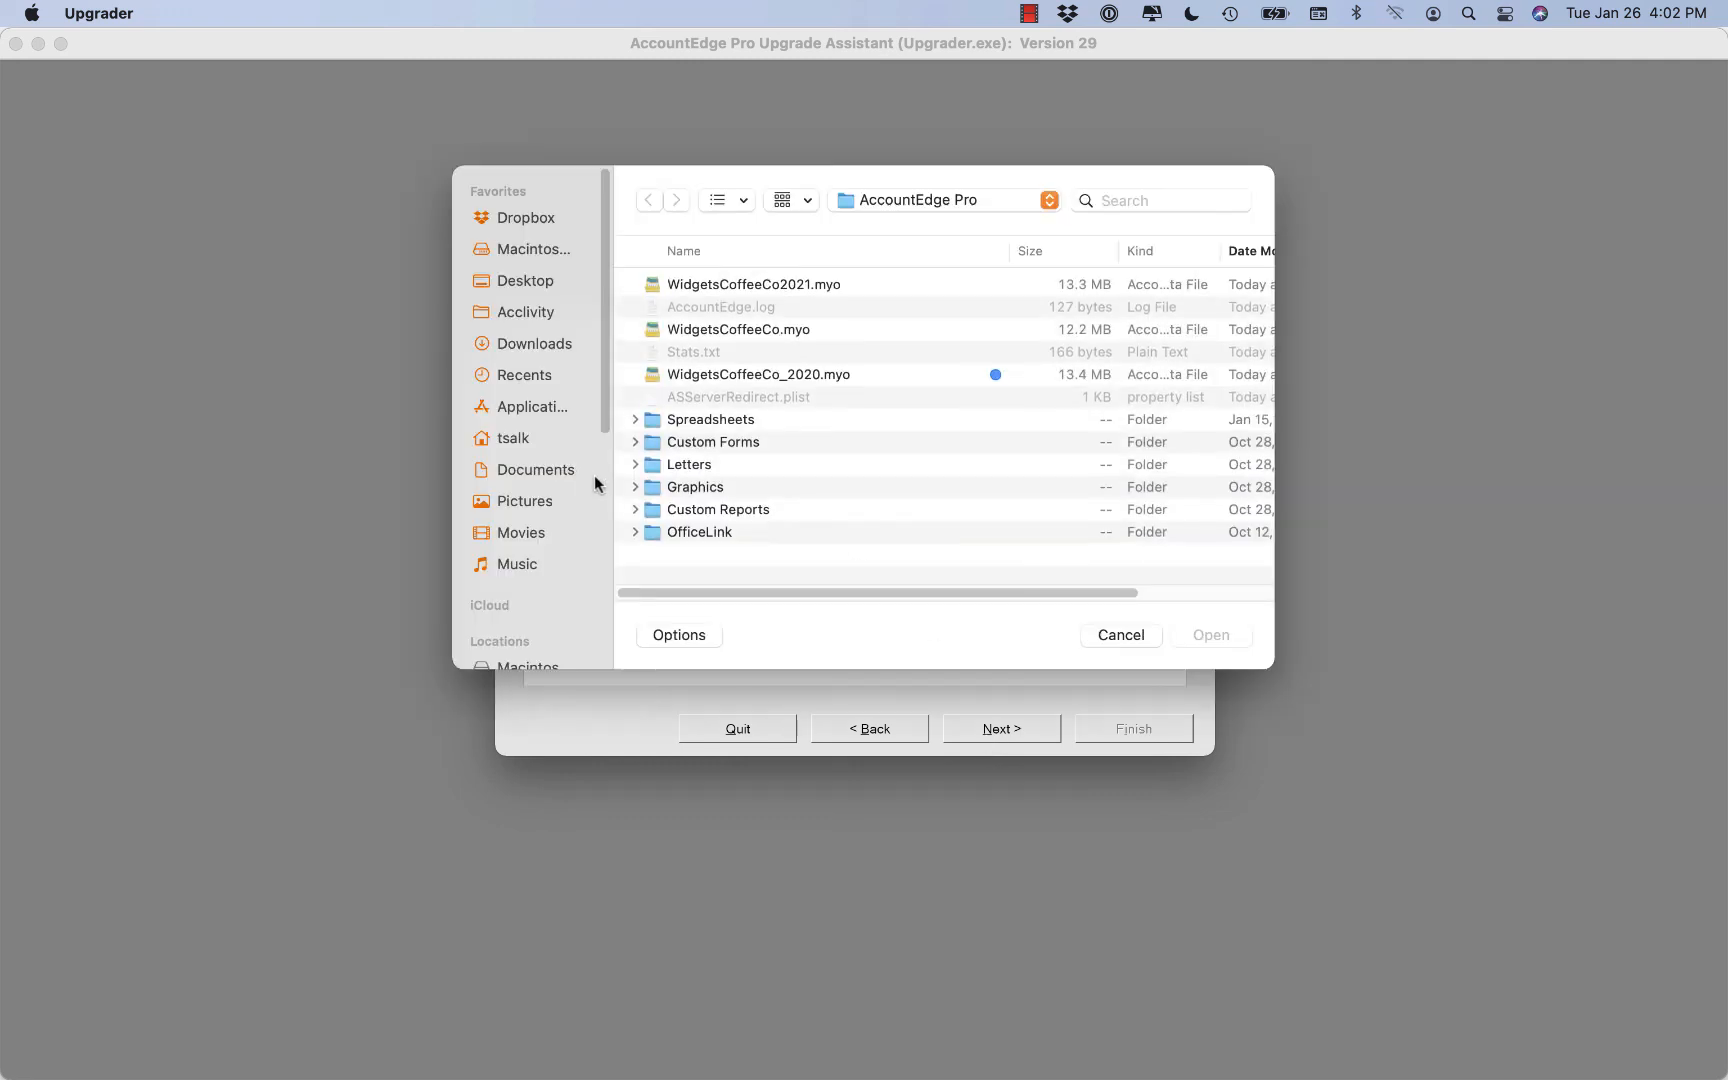
click(737, 329)
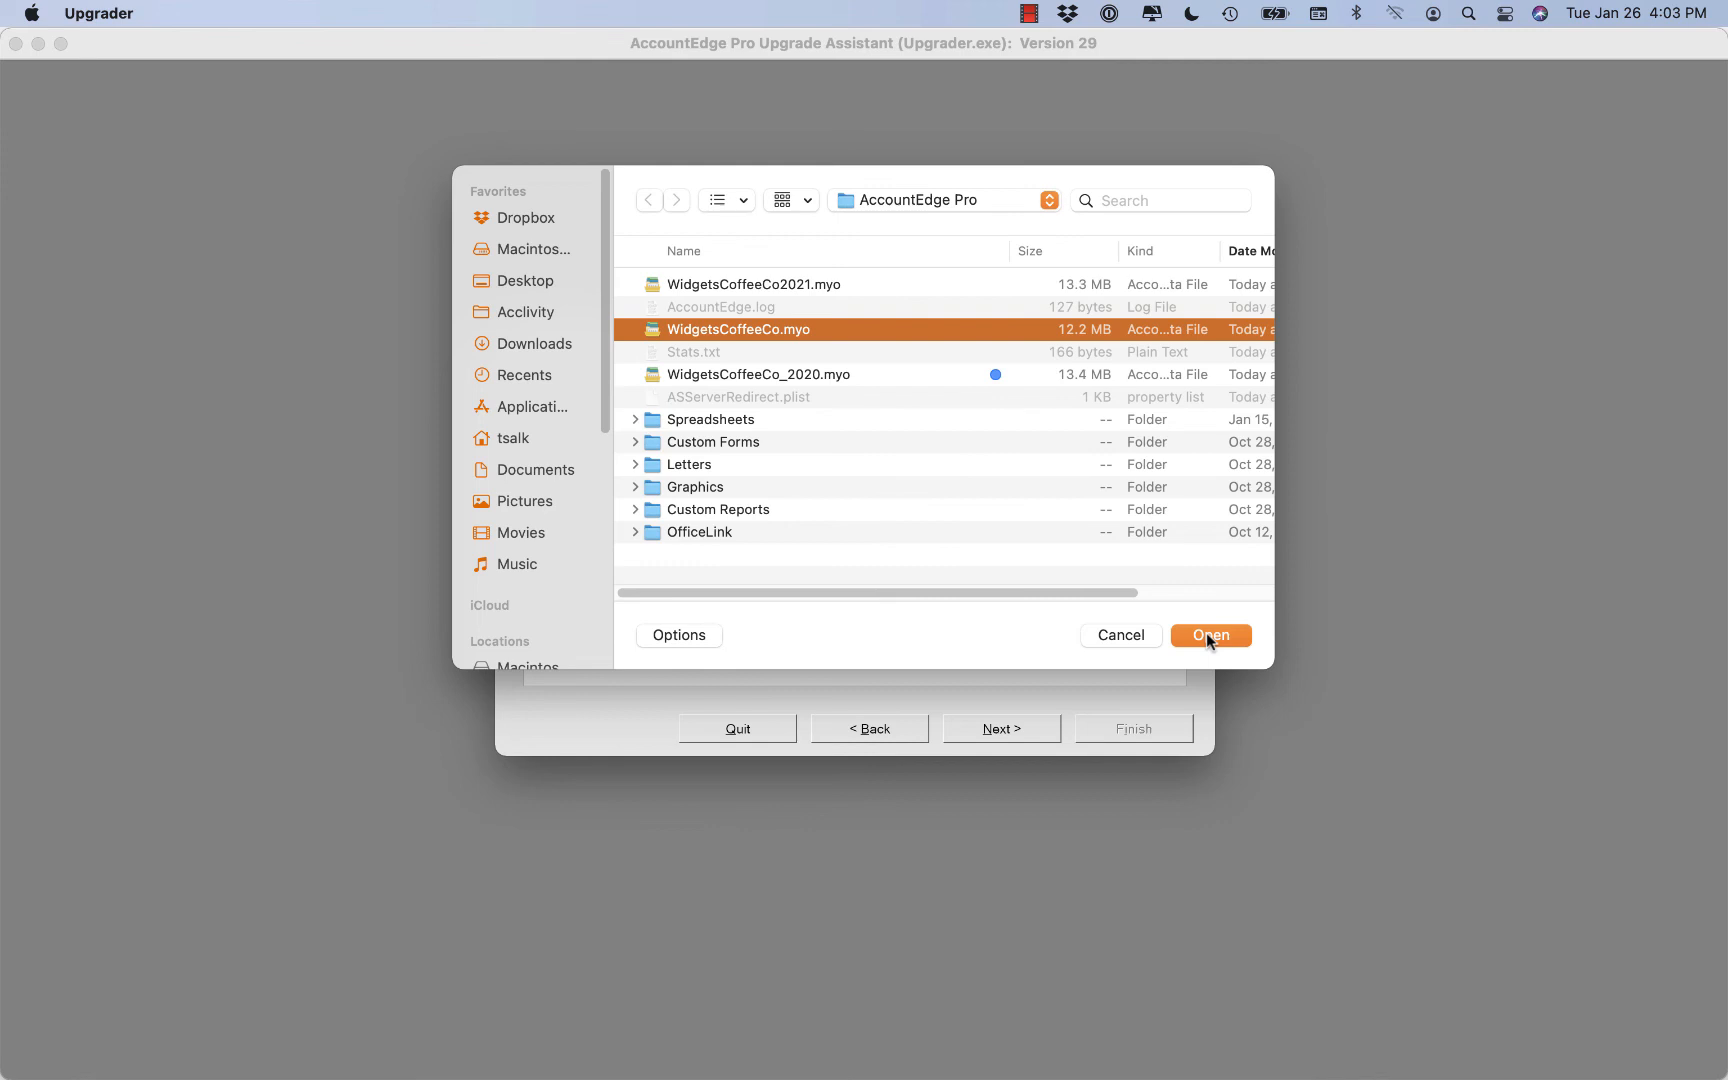
mouse_move(1122, 637)
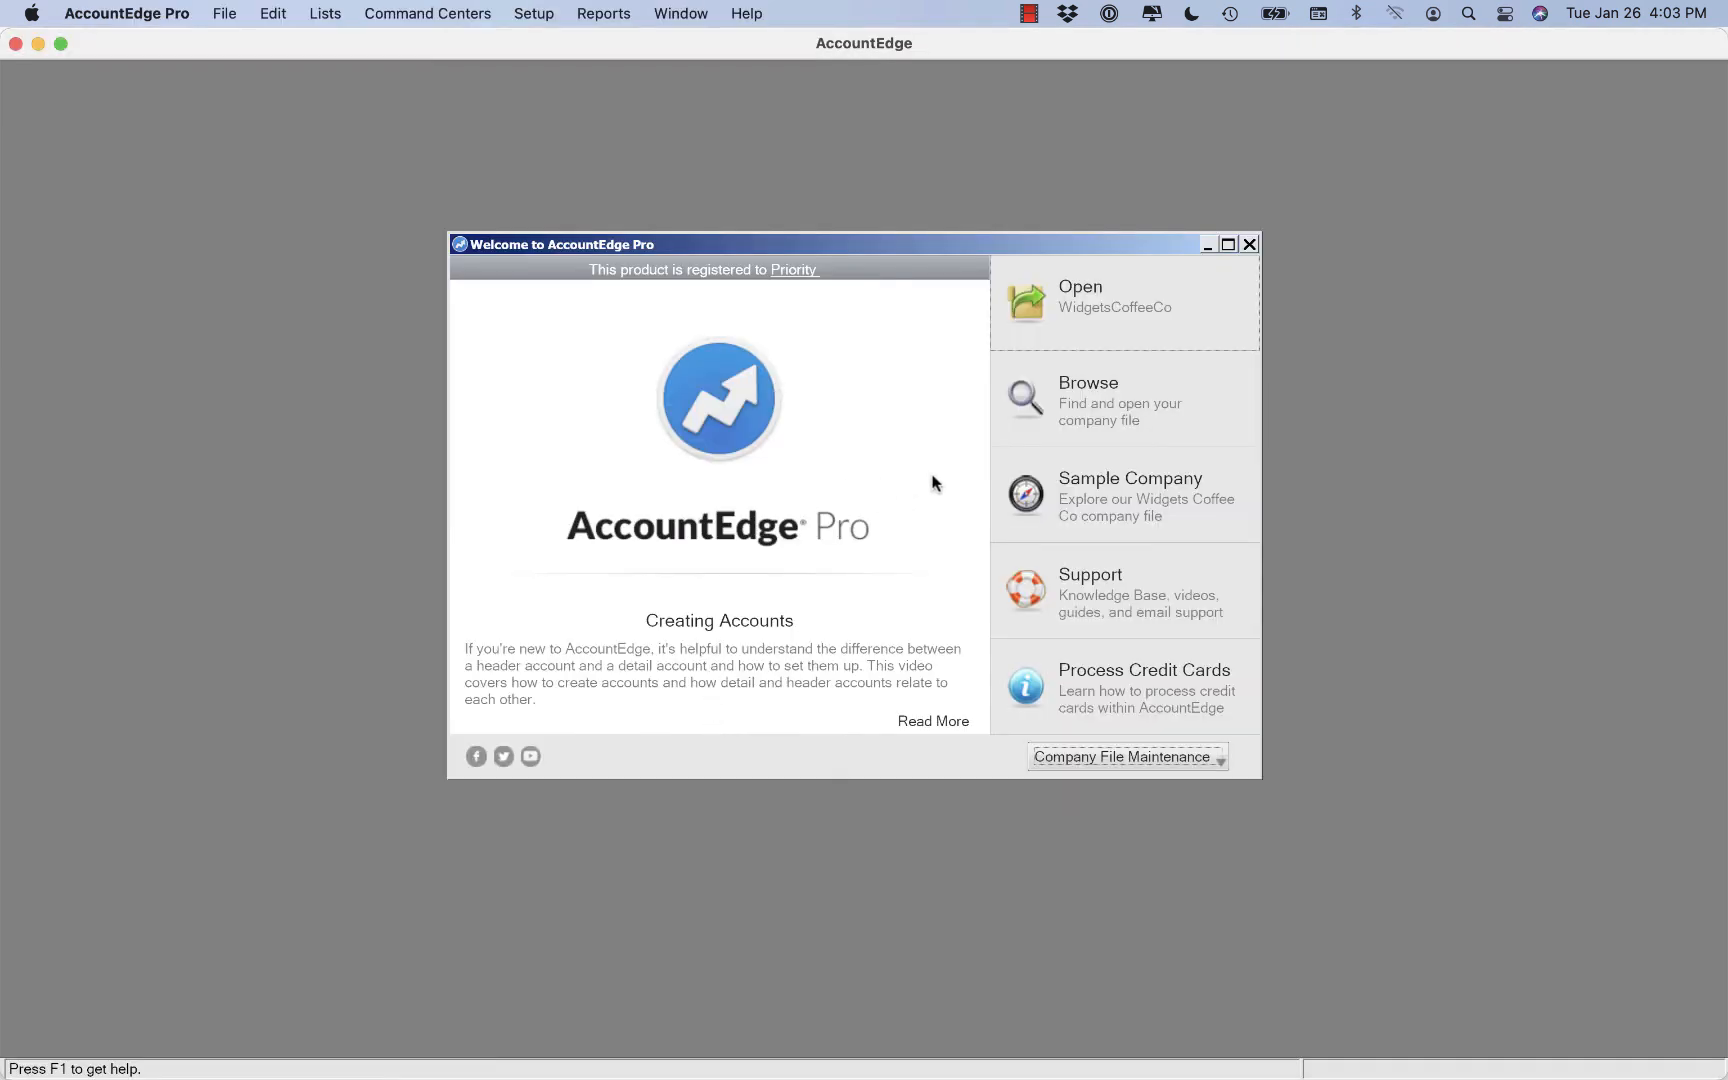
mouse_move(1089, 497)
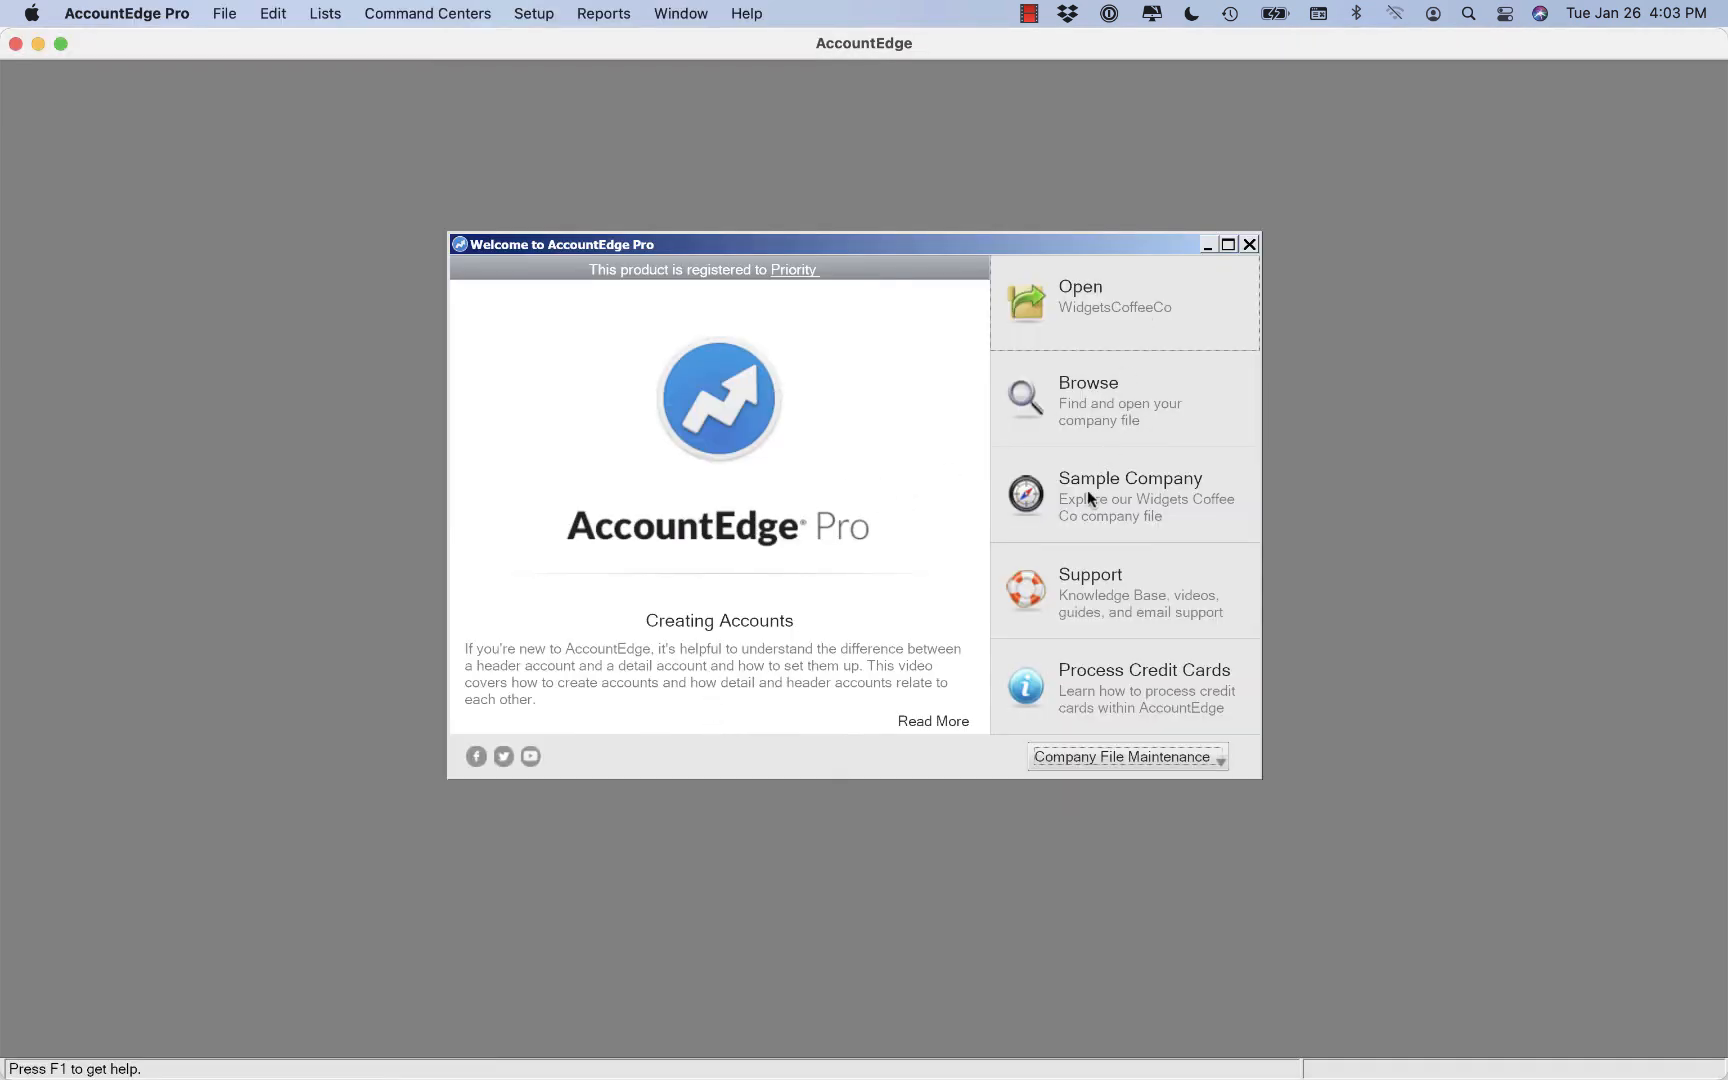
Open WidgetsCoffeeCo2021.myo and view the About box showing Version 30, Build 25.0.1C.
click(1088, 398)
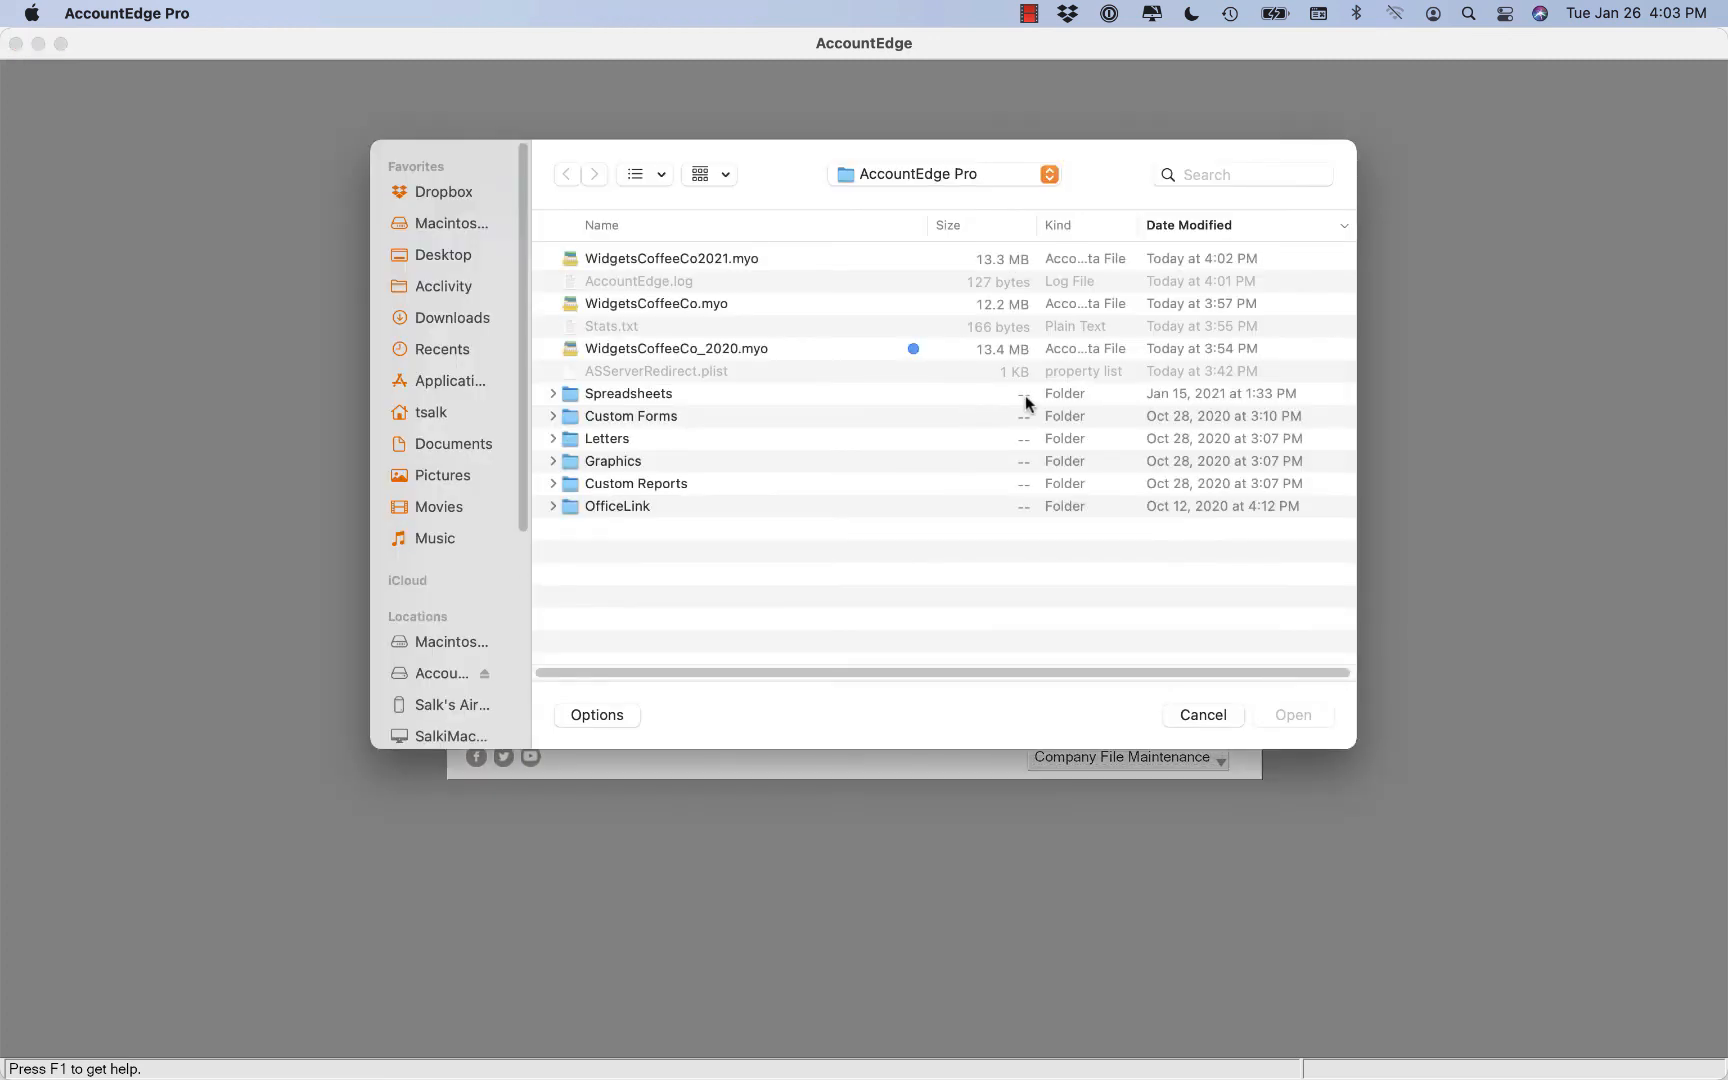
click(672, 258)
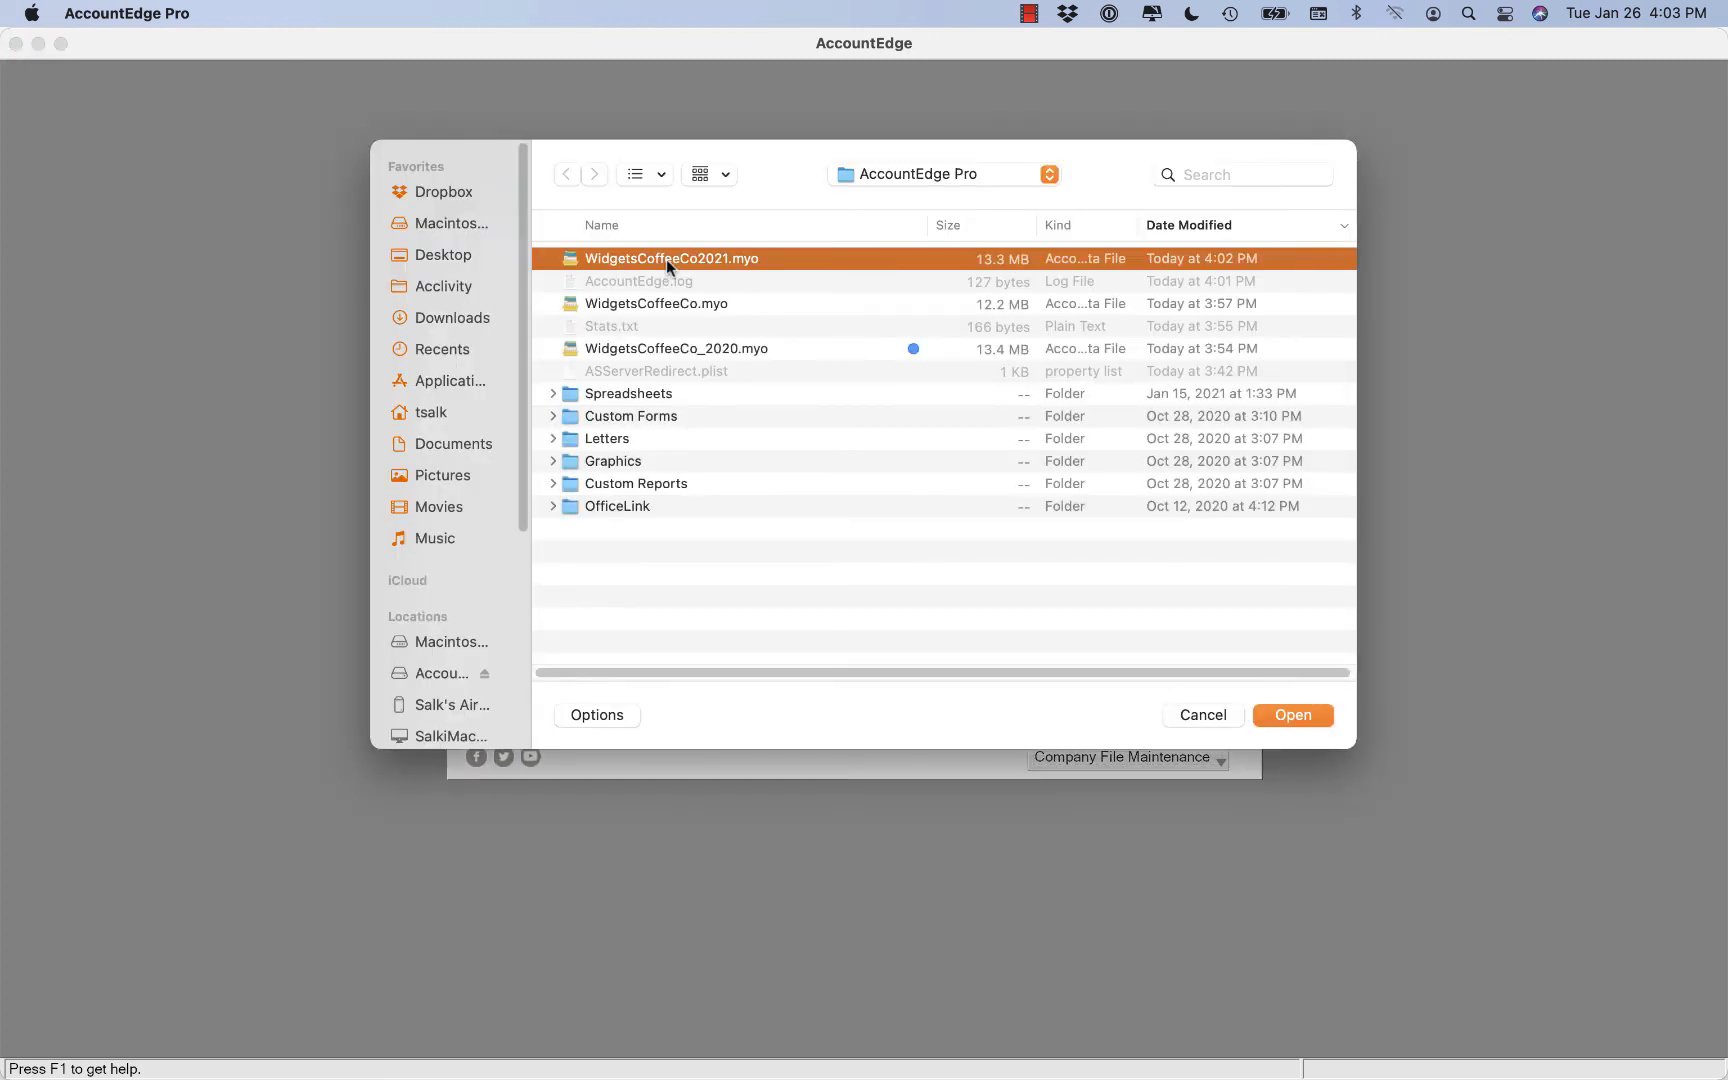
click(945, 174)
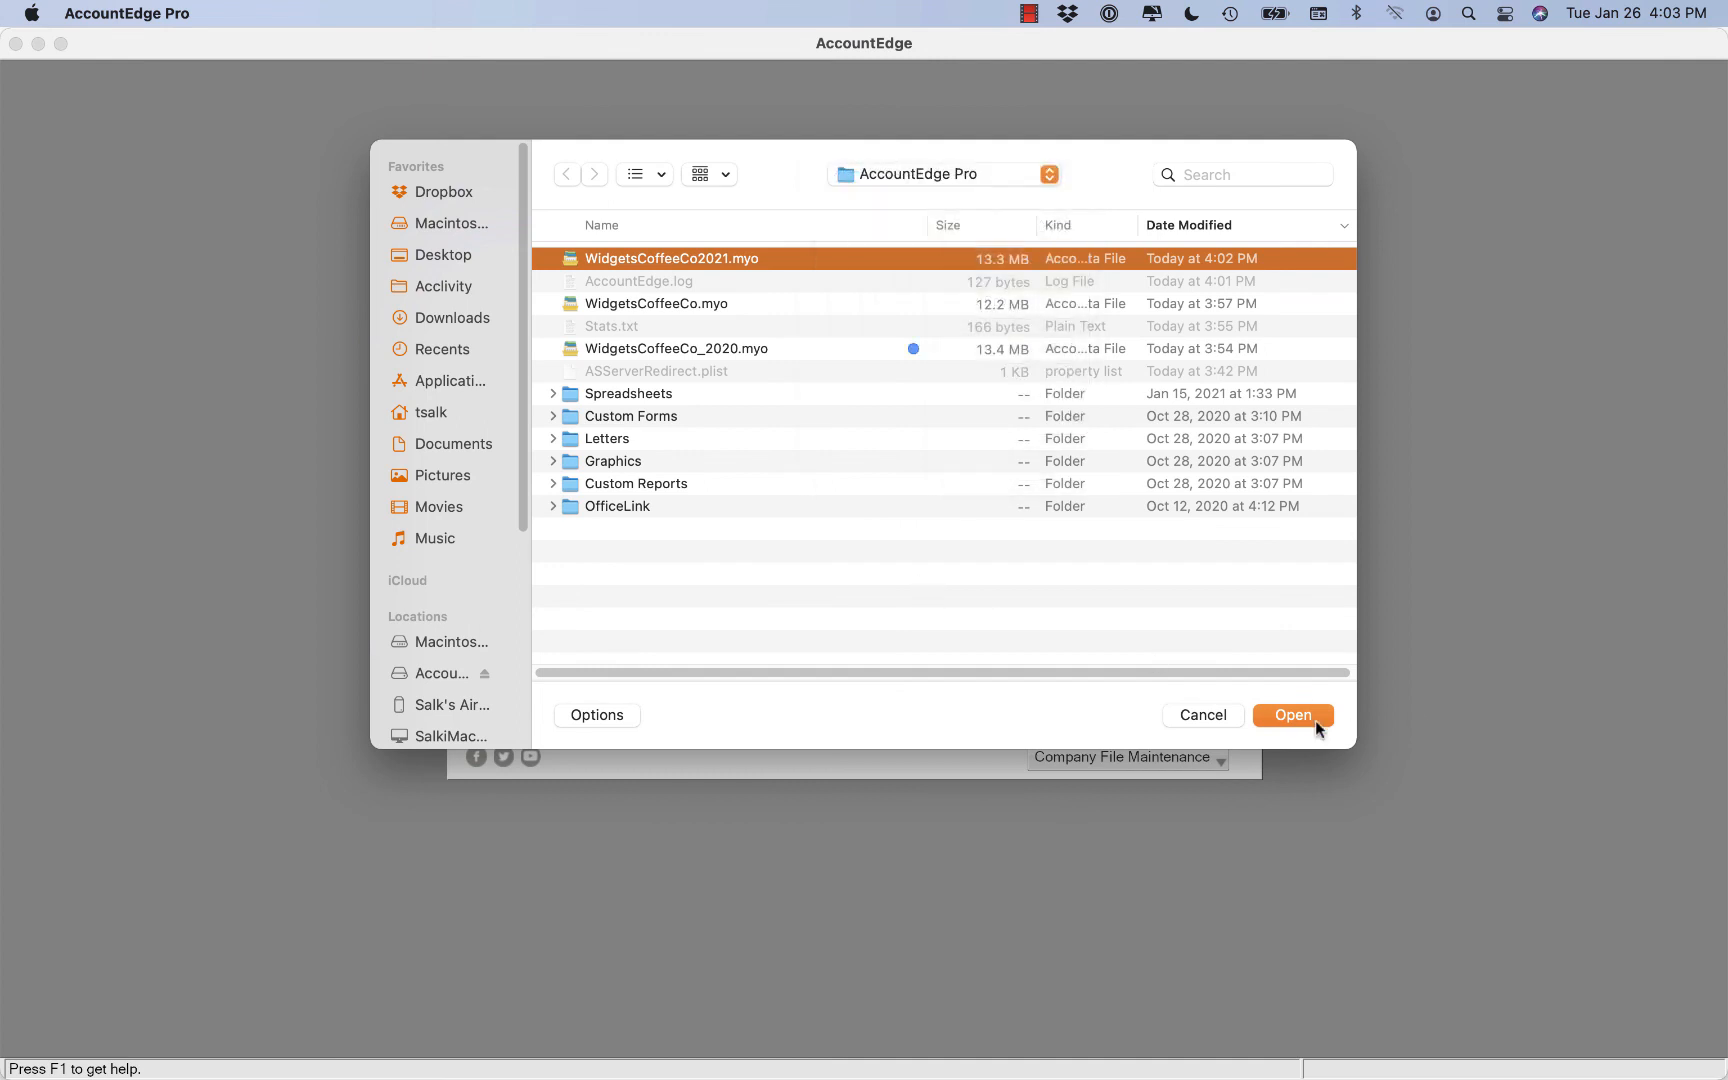
click(1293, 715)
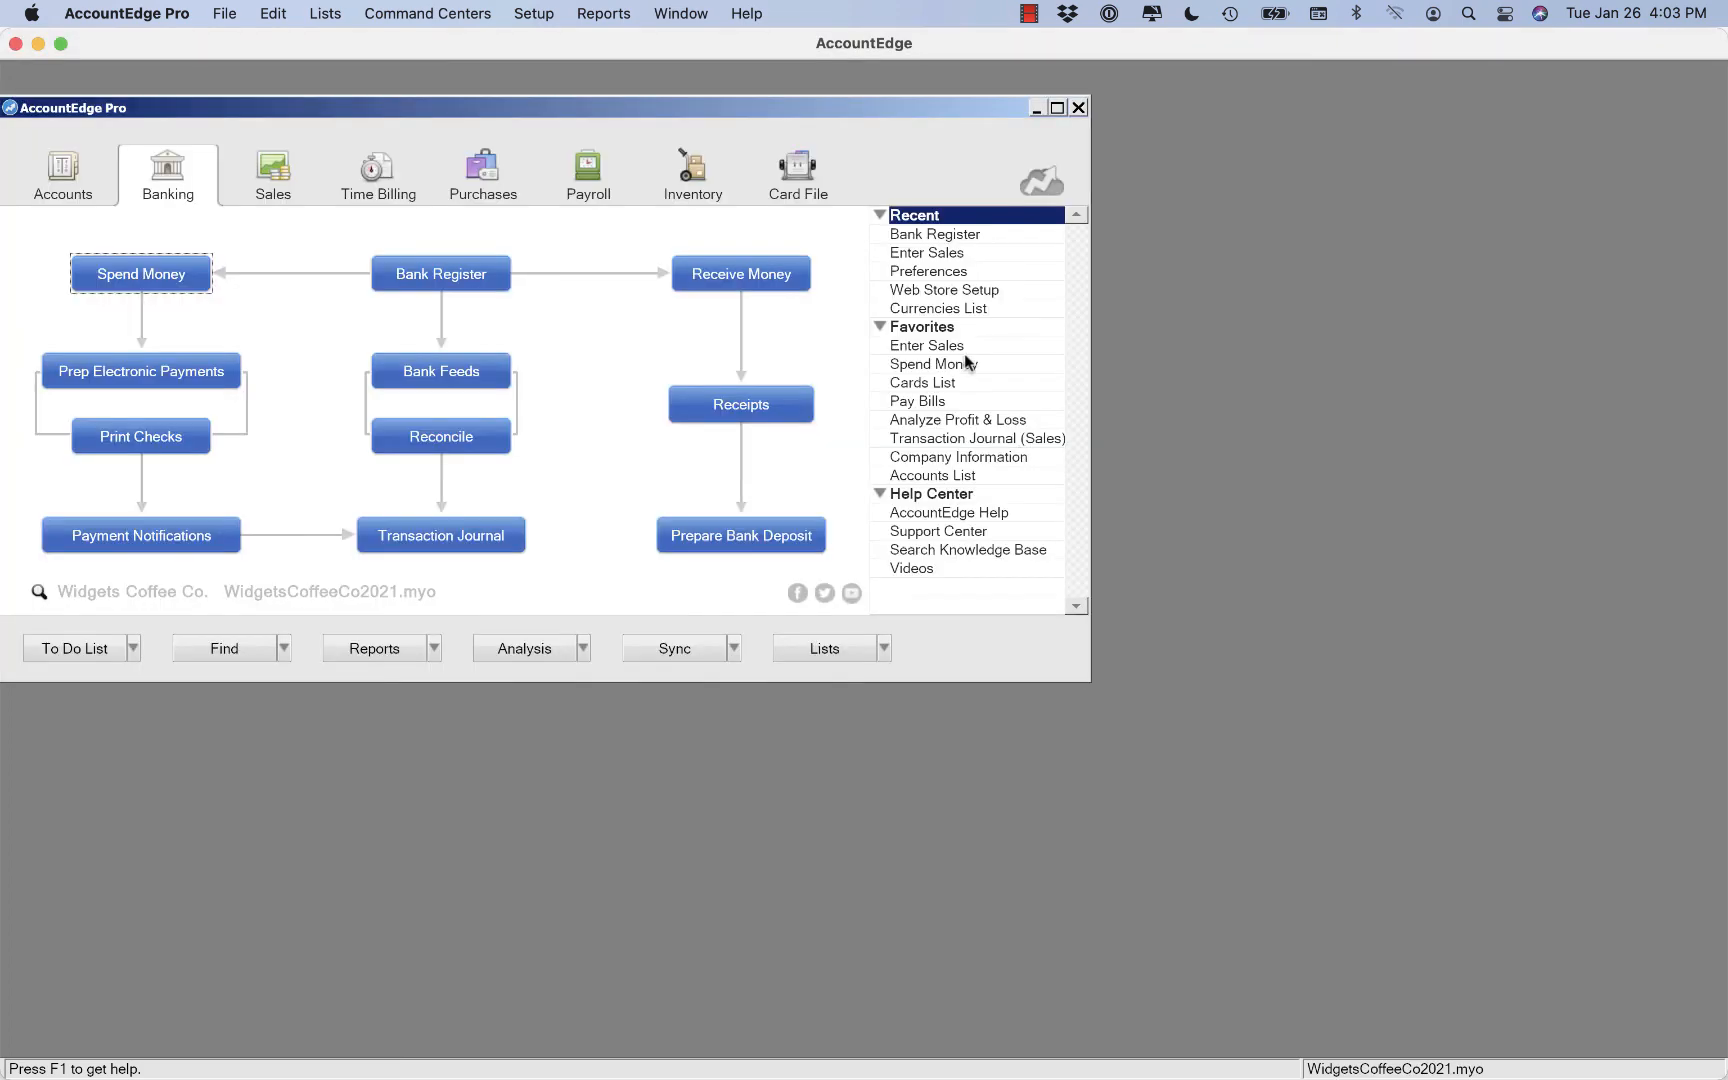
click(745, 14)
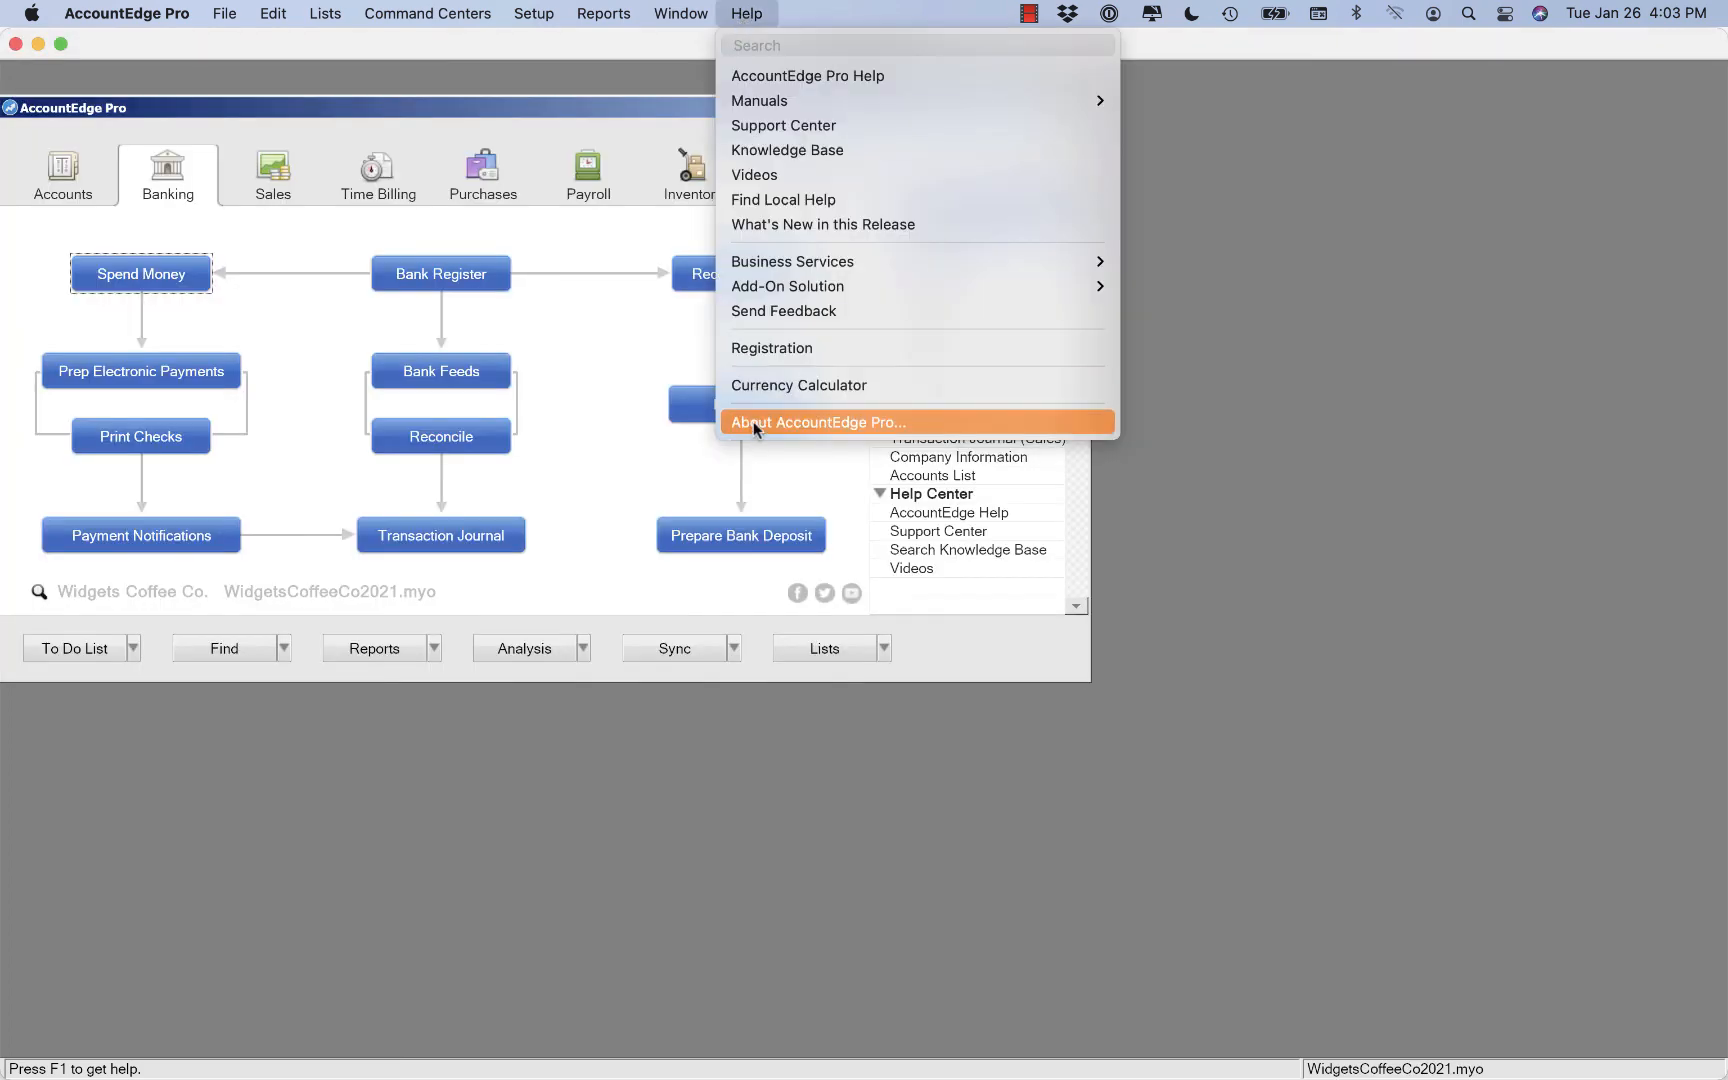
click(843, 422)
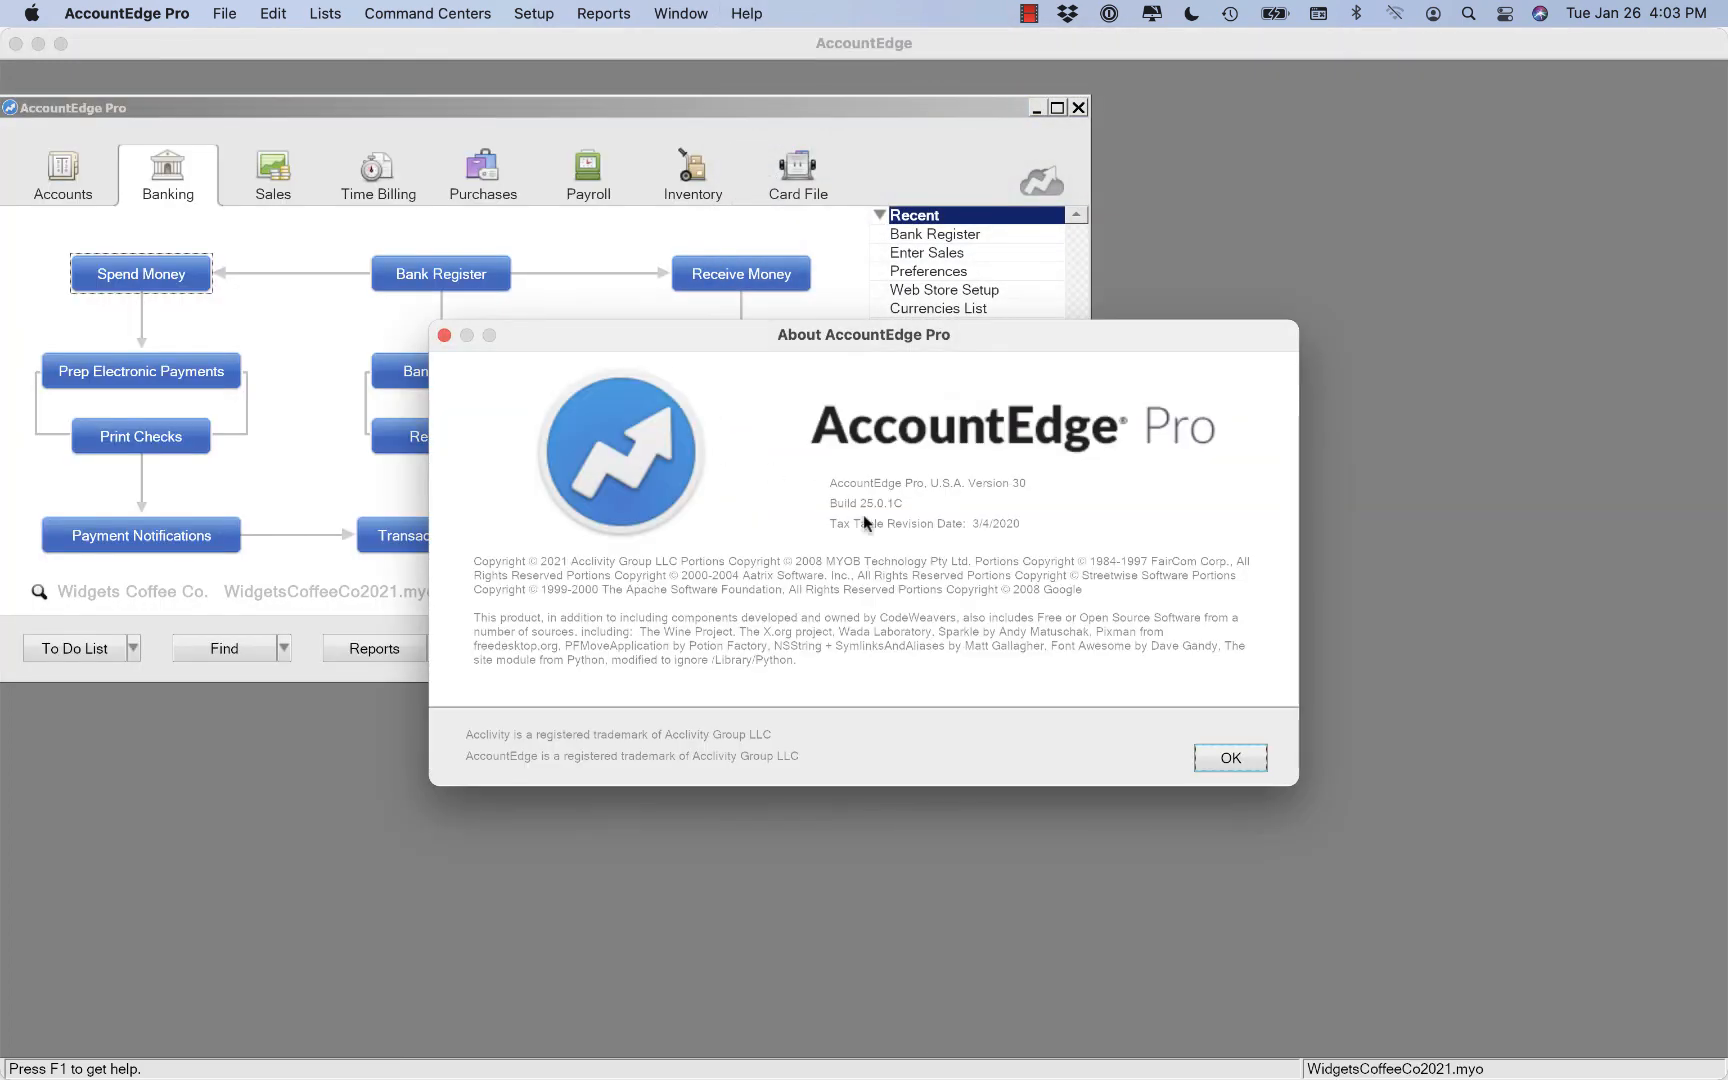